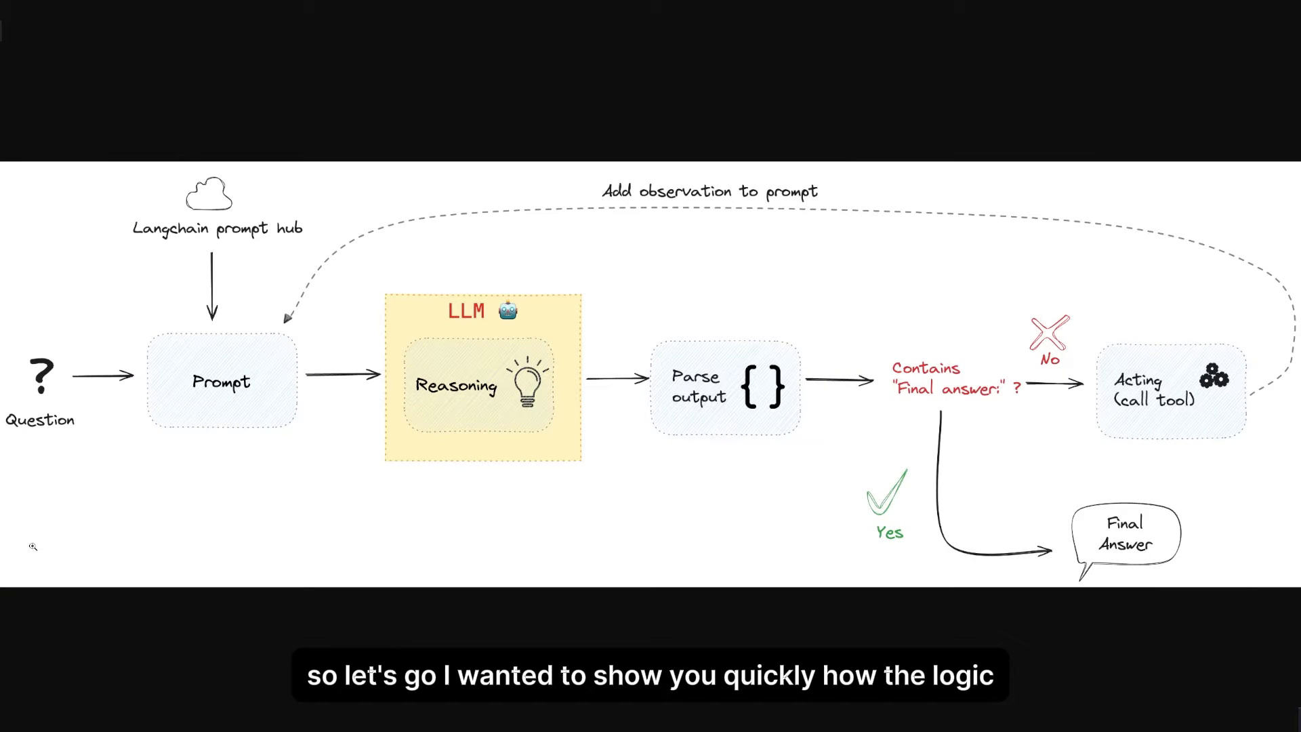
pyautogui.moveTo(131, 490)
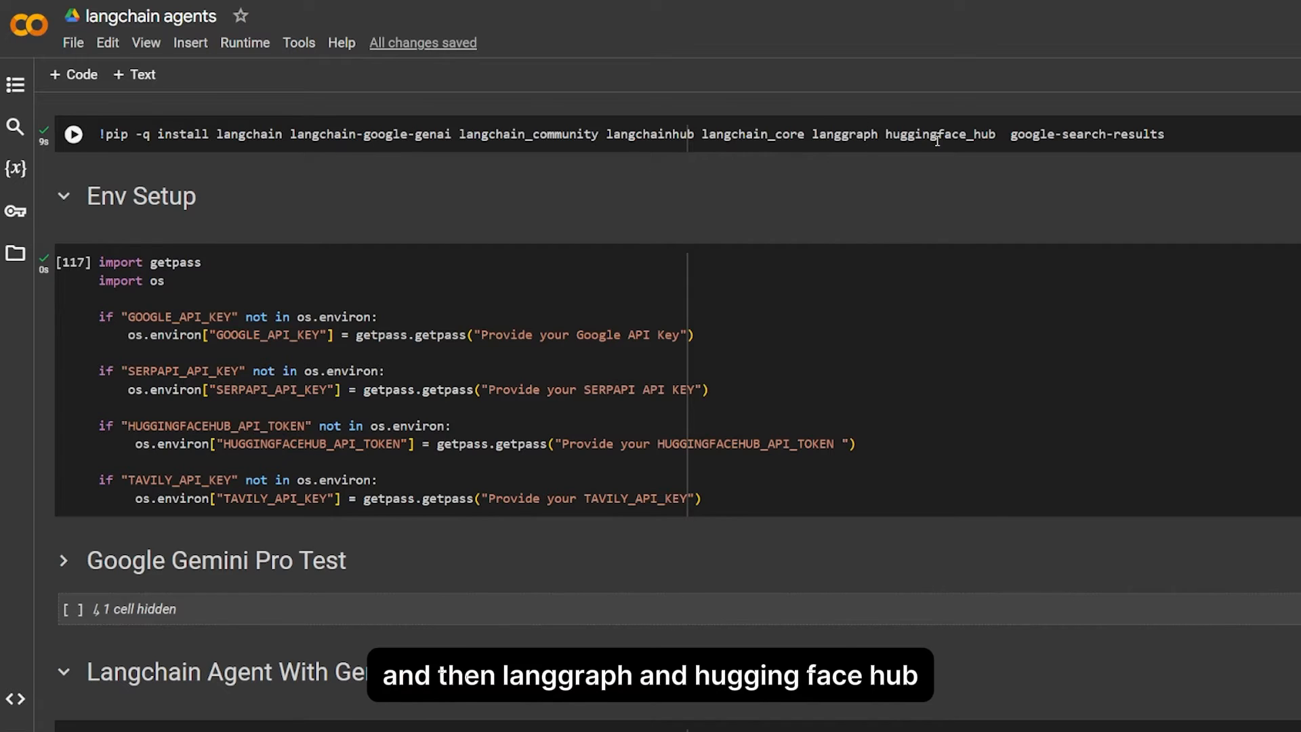
# Run the Env Setup cell so it requests the API keys.
pyautogui.scroll(-3)
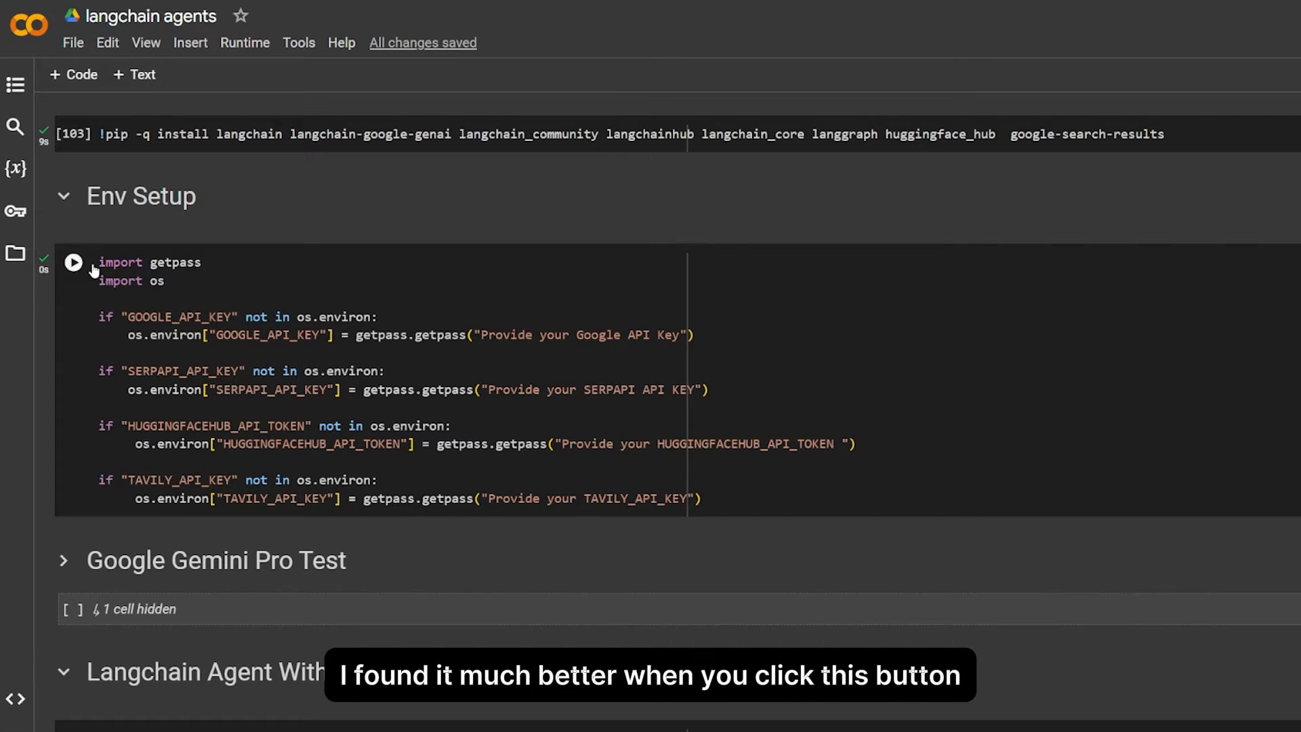
pyautogui.click(73, 261)
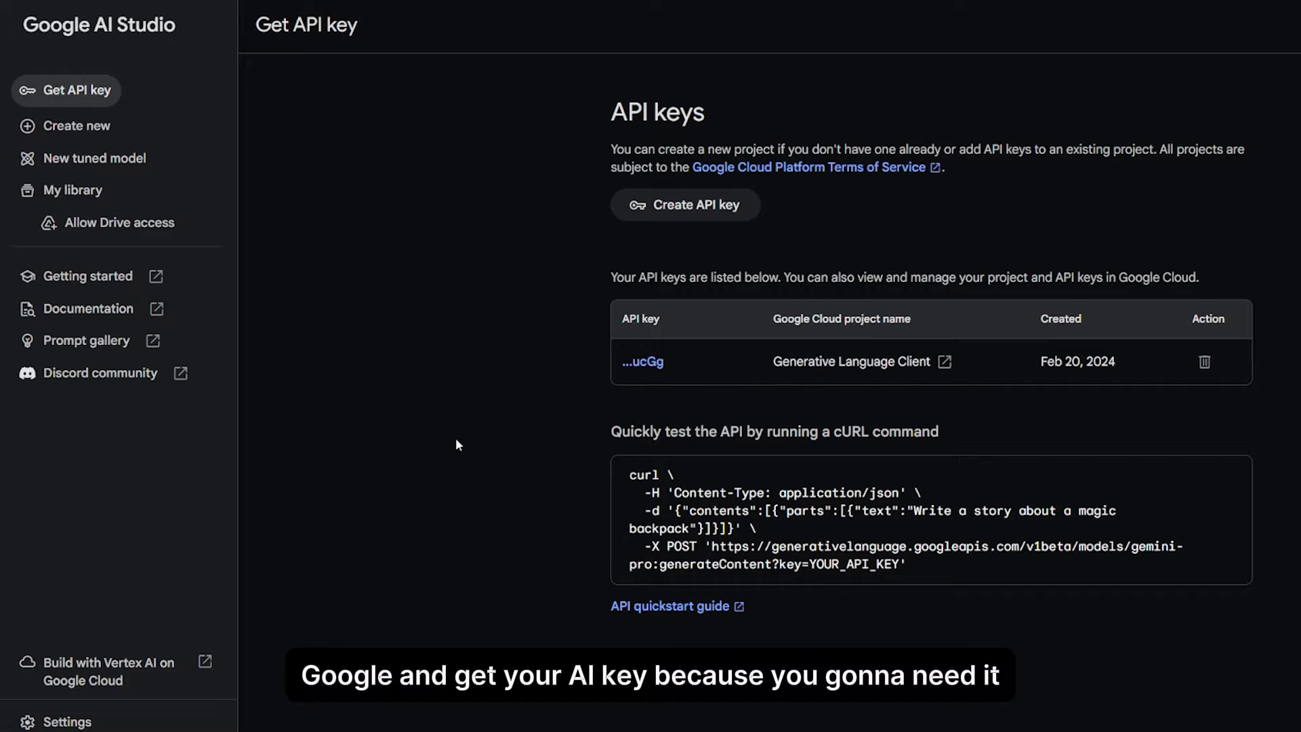
pyautogui.moveTo(408, 117)
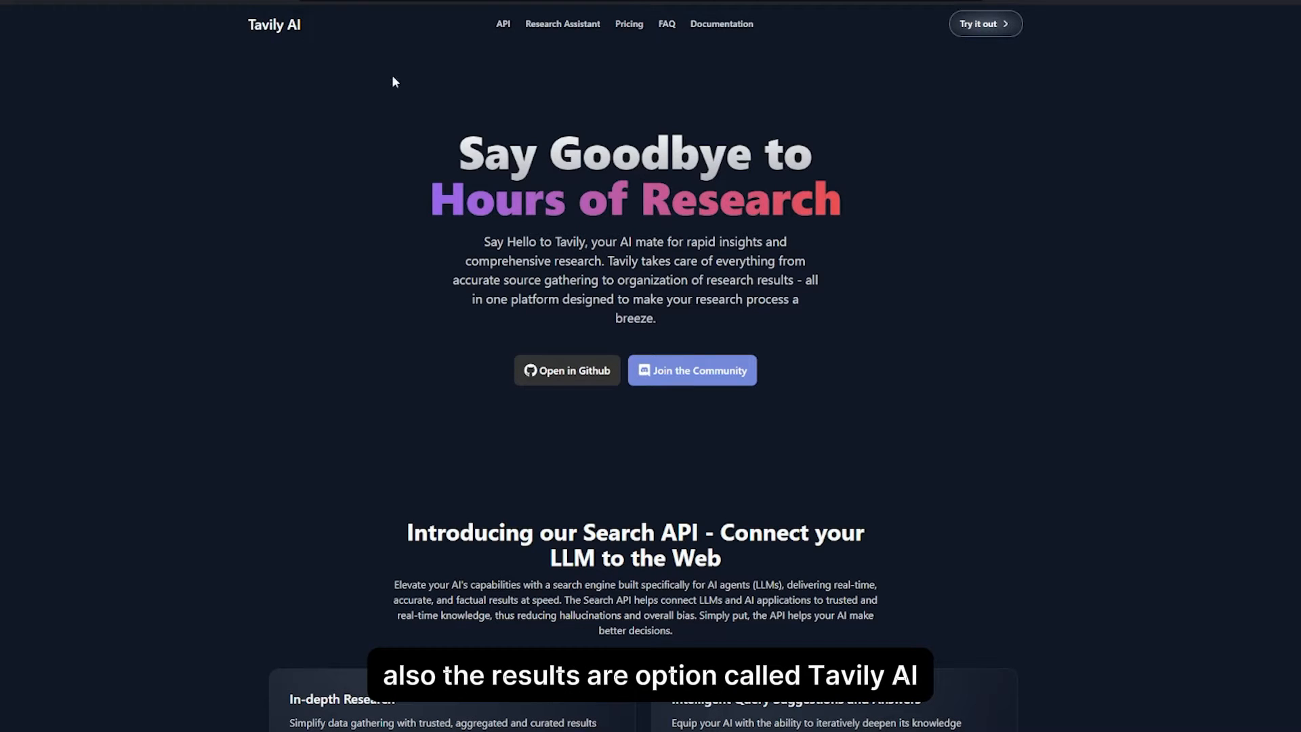
# Scroll through the Tavily homepage toward the sign-in and Overview dashboard.
pyautogui.scroll(-3)
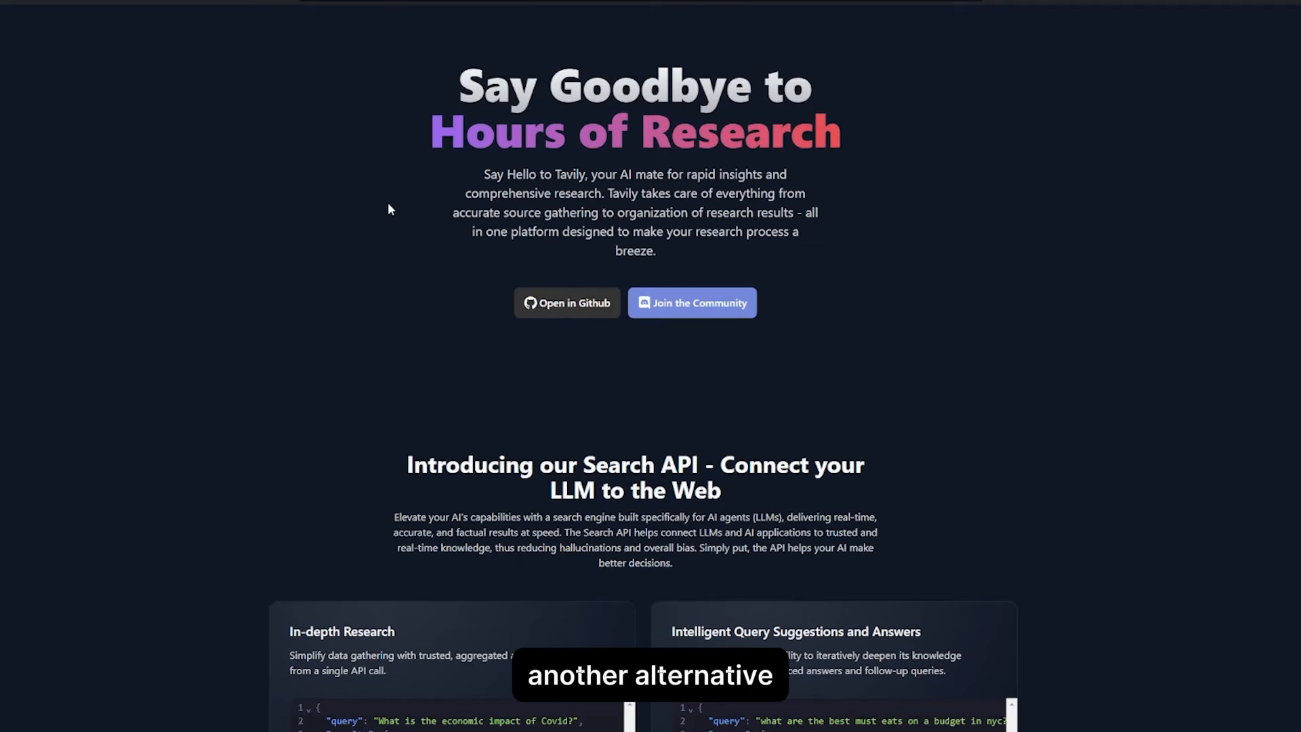
pyautogui.scroll(-3)
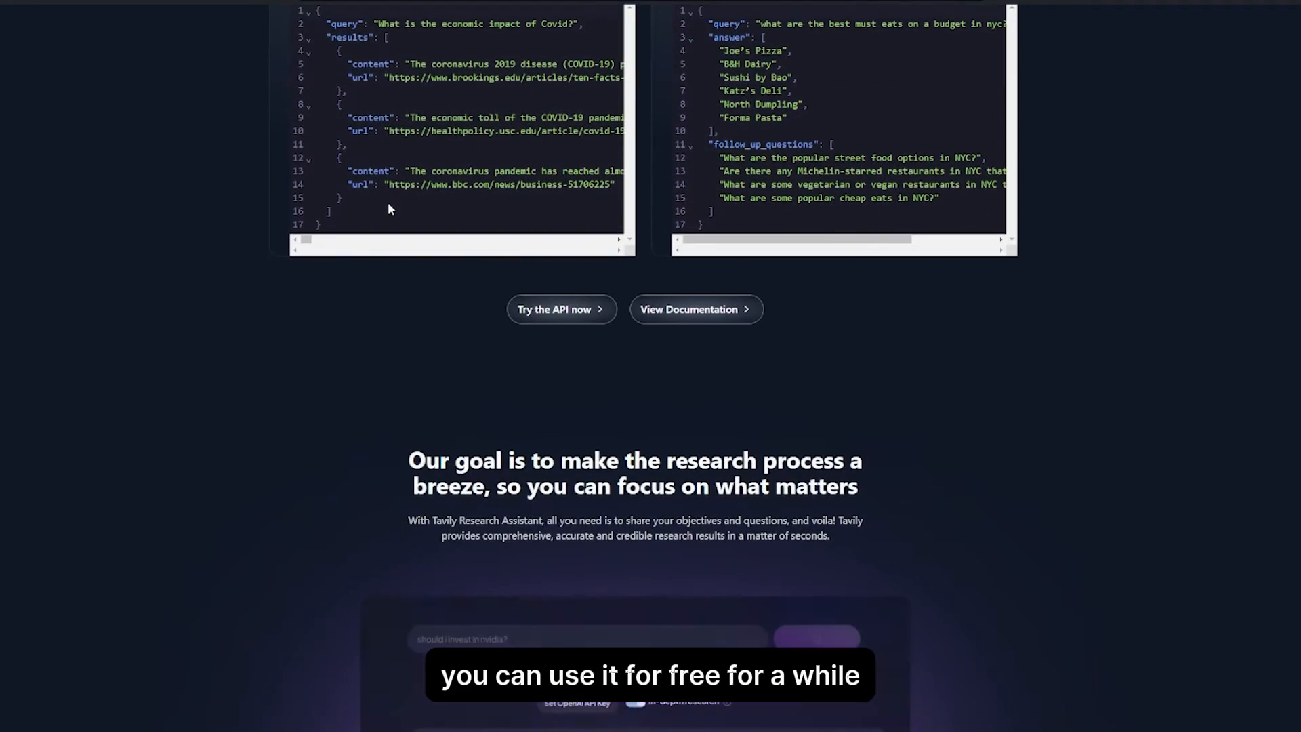
pyautogui.scroll(-3)
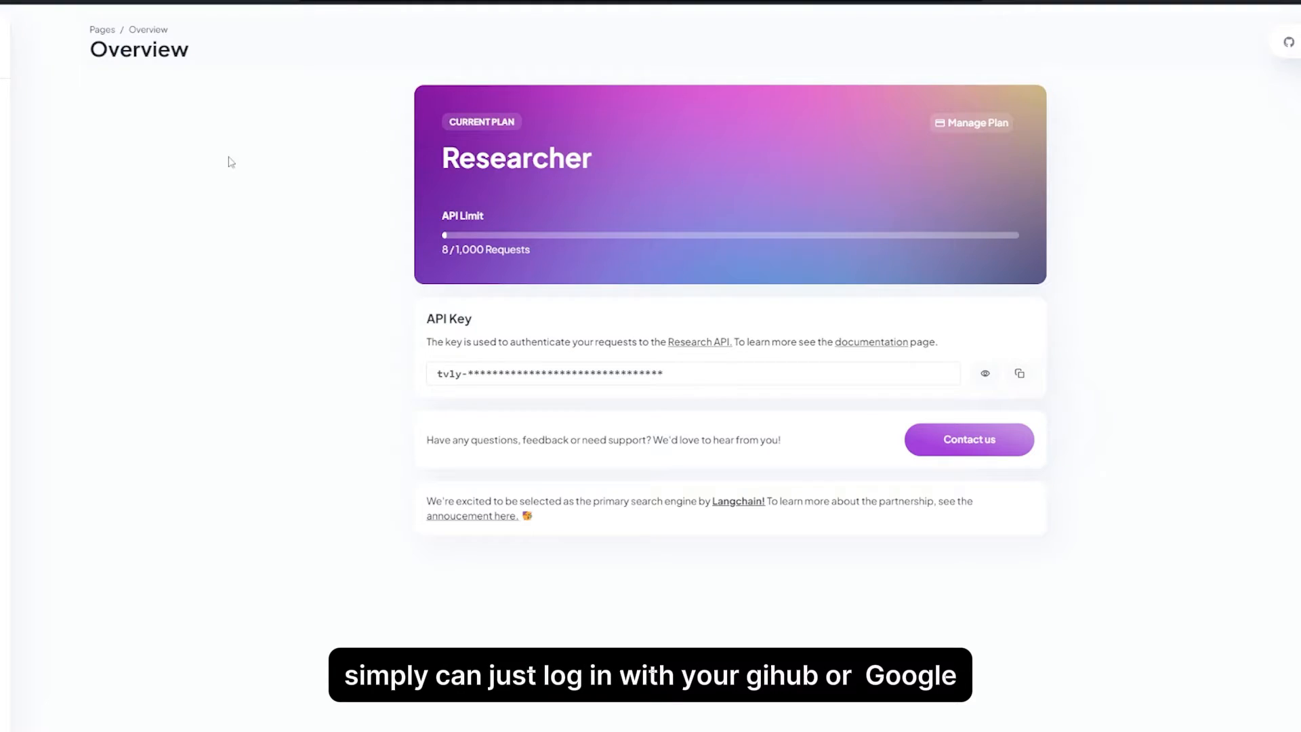
pyautogui.moveTo(256, 230)
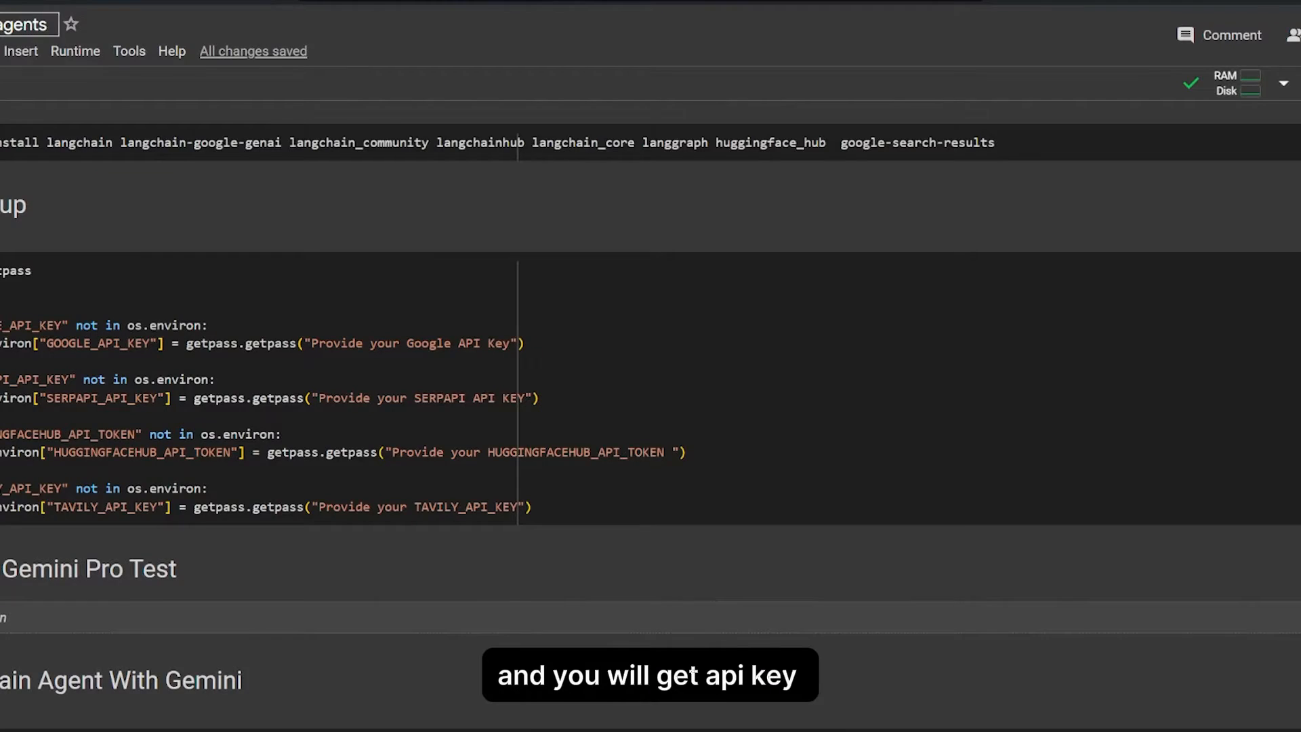
# Scroll past the Gemini Pro test's Python pros-and-cons answer to the Langchain Agent With Gemini code.
pyautogui.scroll(-3)
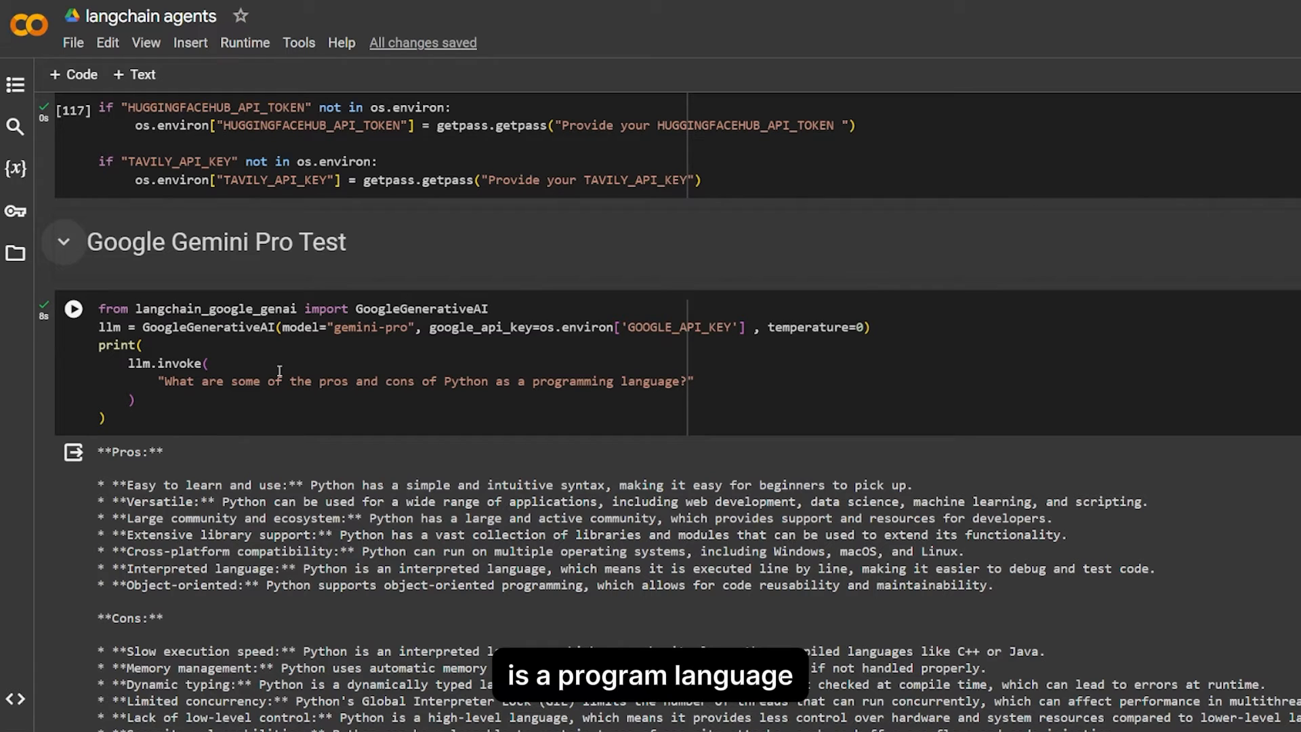
pyautogui.scroll(-3)
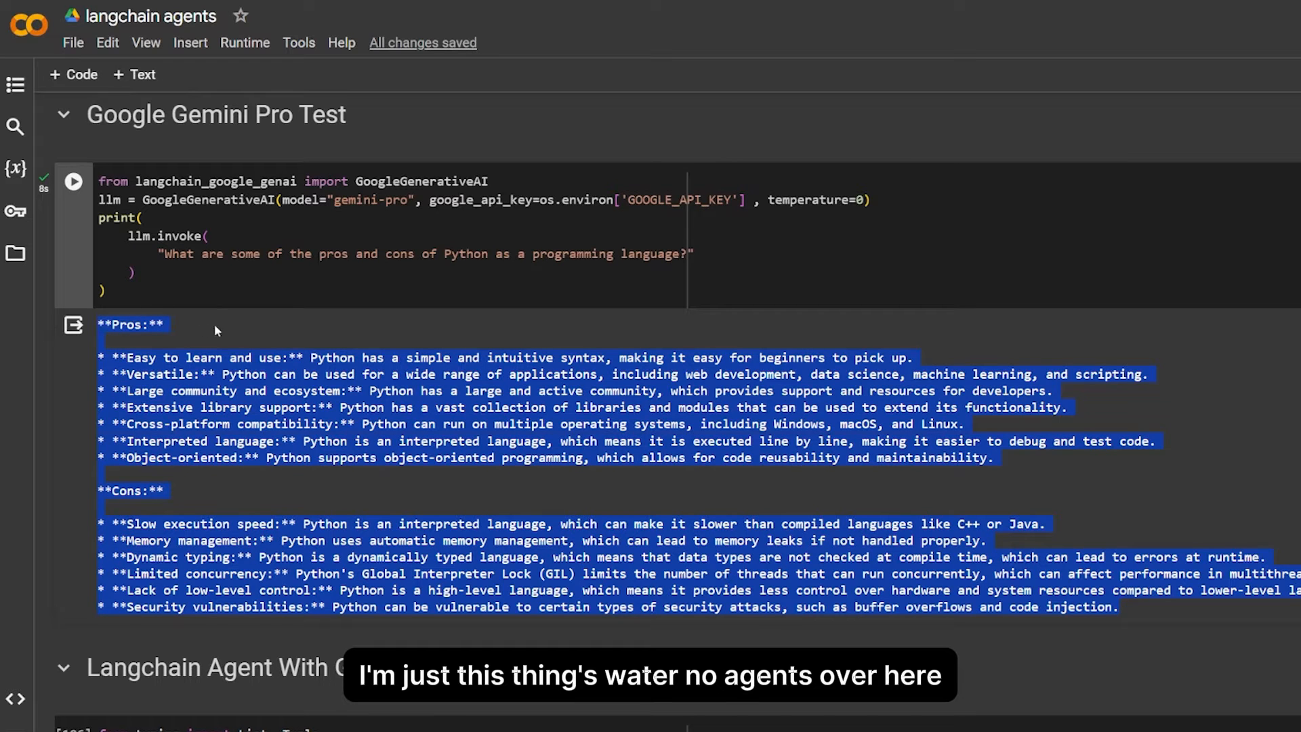
pyautogui.scroll(-3)
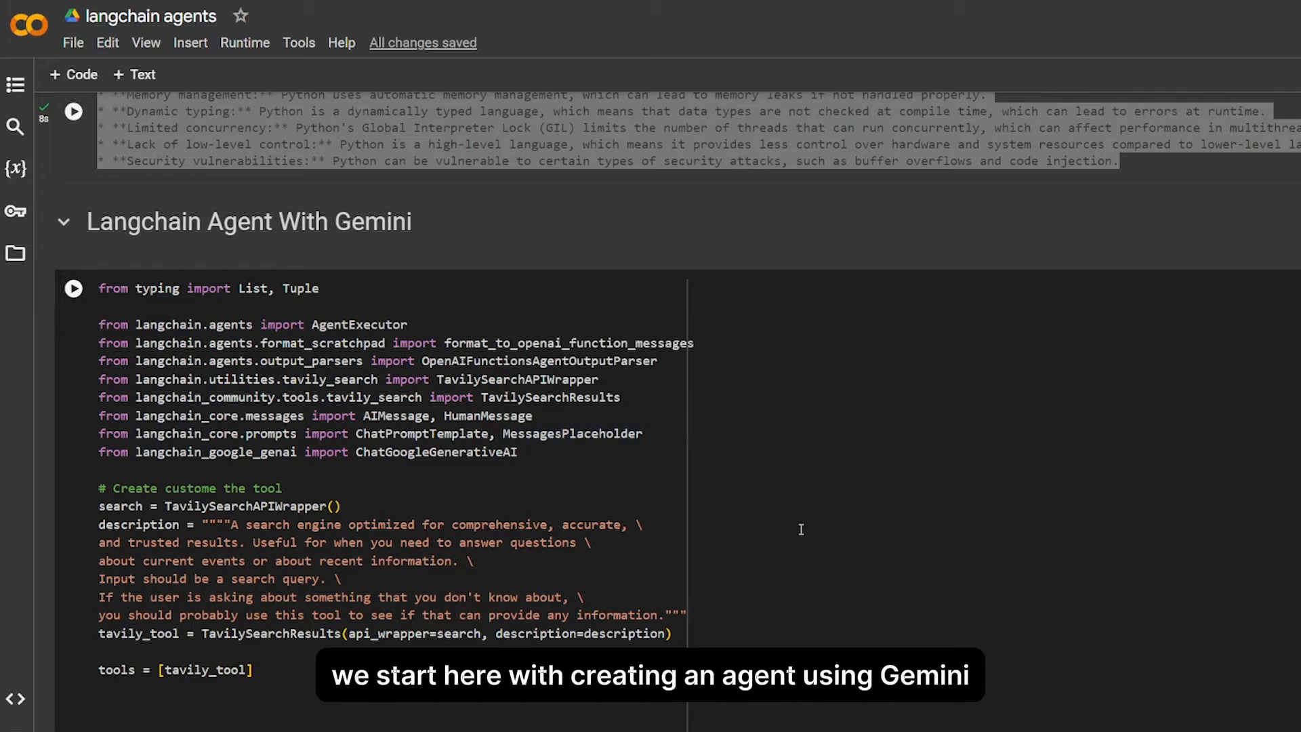
pyautogui.scroll(-3)
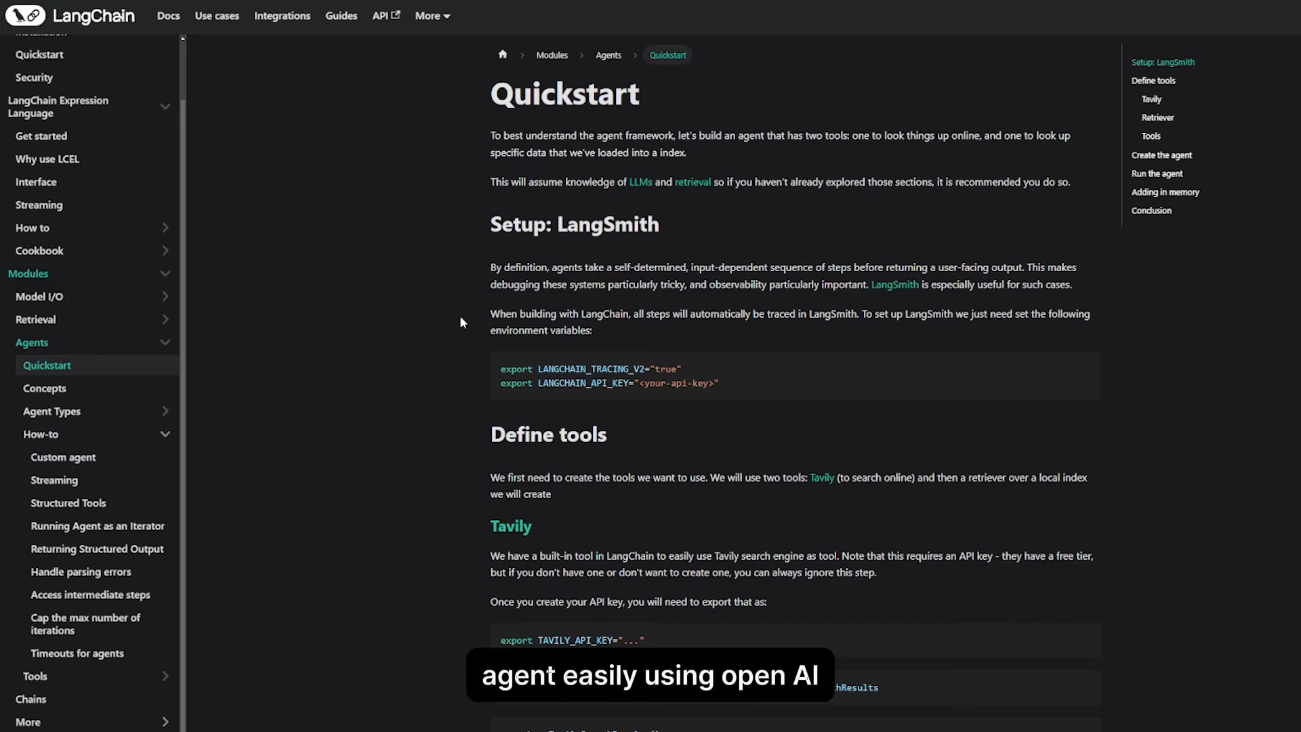
# Scroll the Agents Quickstart docs to the Tavily search tool definition.
pyautogui.scroll(-3)
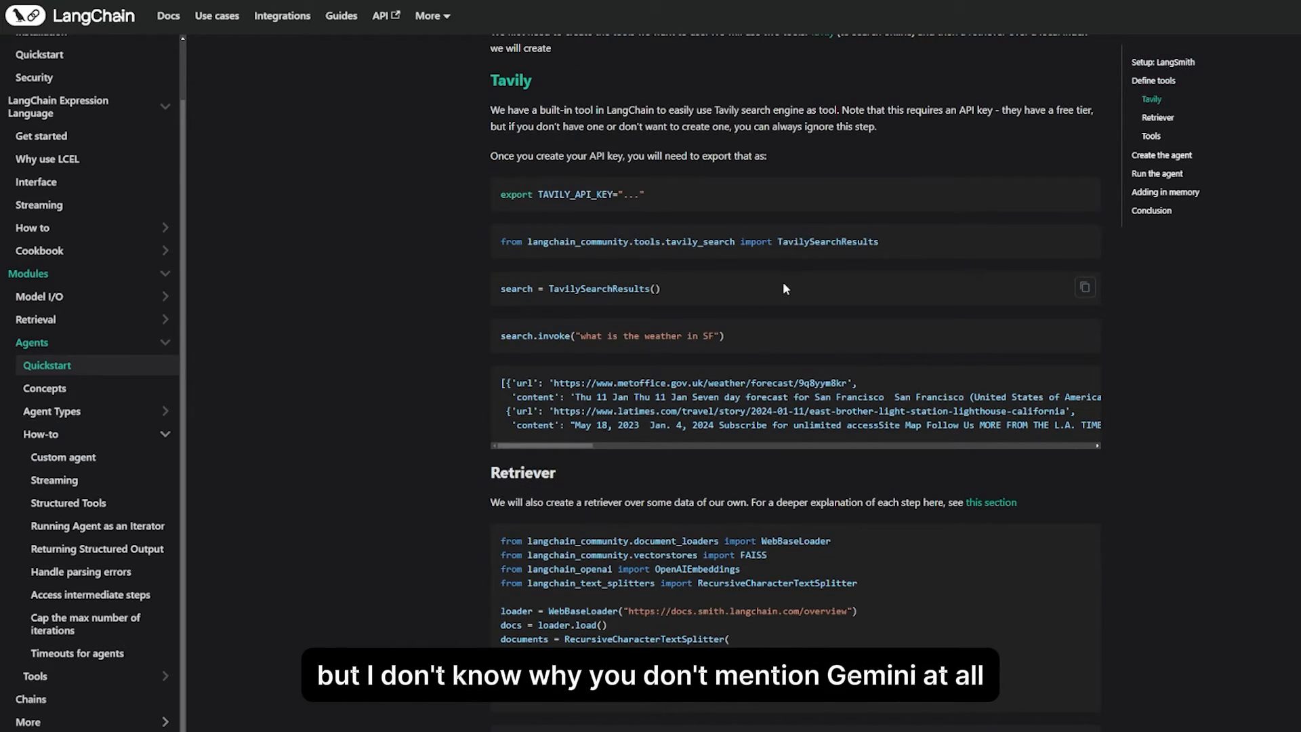
pyautogui.scroll(-3)
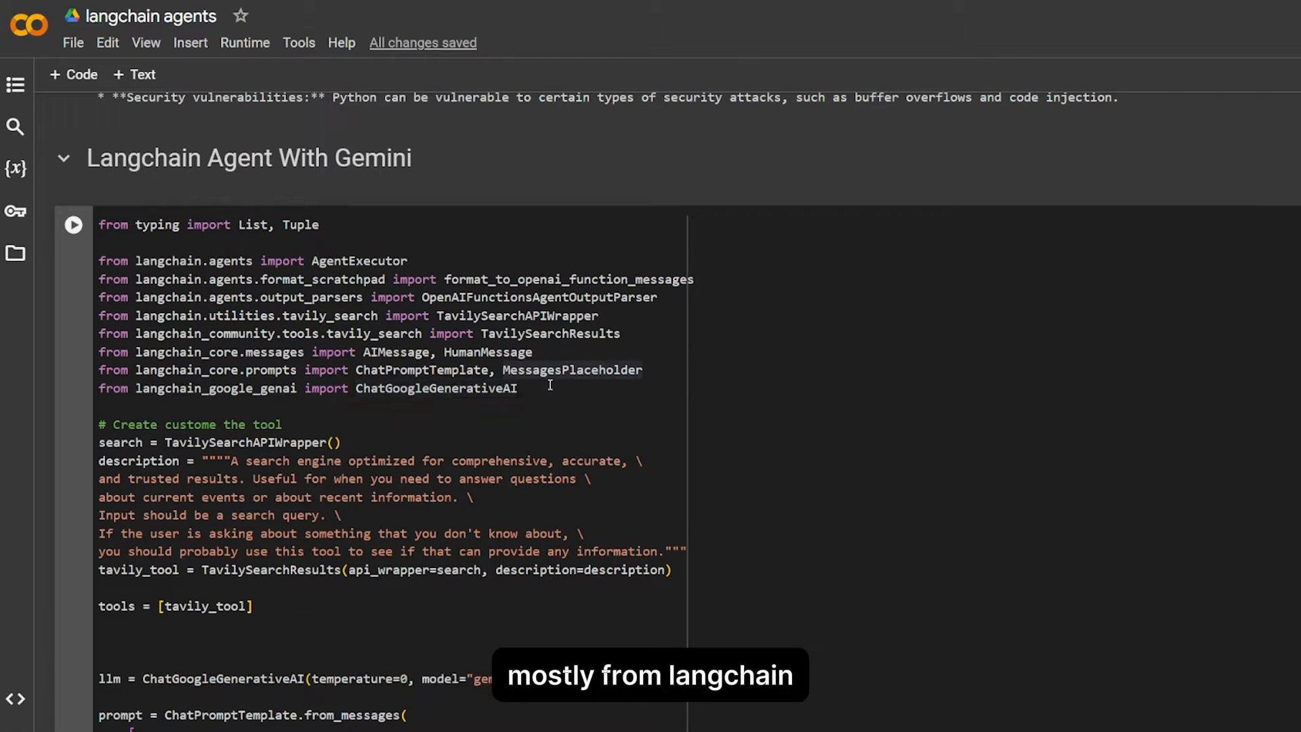
pyautogui.scroll(-3)
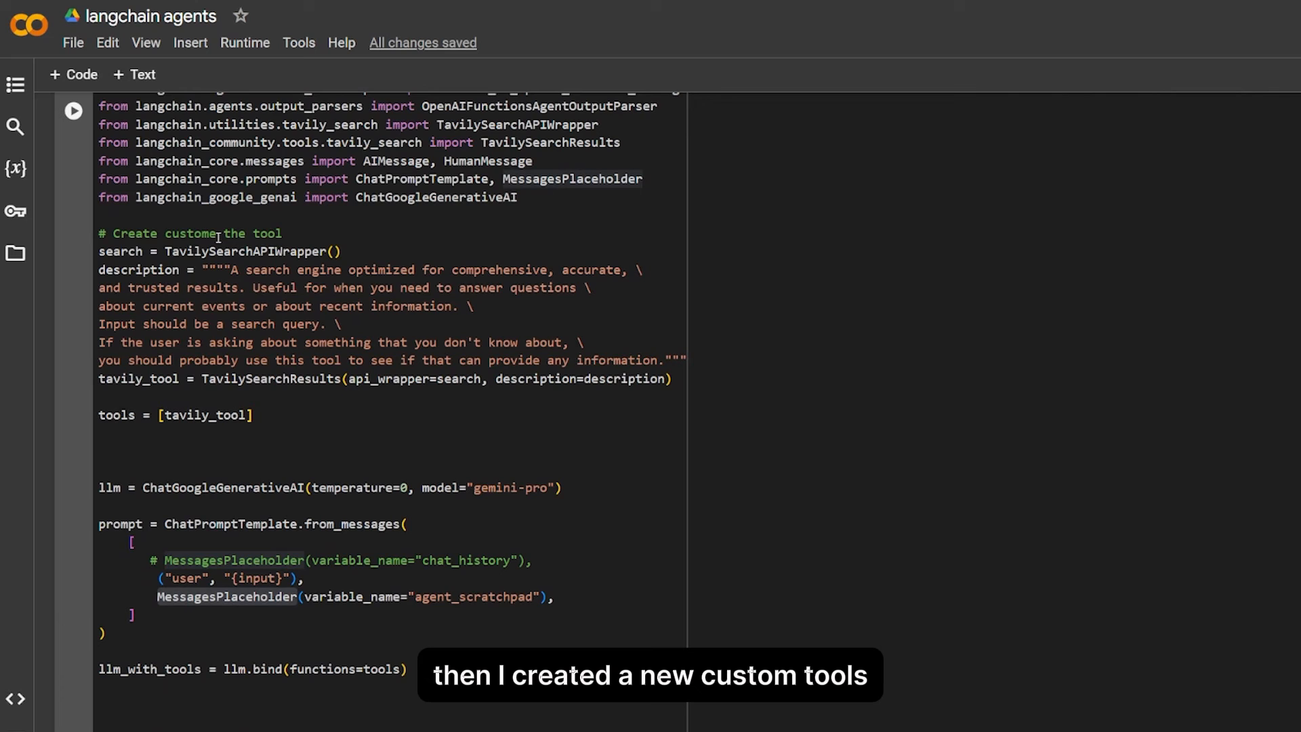
pyautogui.moveTo(439, 271)
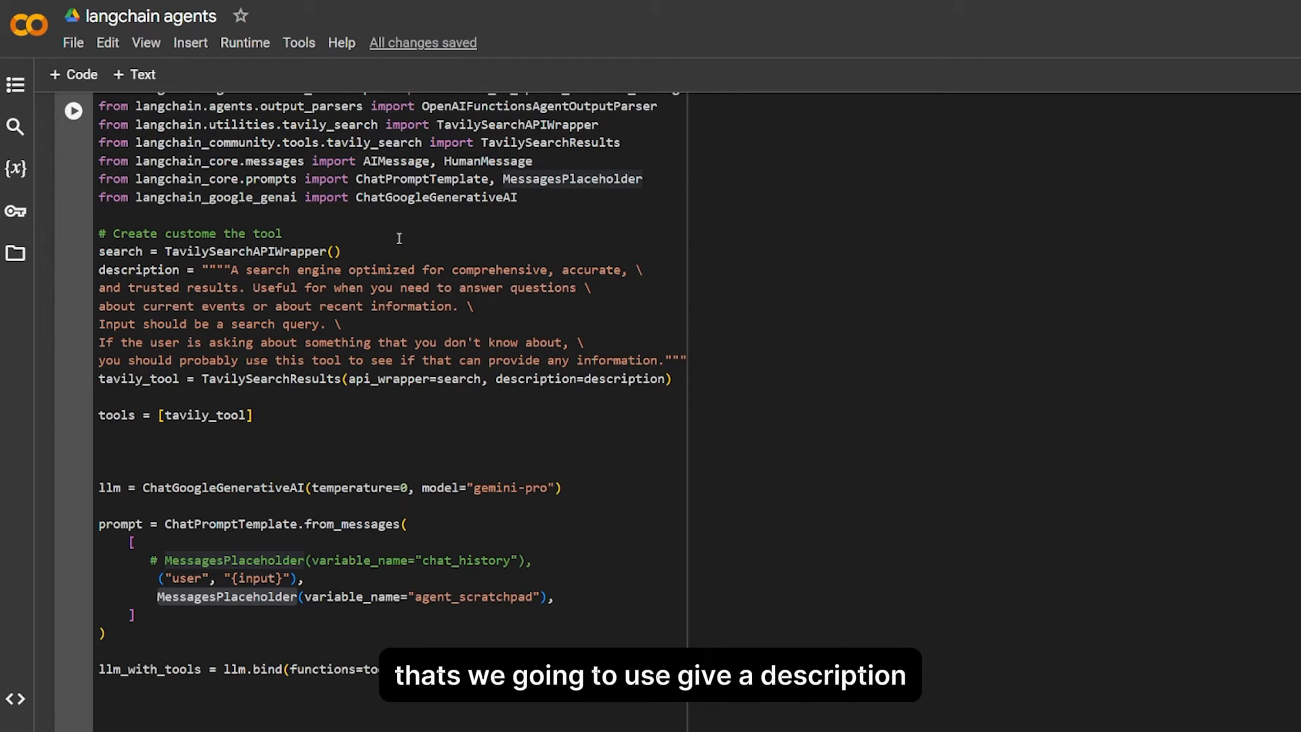
pyautogui.scroll(-3)
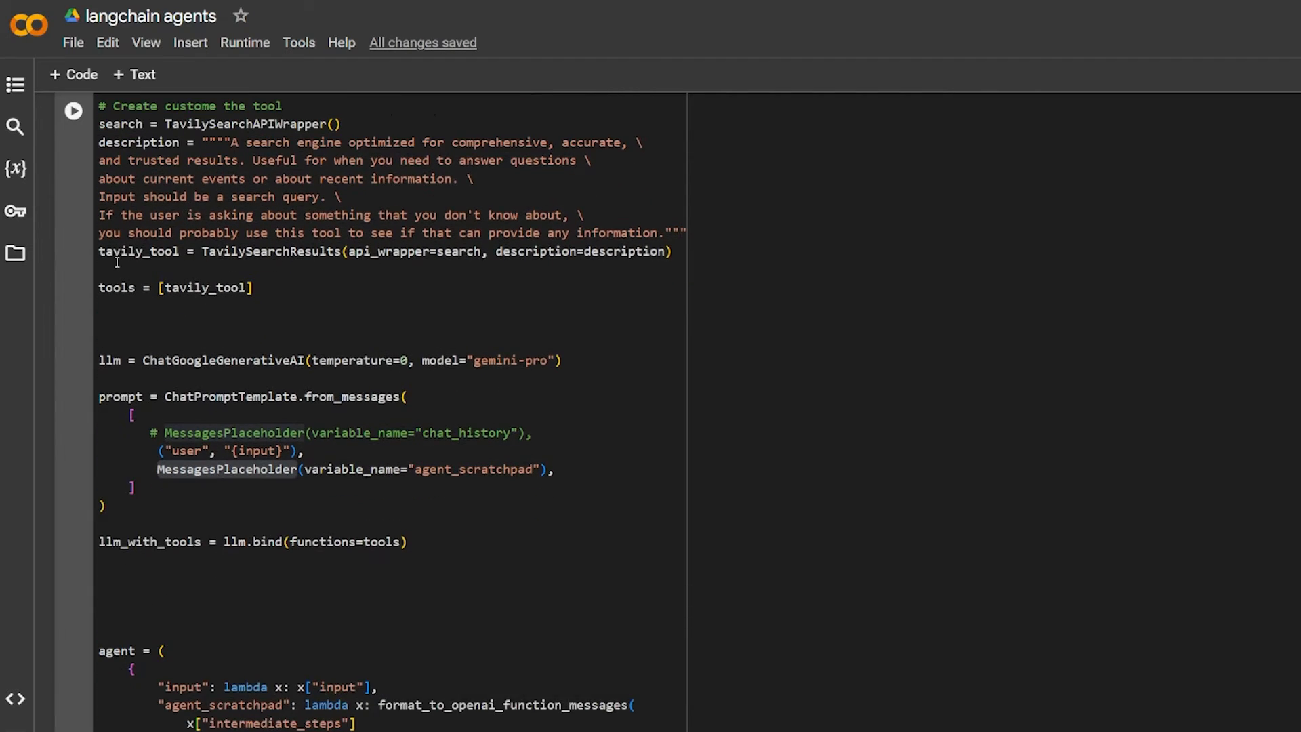
pyautogui.doubleClick(115, 288)
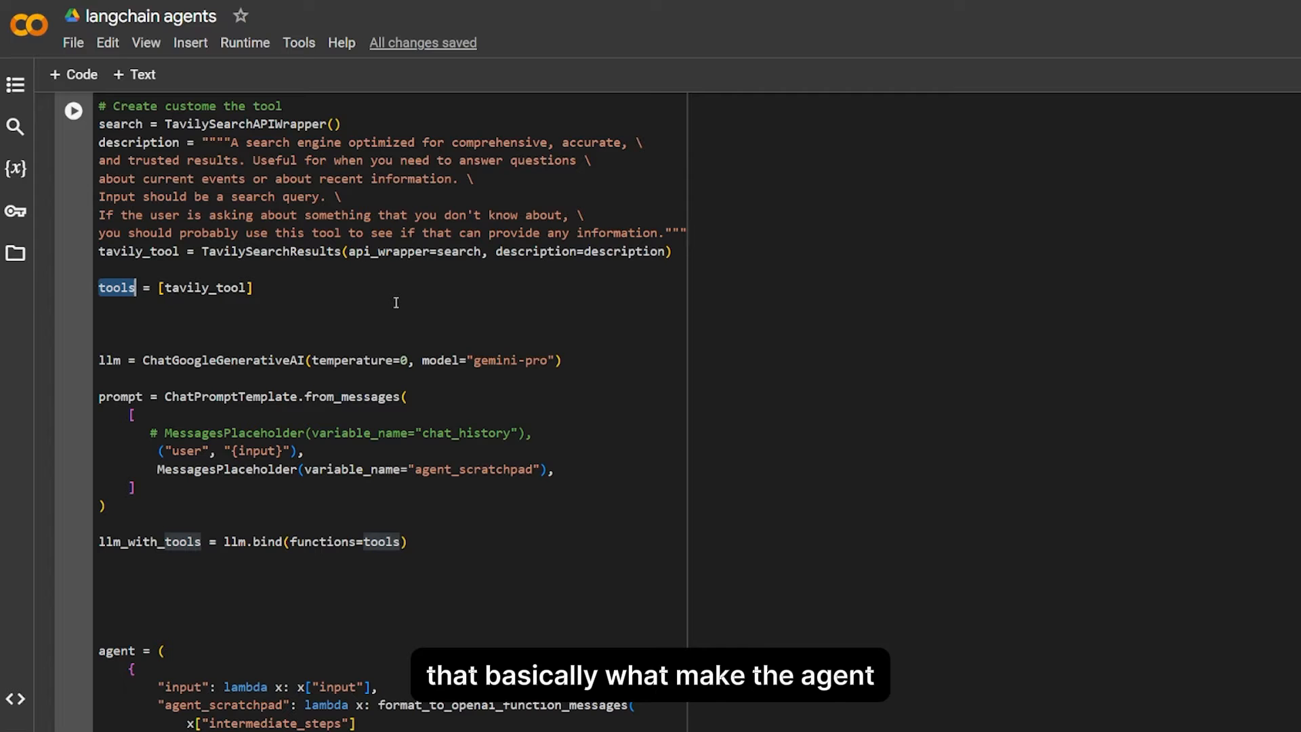
pyautogui.scroll(-3)
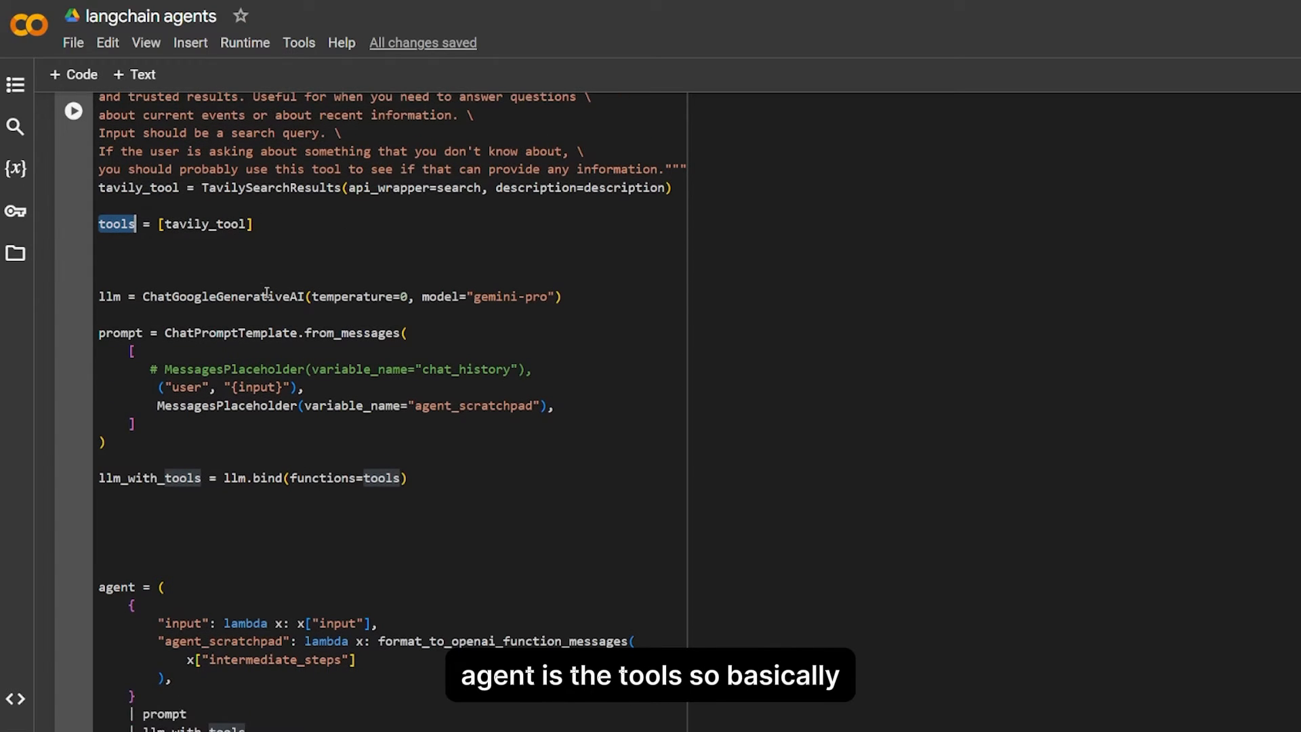
pyautogui.scroll(-3)
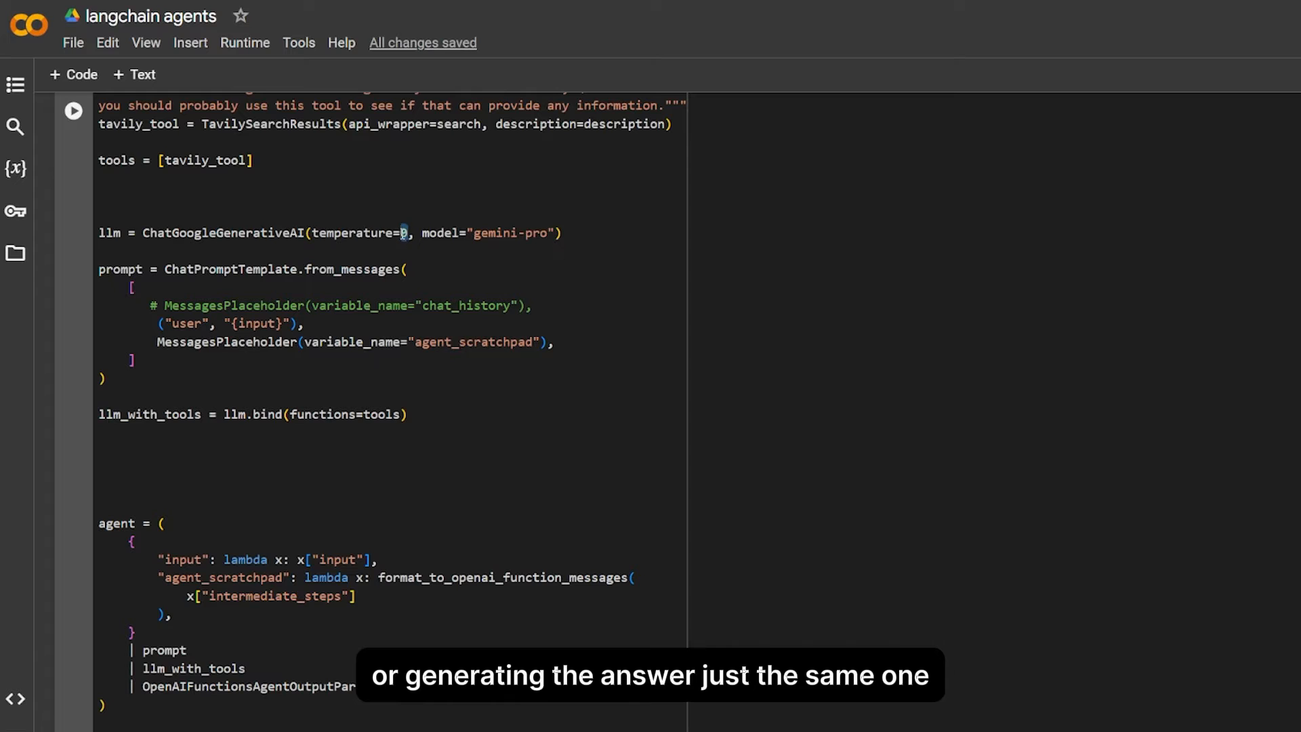
pyautogui.doubleClick(120, 268)
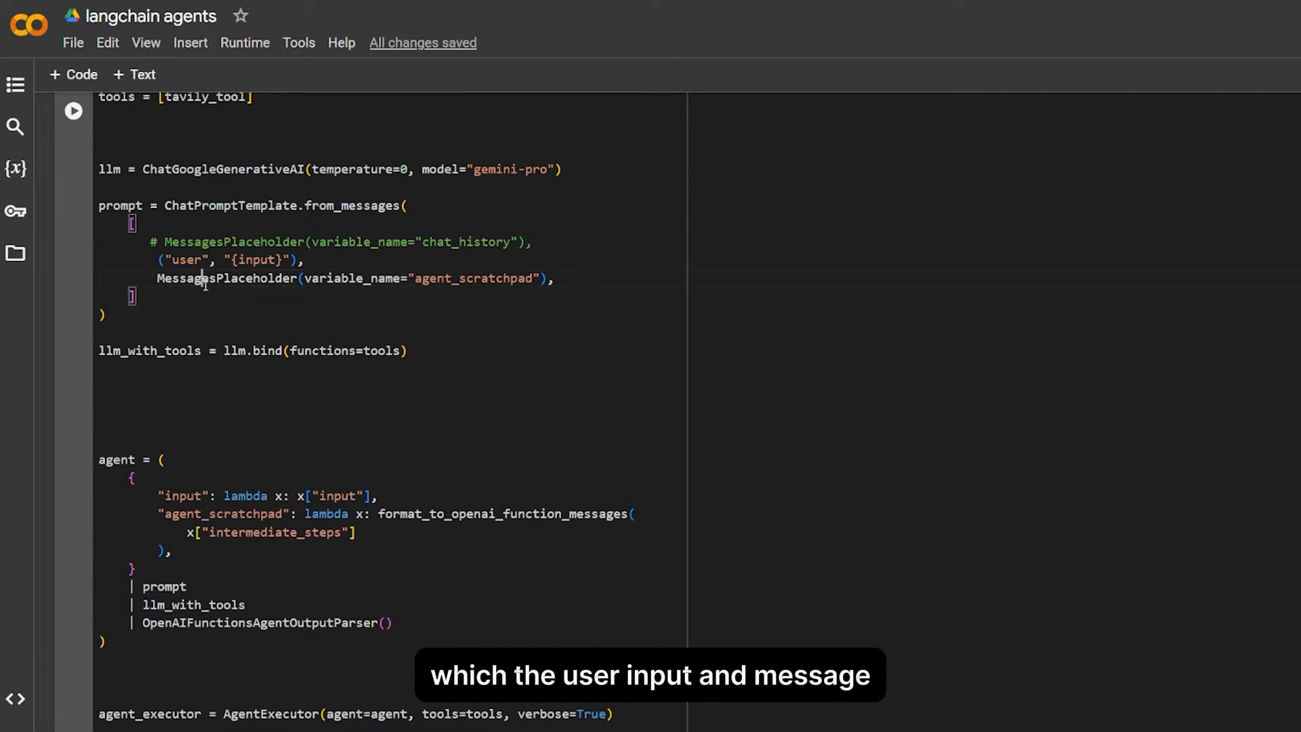
pyautogui.doubleClick(226, 278)
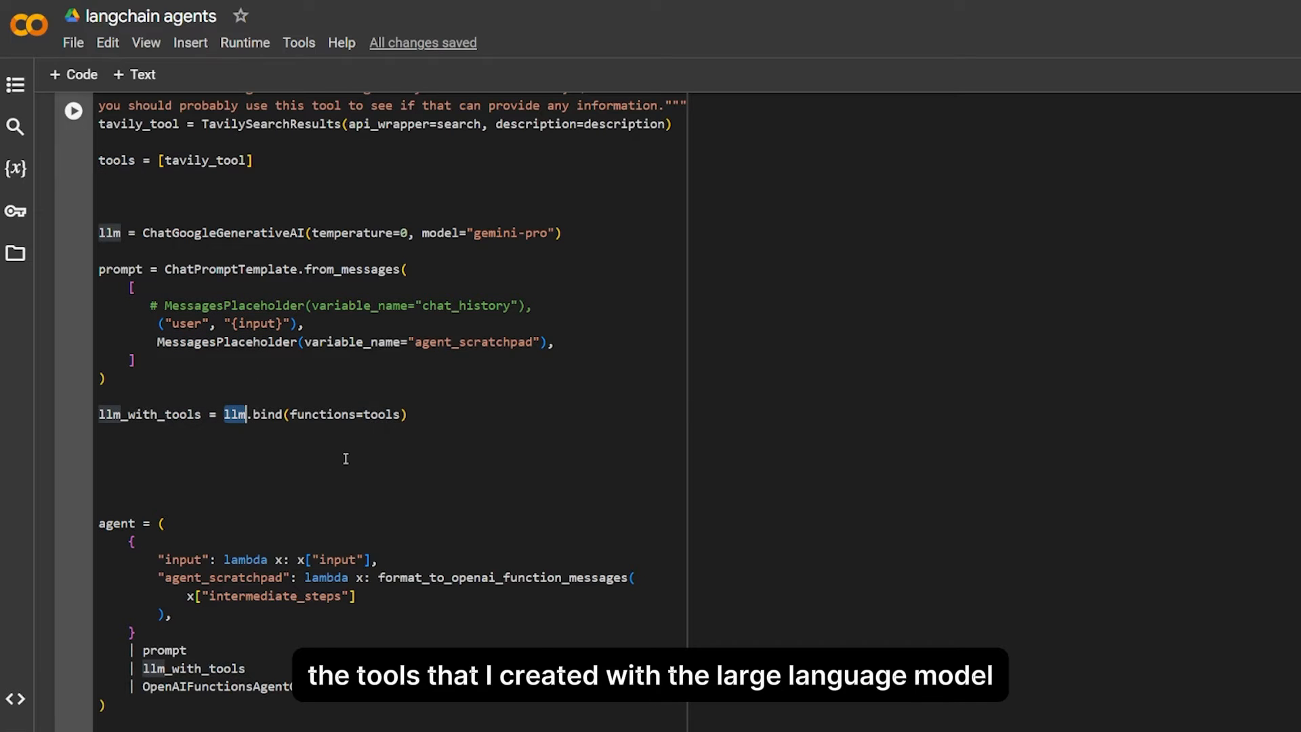
pyautogui.scroll(-3)
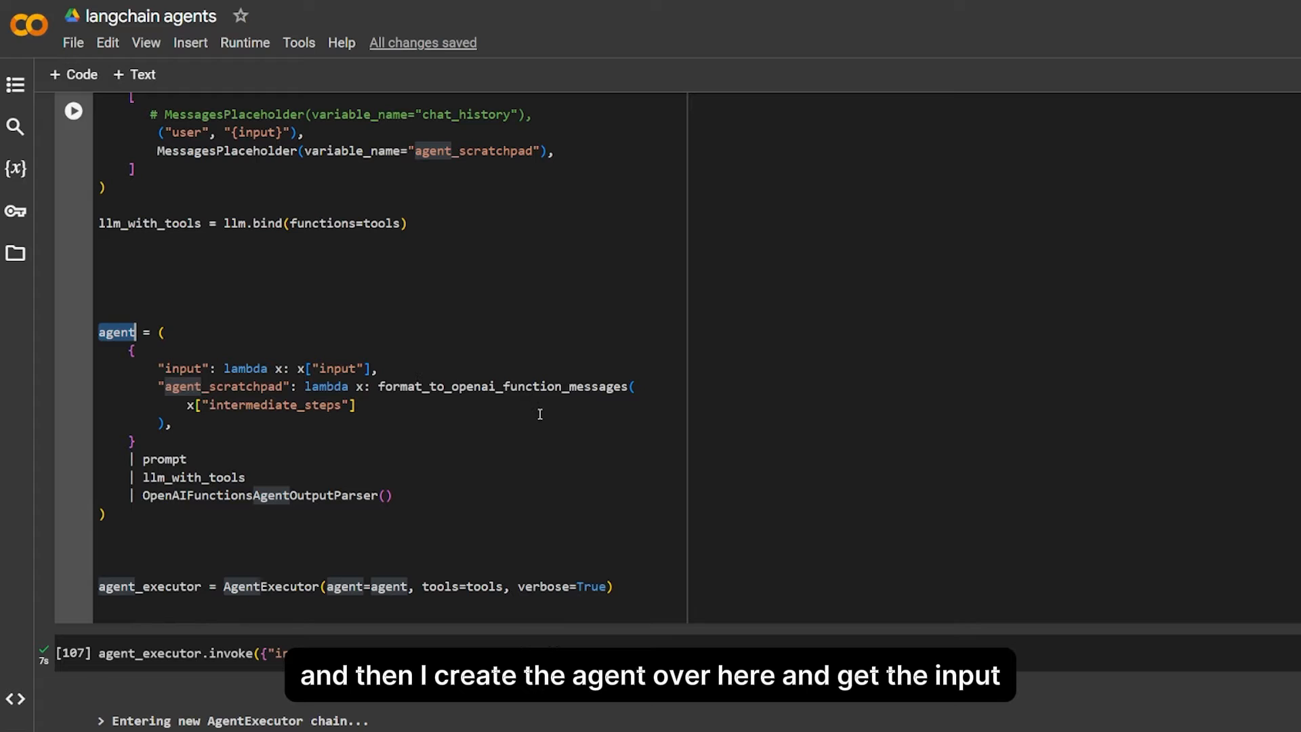
pyautogui.click(124, 348)
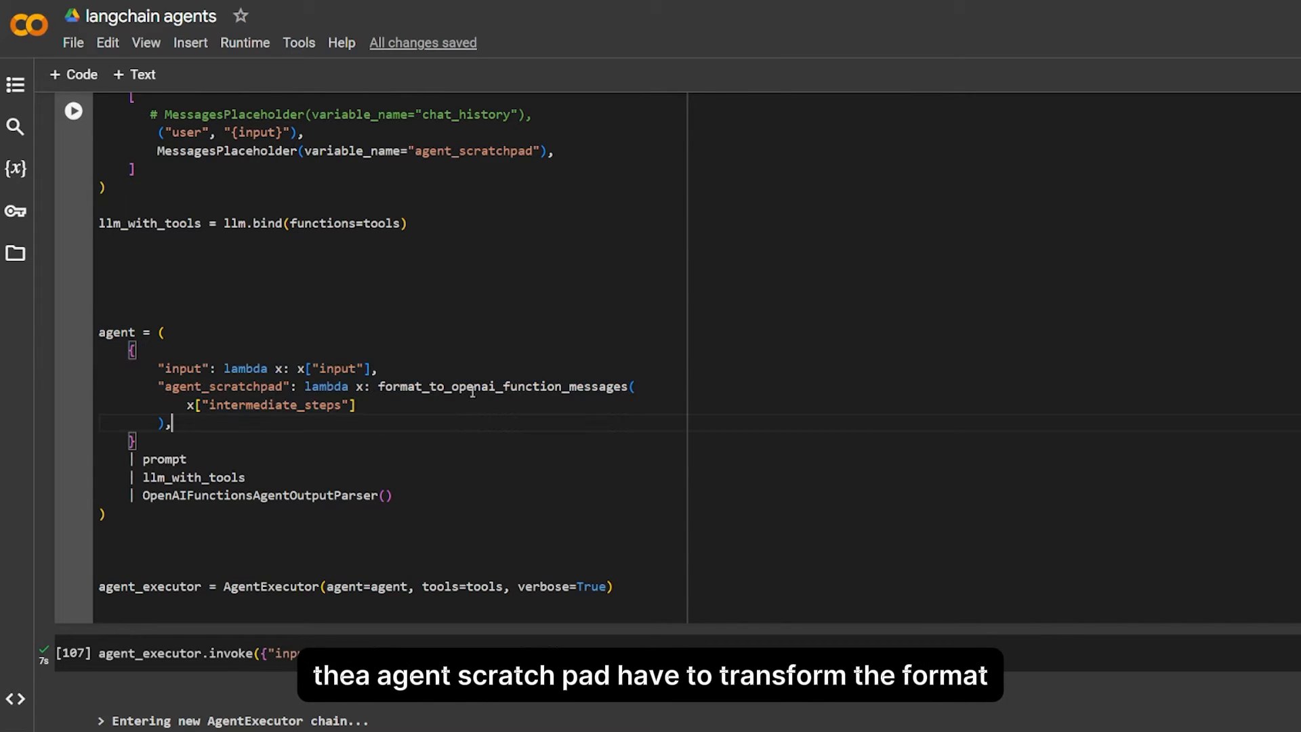
pyautogui.doubleClick(504, 386)
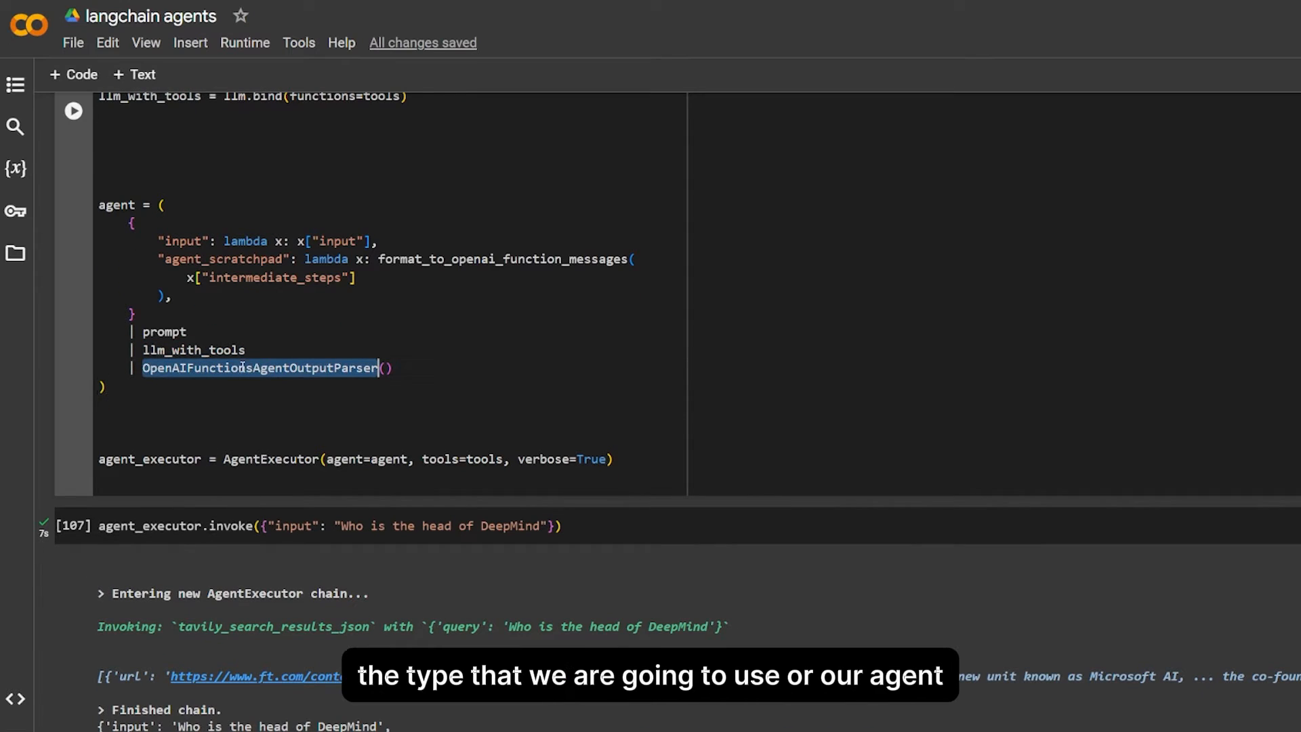
pyautogui.moveTo(508, 413)
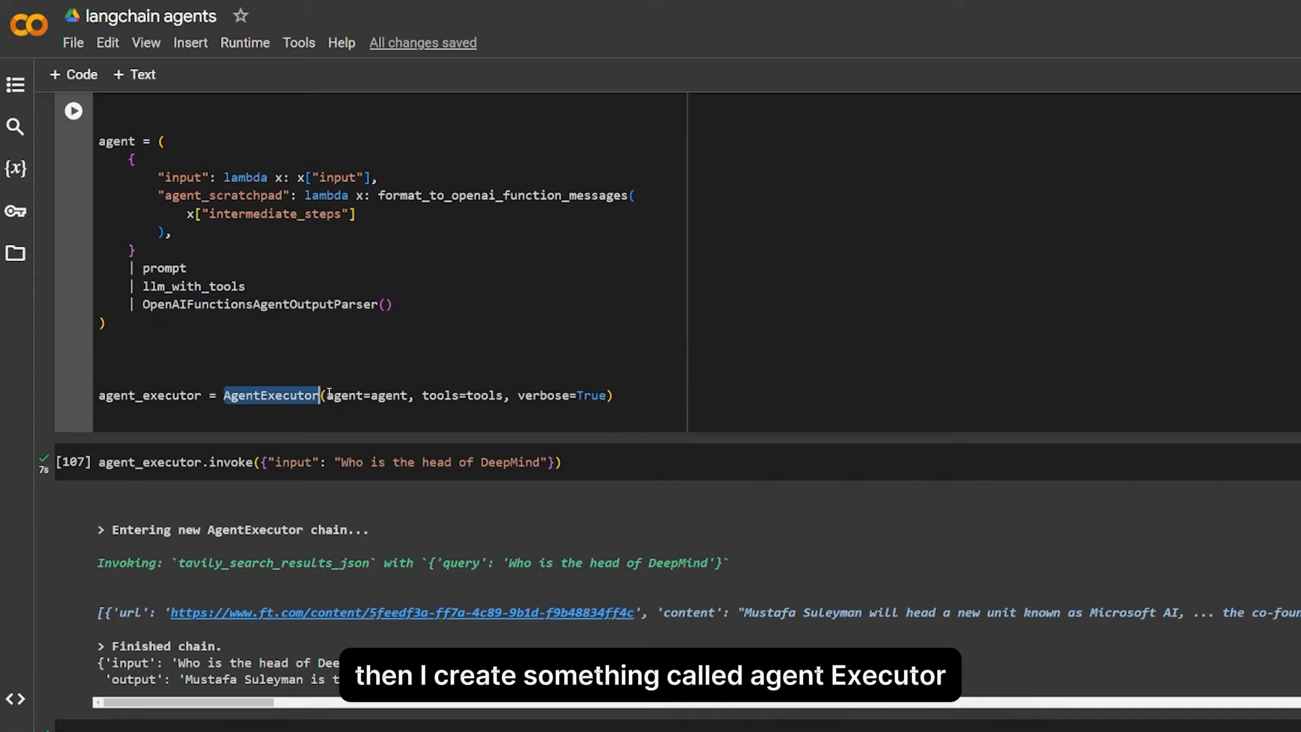
pyautogui.moveTo(554, 356)
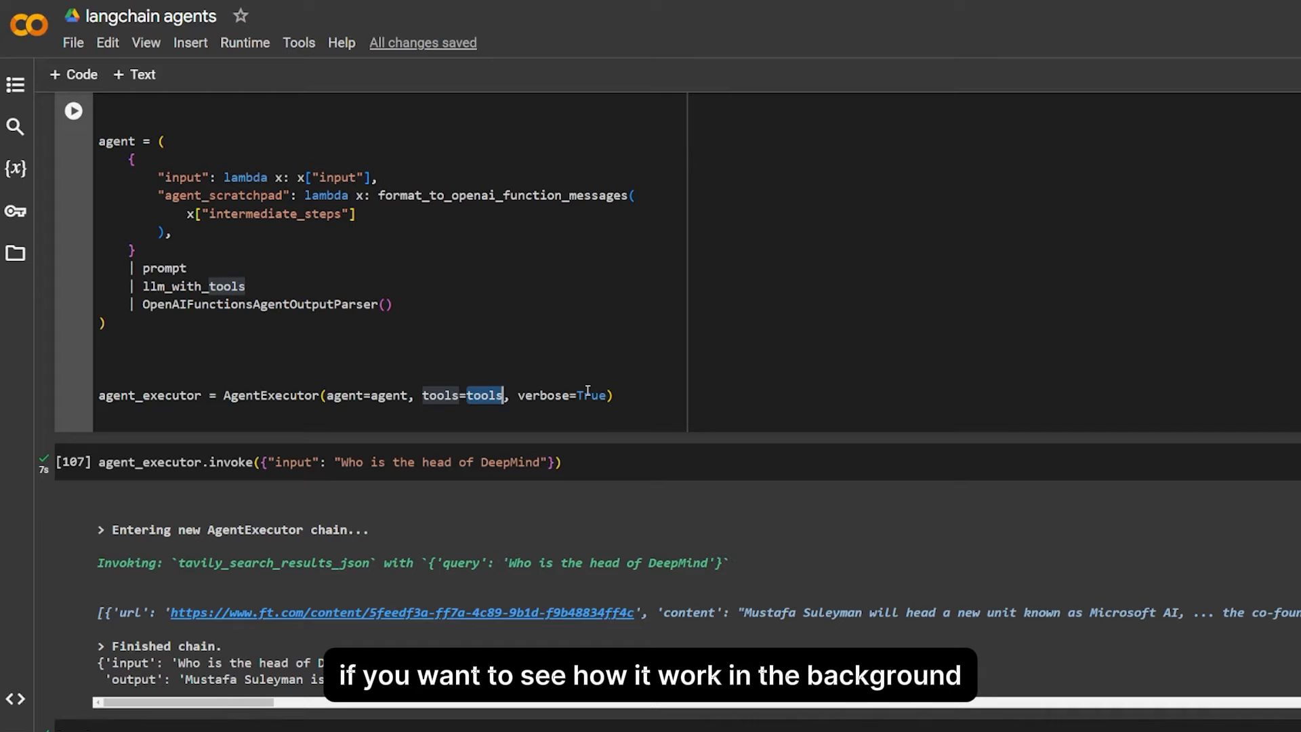
pyautogui.scroll(-3)
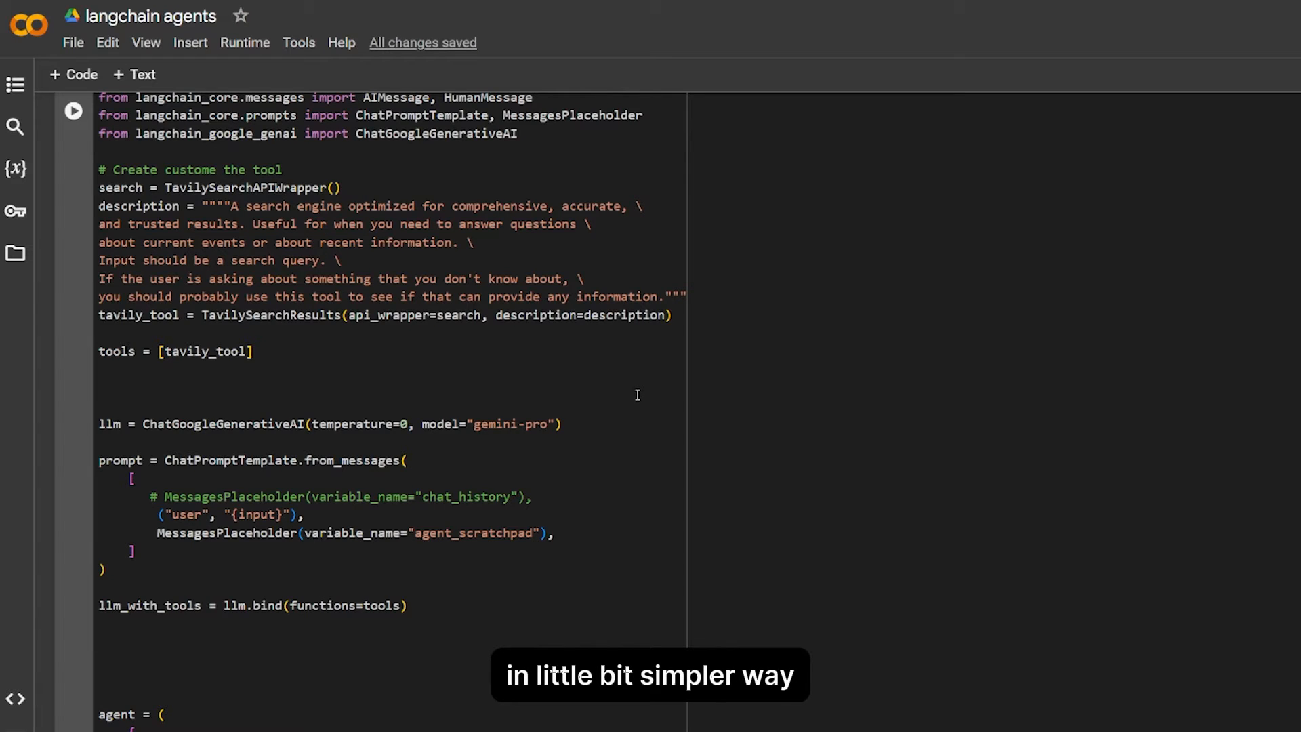
pyautogui.scroll(-3)
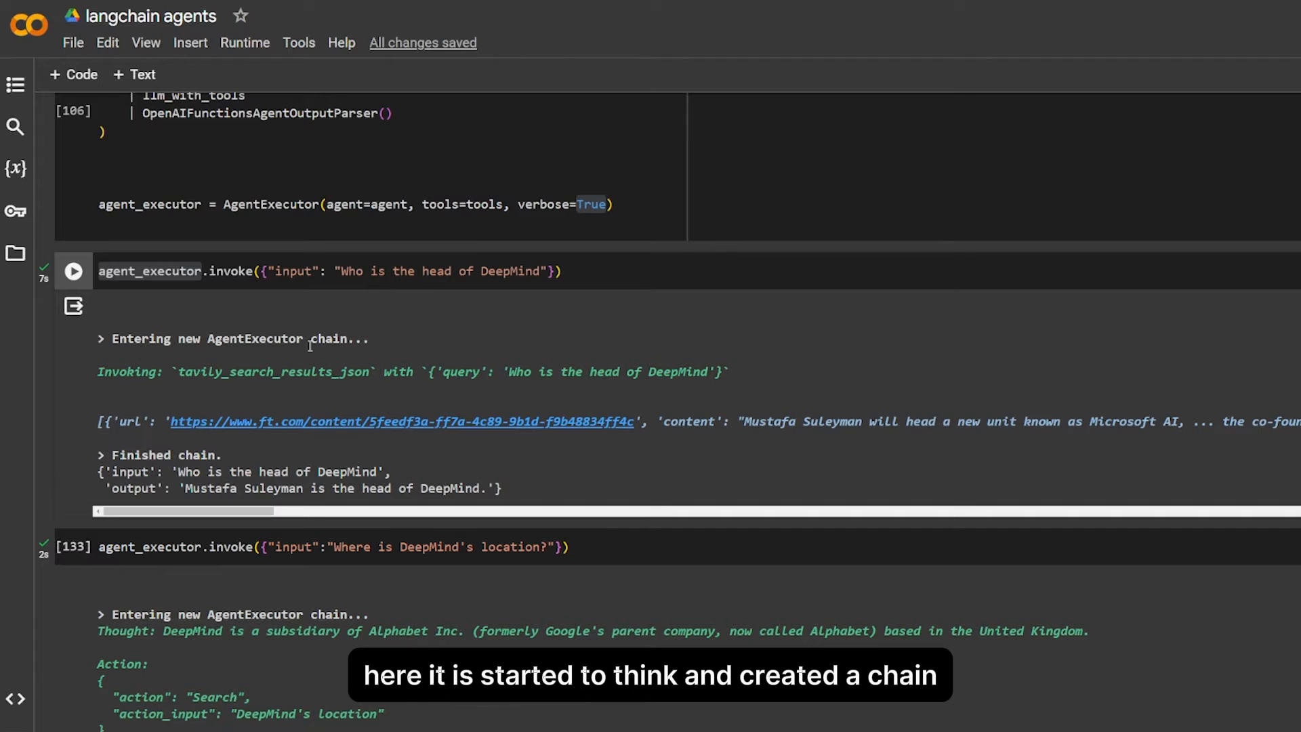
pyautogui.doubleClick(328, 339)
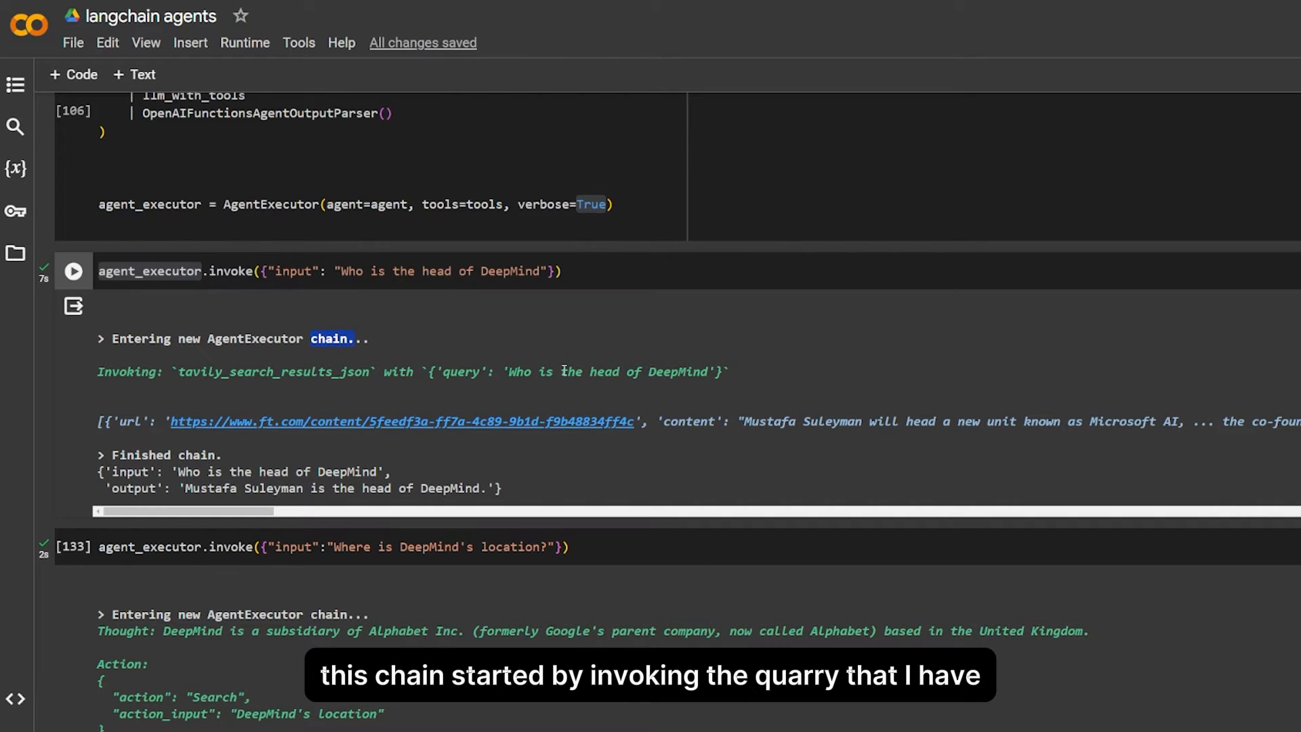
pyautogui.moveTo(439, 404)
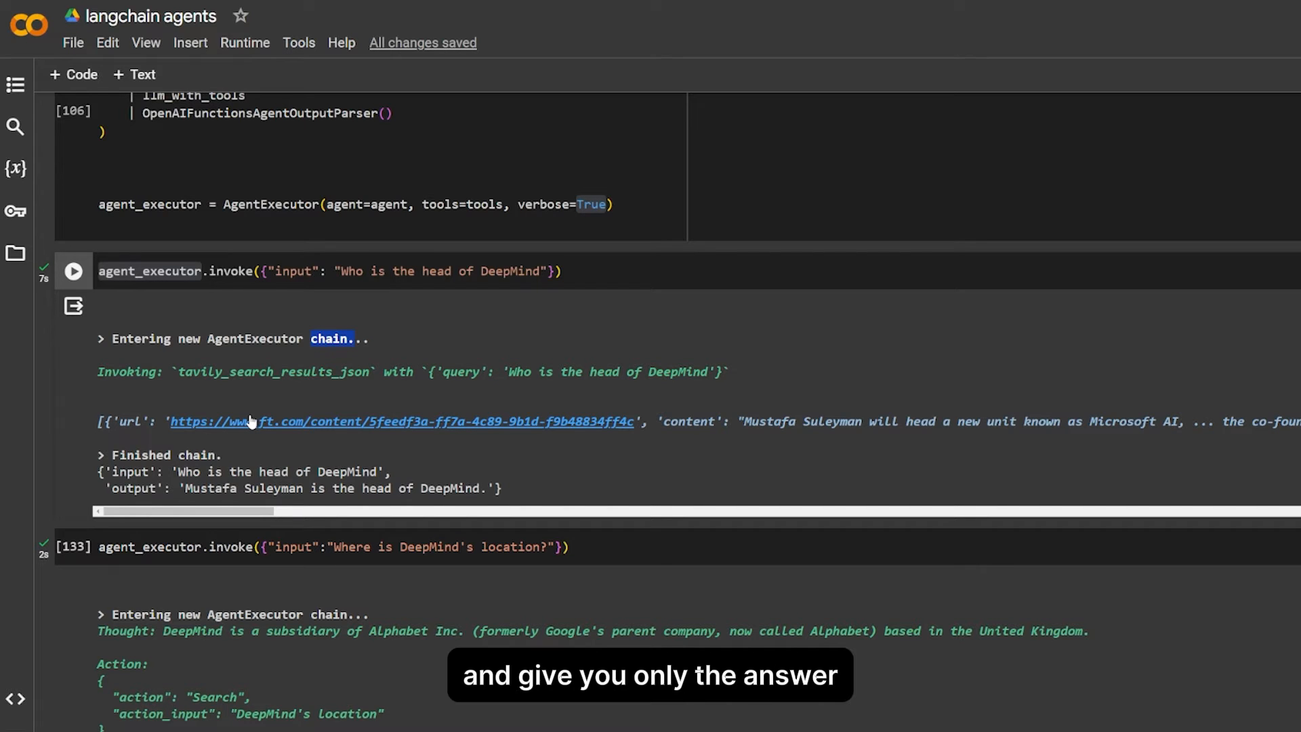
pyautogui.scroll(-3)
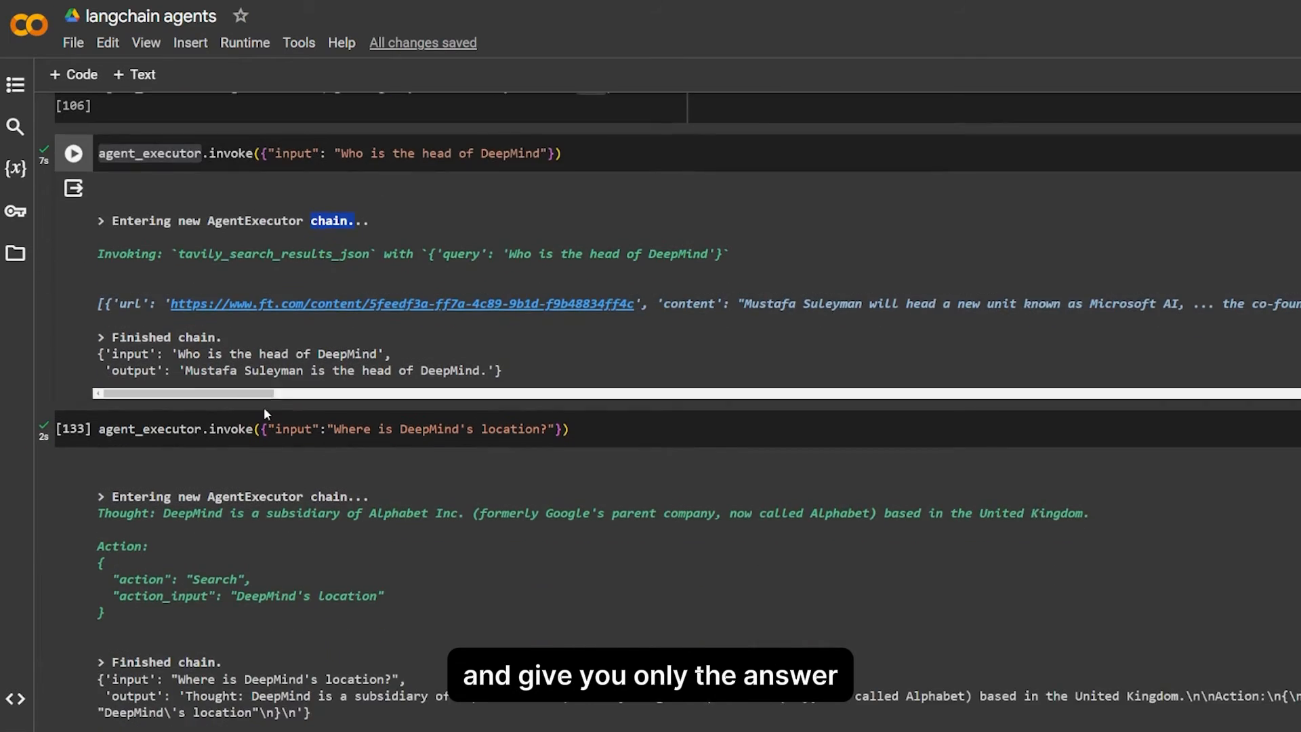
pyautogui.scroll(-3)
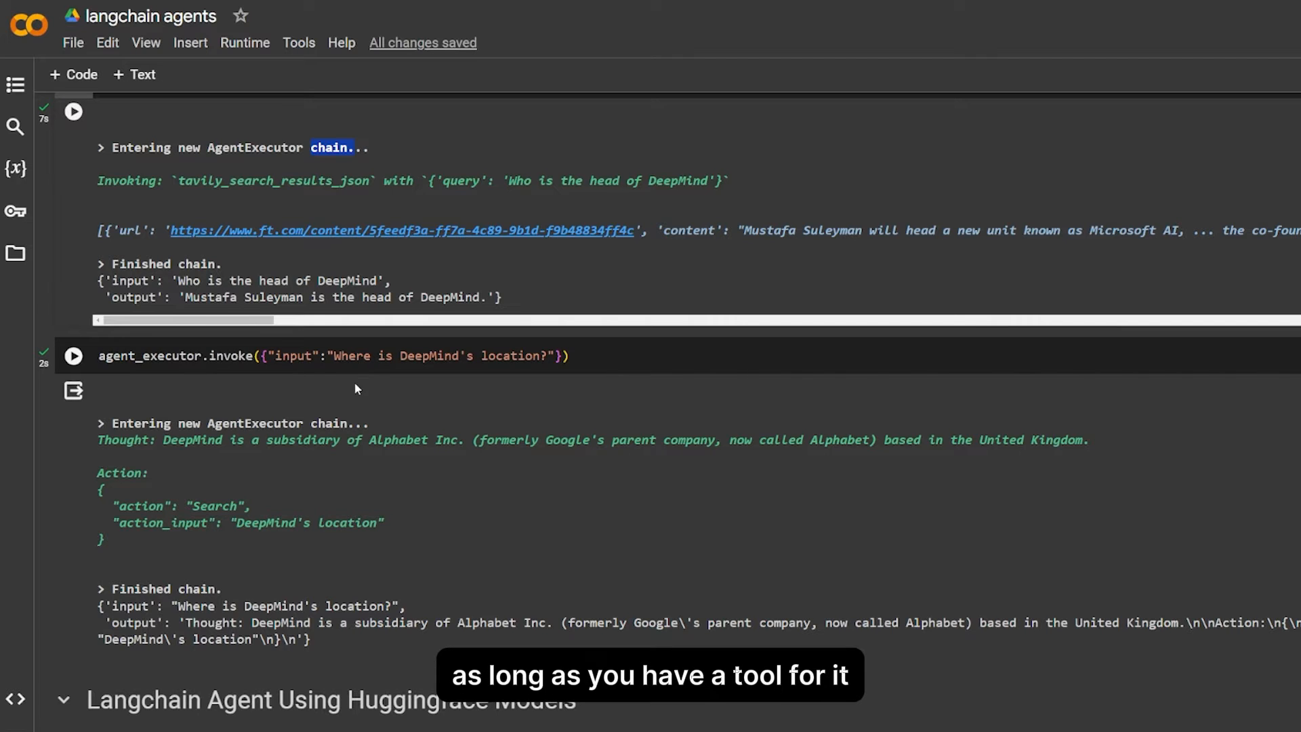
pyautogui.scroll(-3)
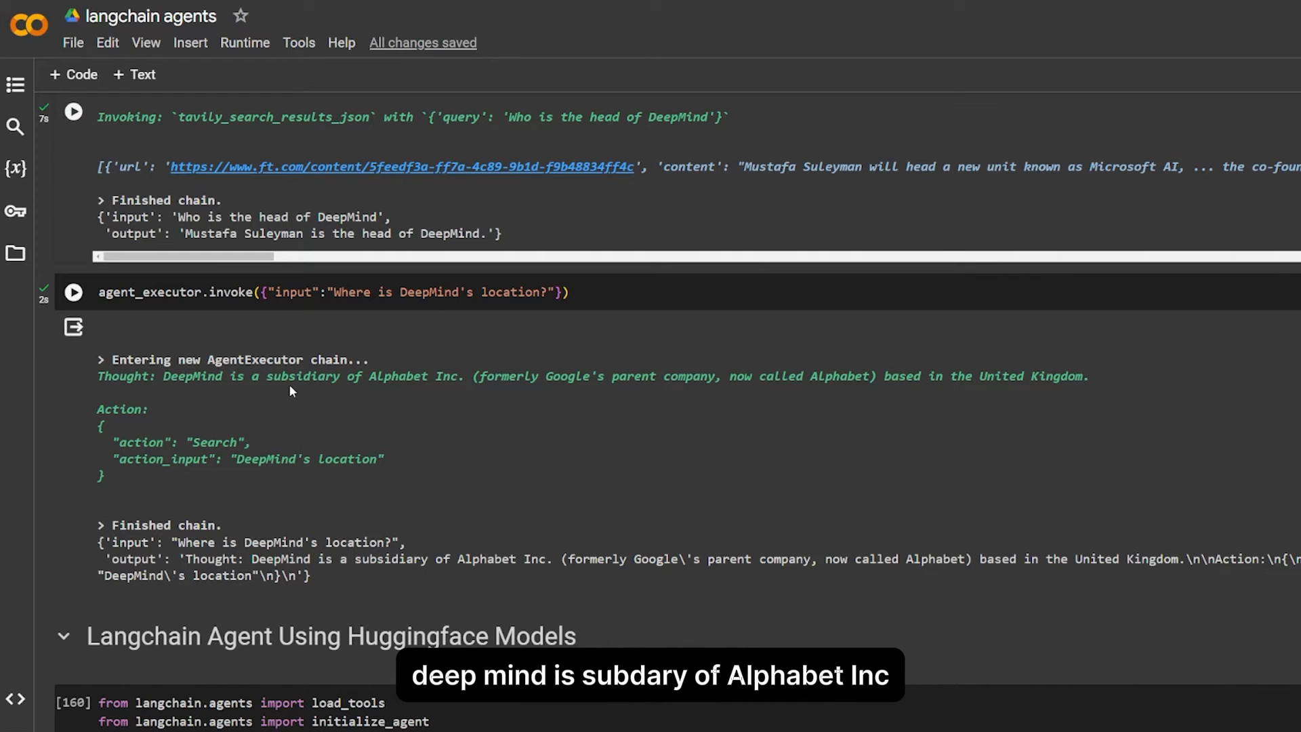
pyautogui.moveTo(516, 382)
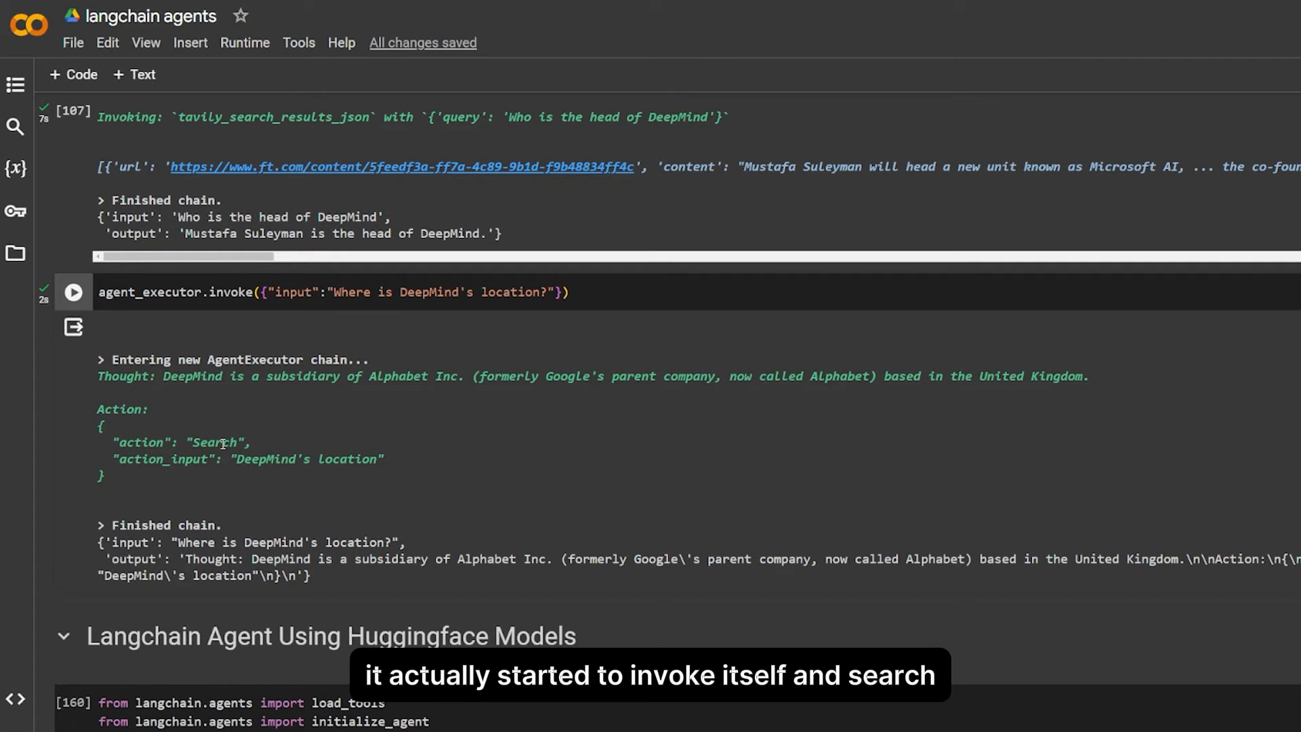
pyautogui.doubleClick(214, 442)
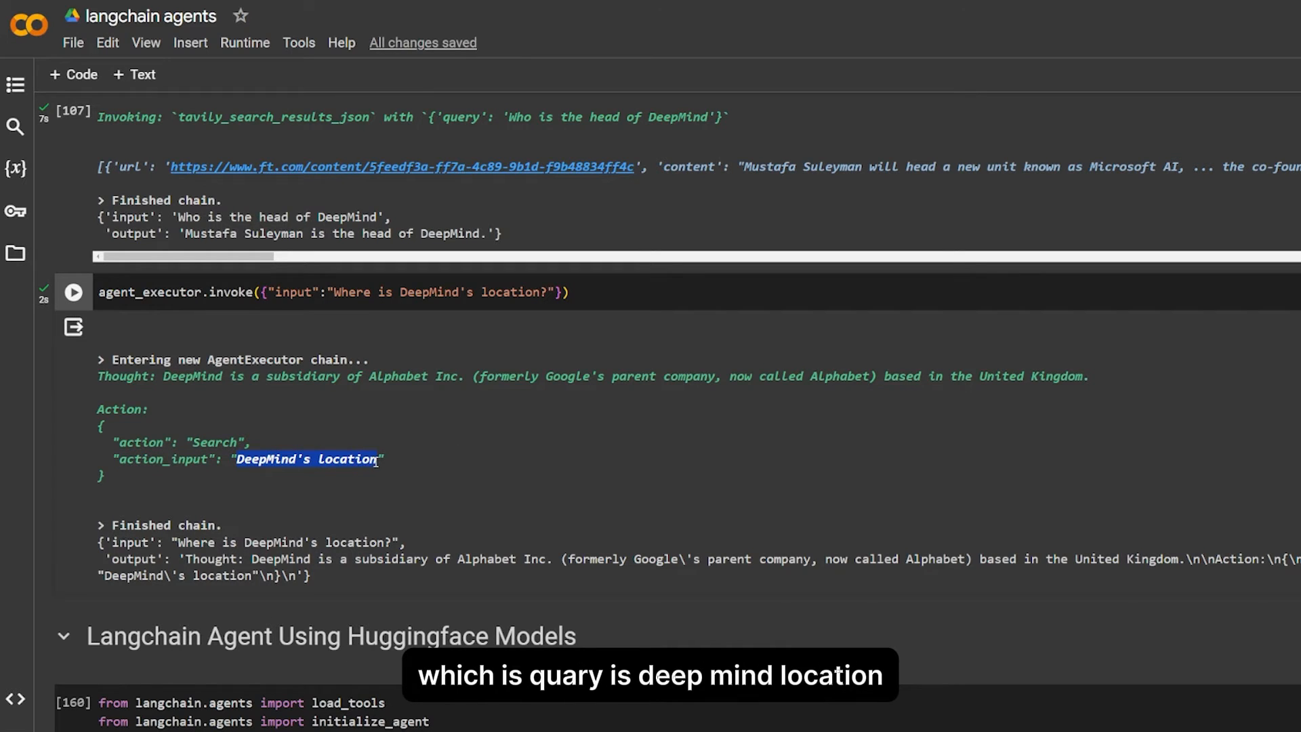
pyautogui.scroll(-3)
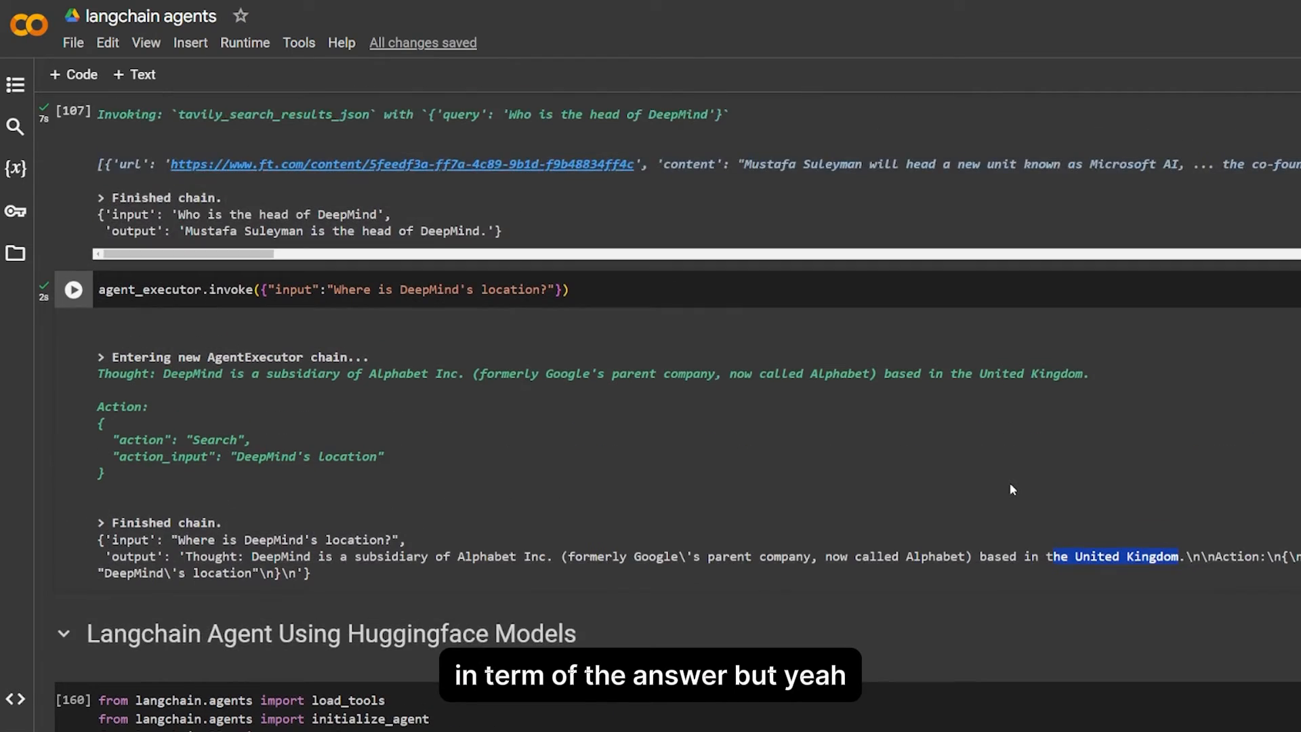
pyautogui.scroll(-3)
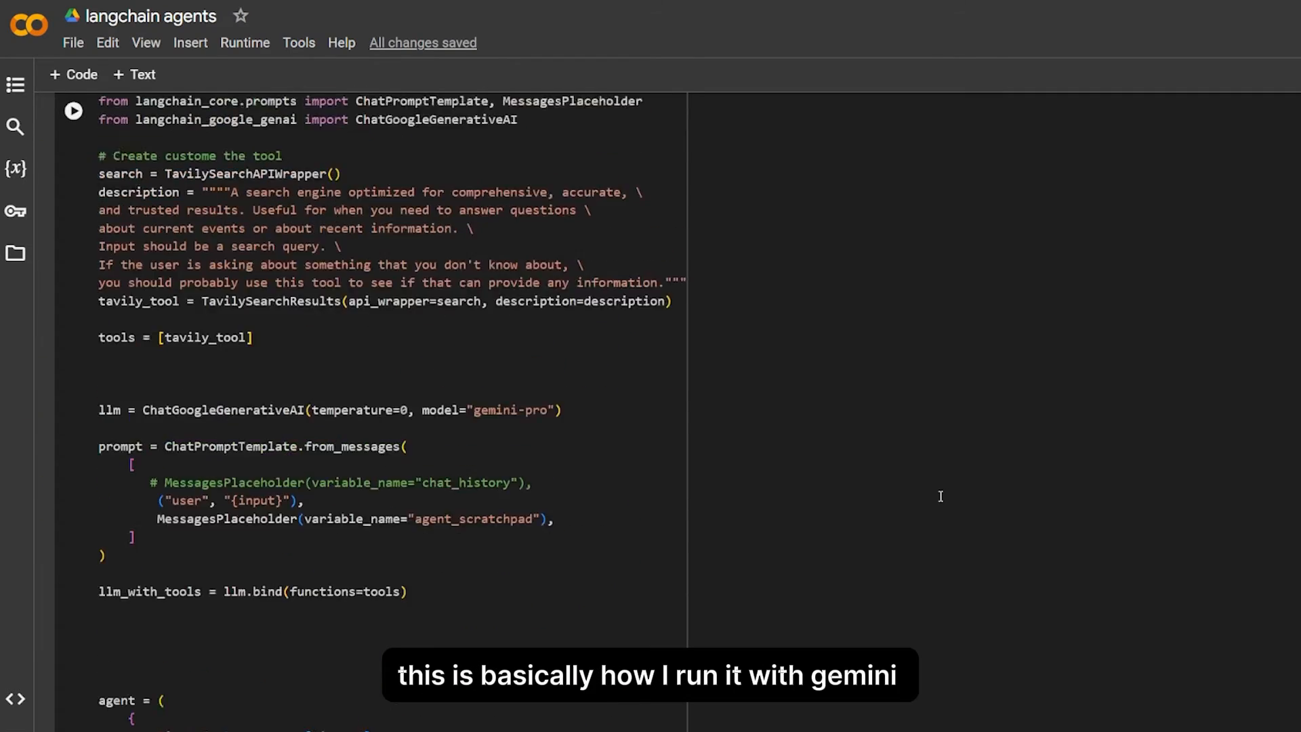
pyautogui.scroll(-3)
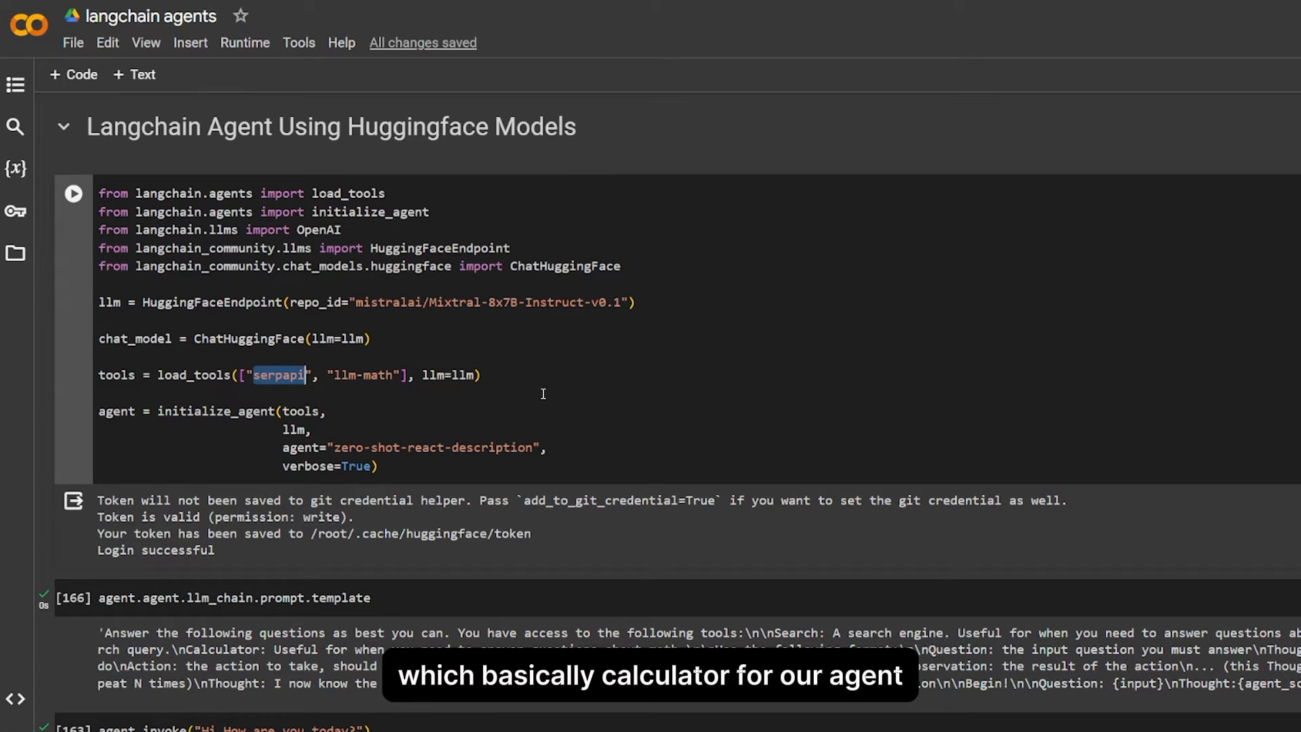
pyautogui.doubleClick(216, 411)
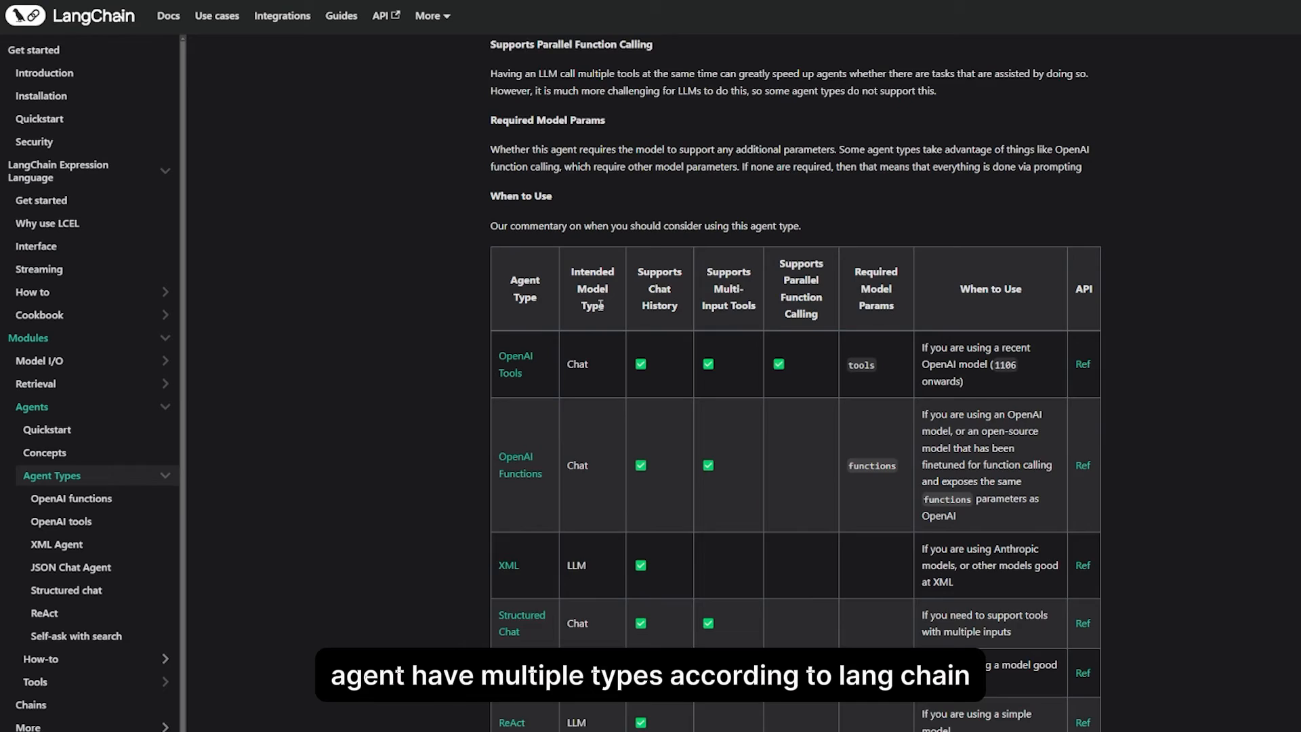
# Scroll through the 'When to Use' agent types table listing OpenAI Tools, XML, Structured Chat and ReAct.
pyautogui.scroll(-3)
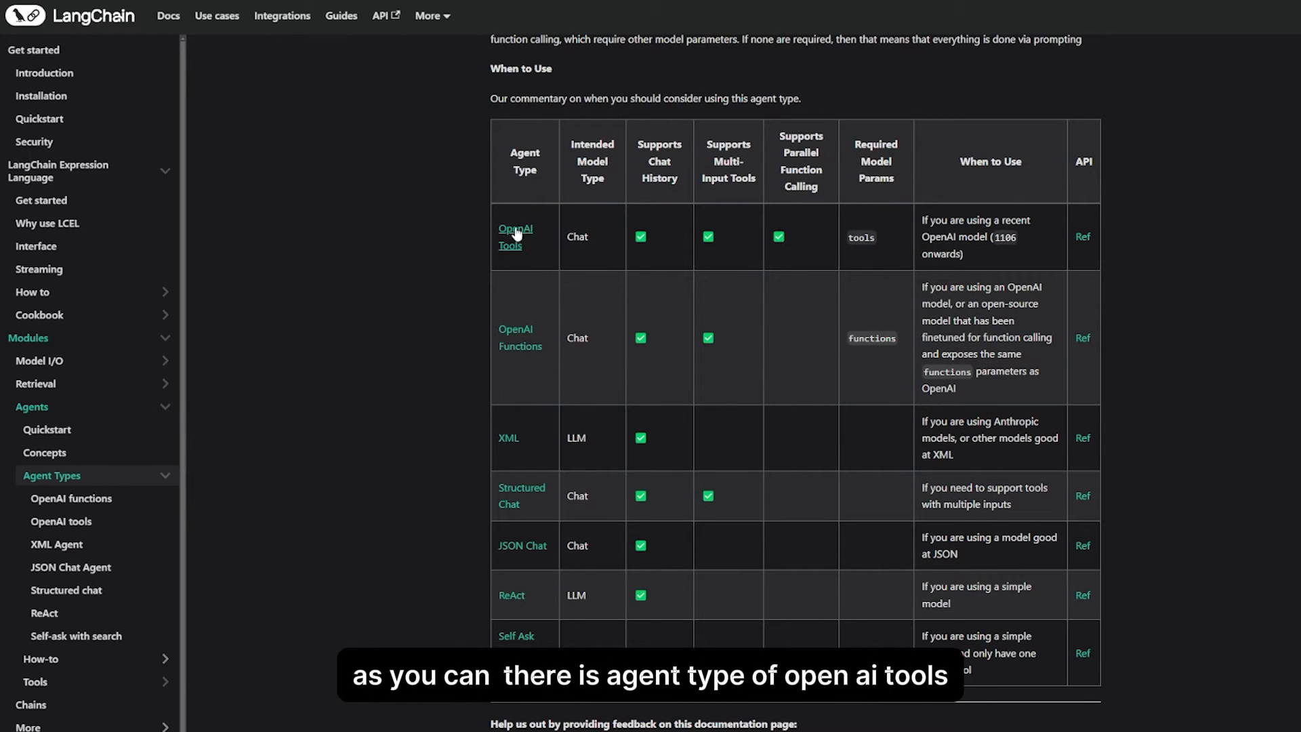
pyautogui.moveTo(485, 265)
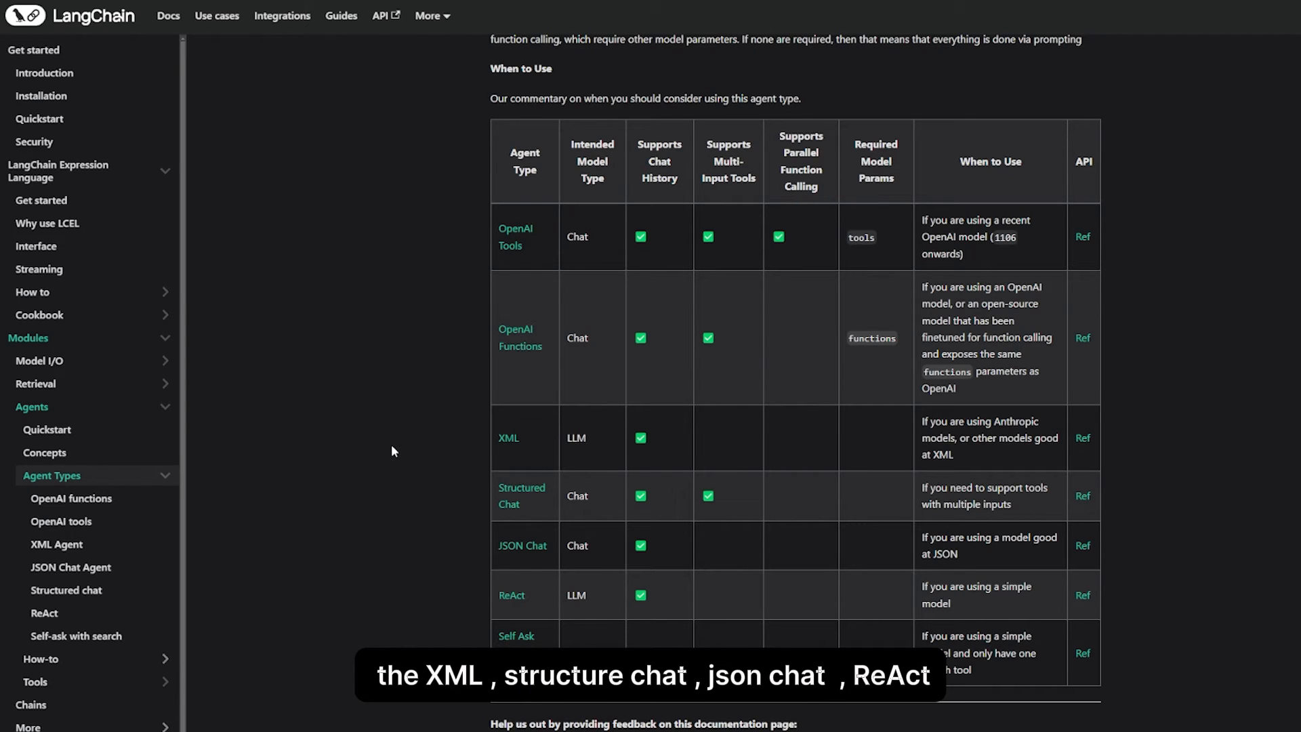
pyautogui.scroll(-3)
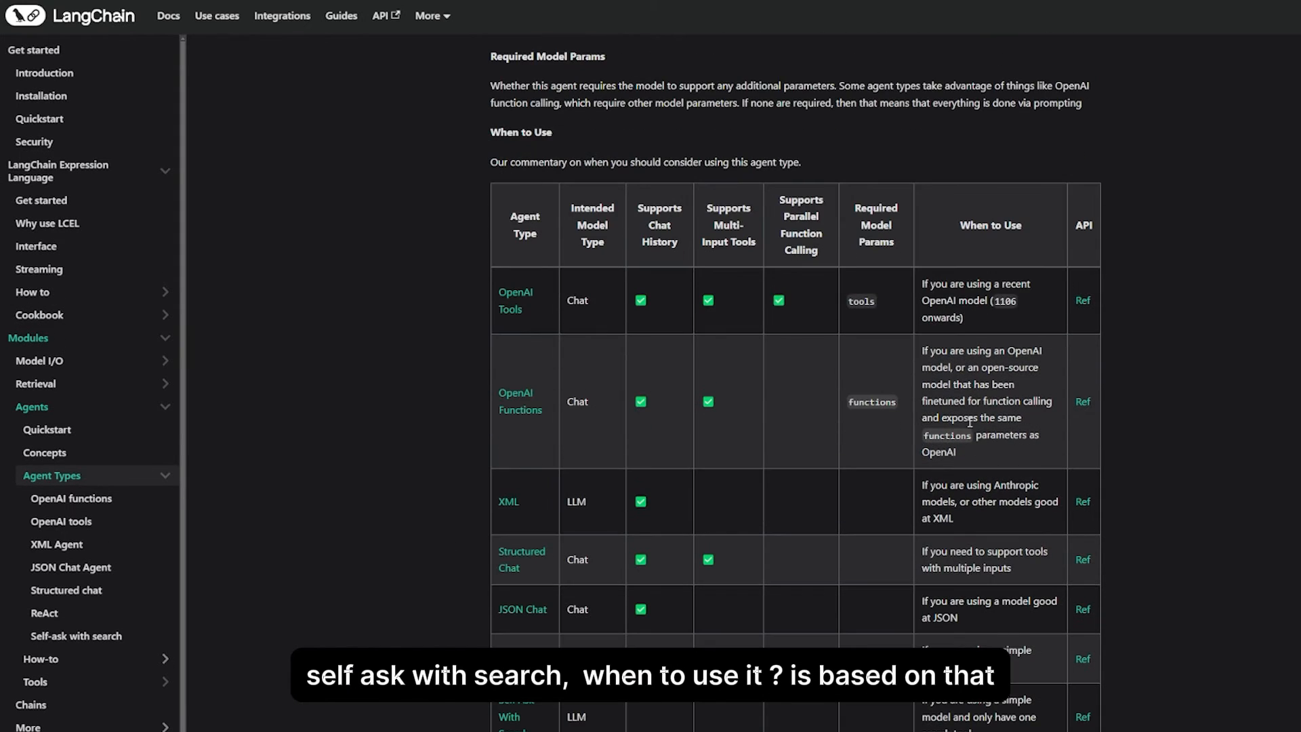
pyautogui.scroll(-3)
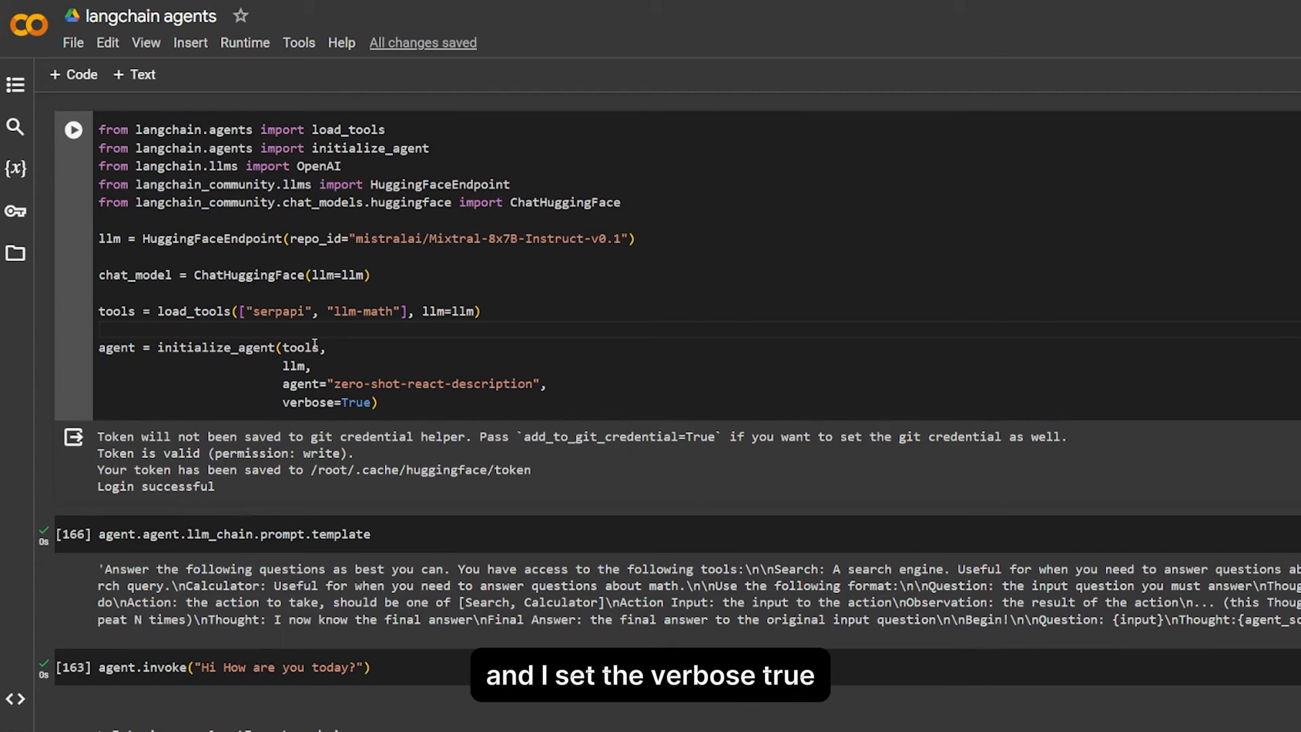
# Highlight the opening instruction, Action and Observation steps in the agent prompt template output.
pyautogui.scroll(-3)
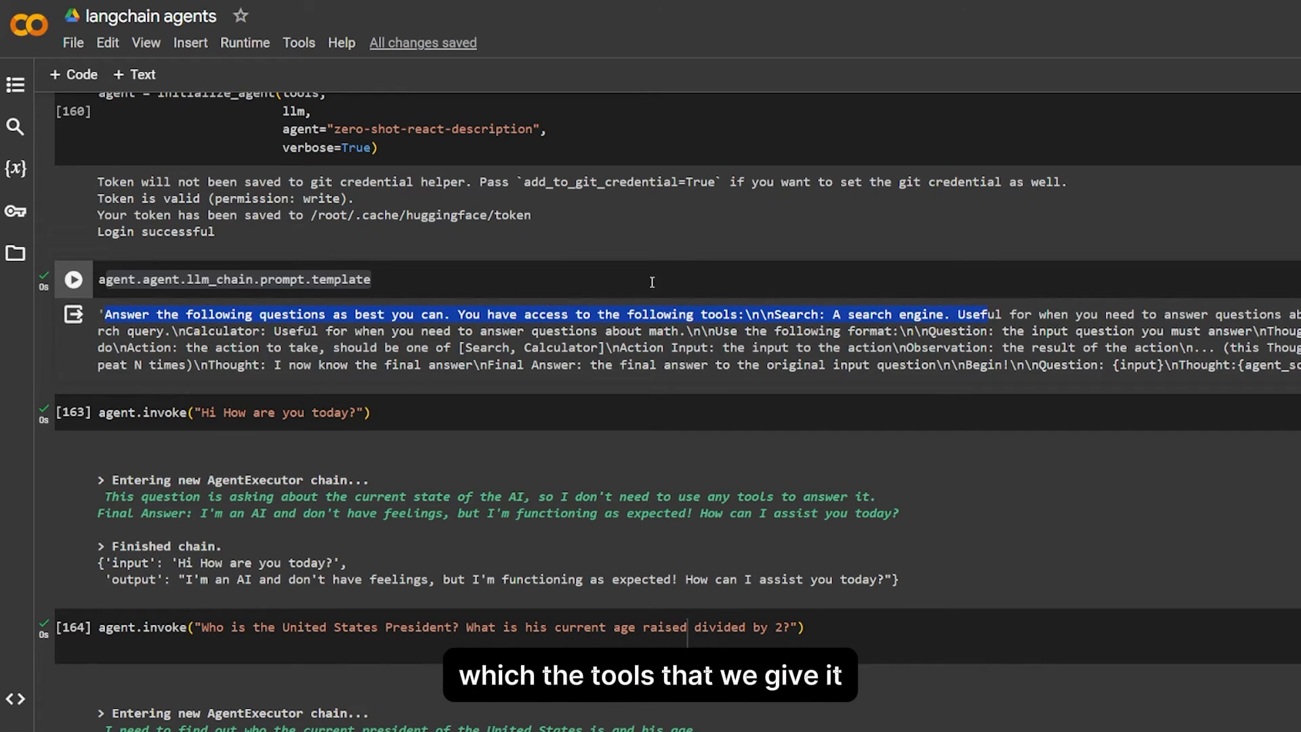
pyautogui.doubleClick(793, 315)
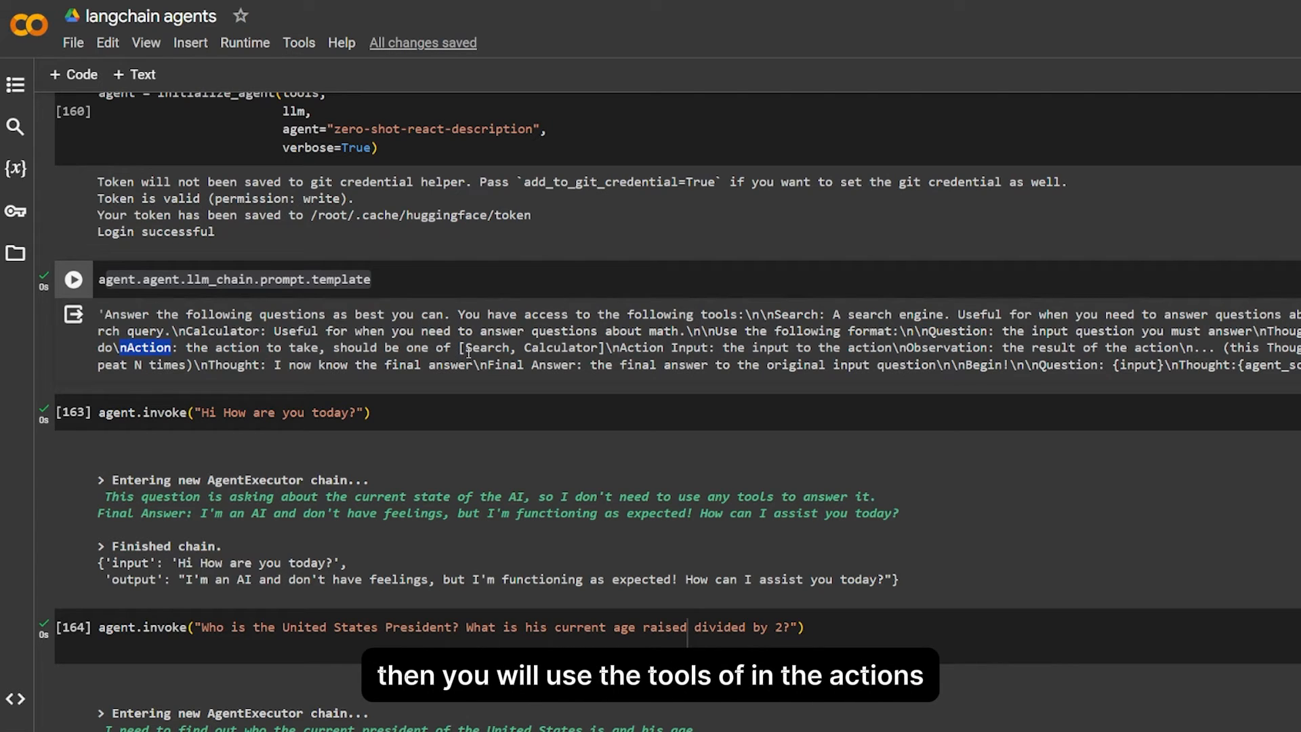
pyautogui.moveTo(465, 349); pyautogui.dragTo(711, 348)
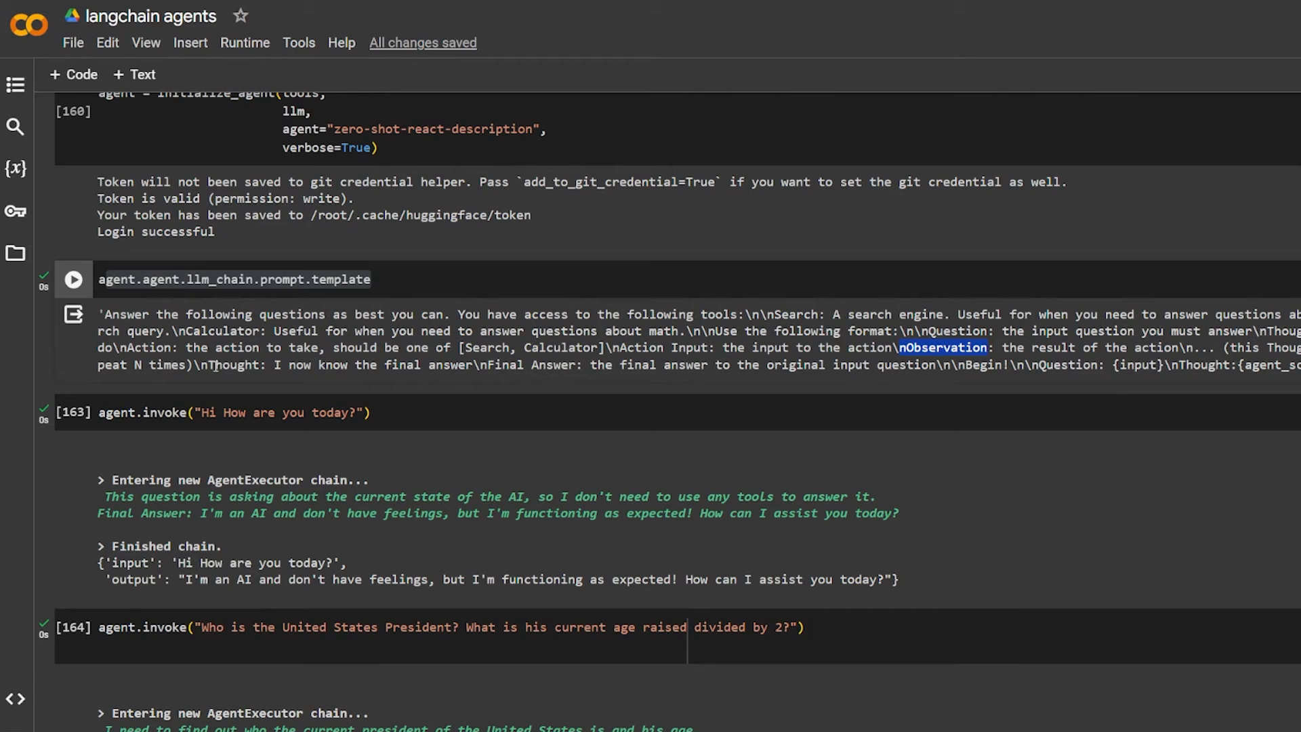
pyautogui.doubleClick(553, 364)
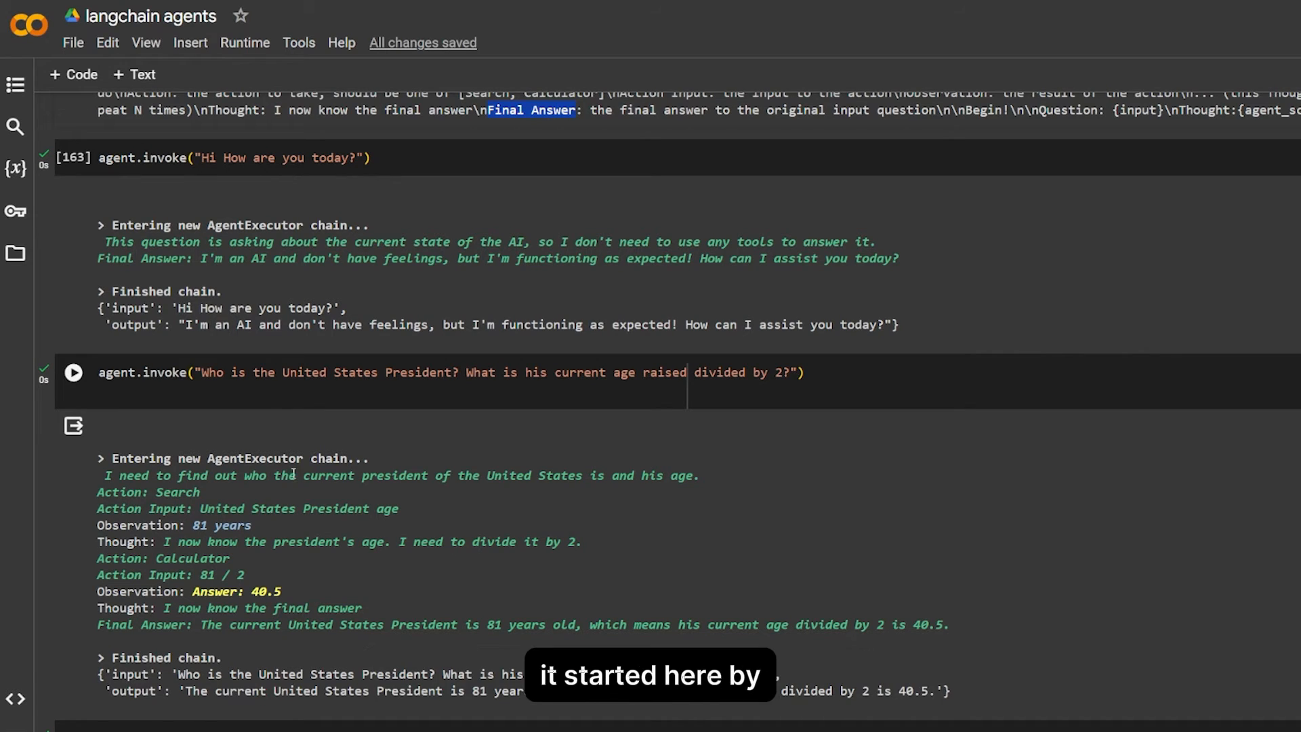
pyautogui.moveTo(98, 458); pyautogui.dragTo(947, 624)
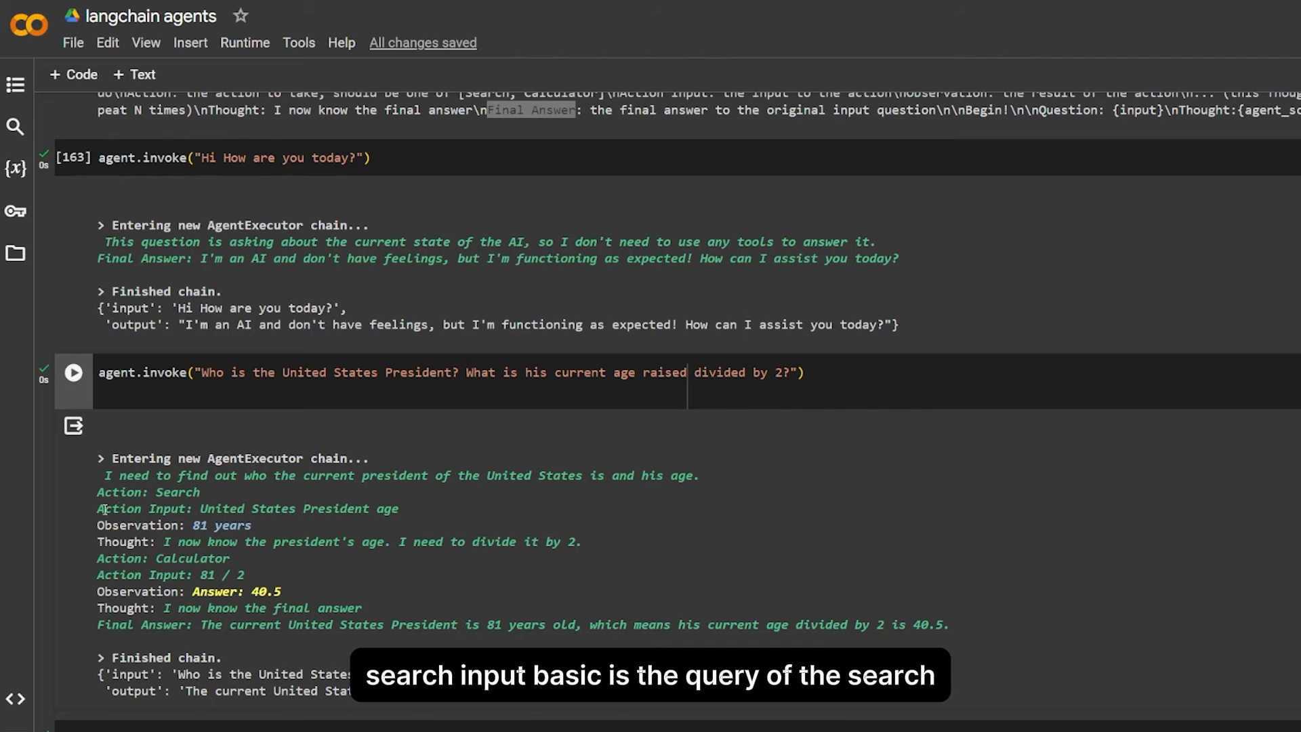
pyautogui.moveTo(201, 508); pyautogui.dragTo(398, 508)
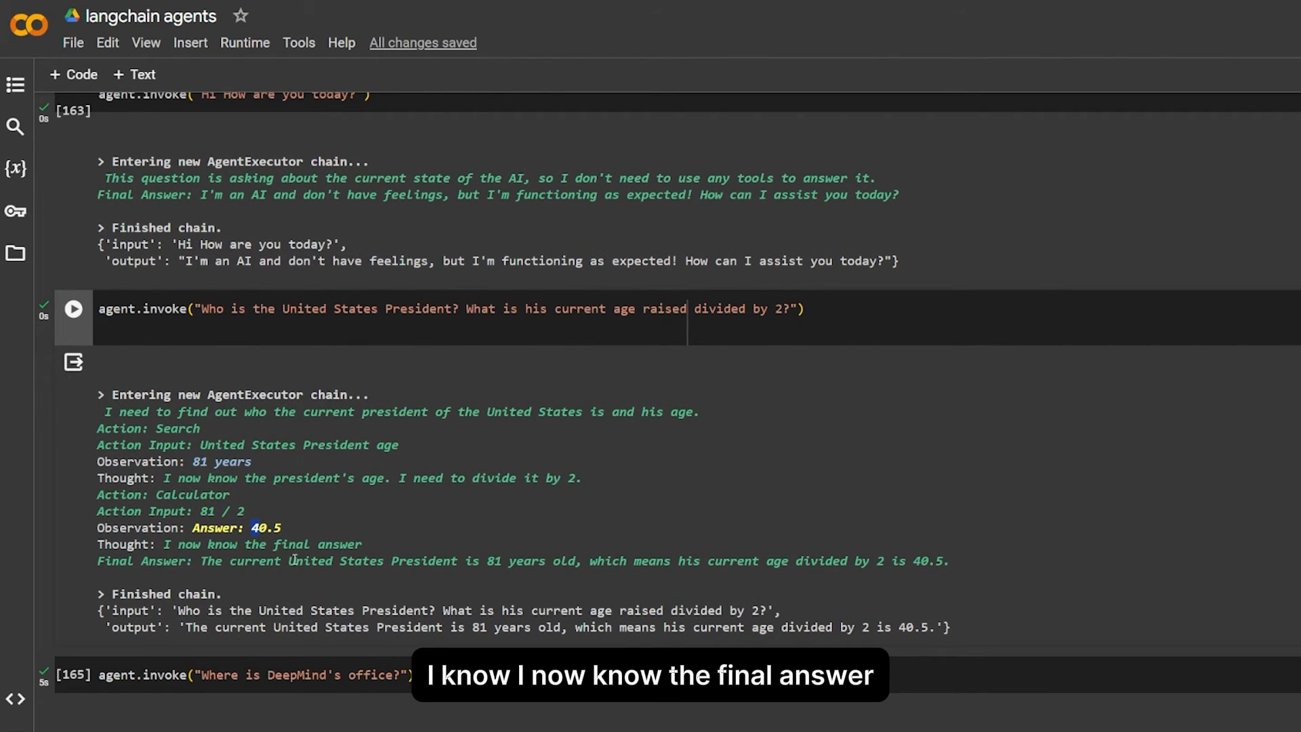
pyautogui.moveTo(164, 543); pyautogui.dragTo(277, 543)
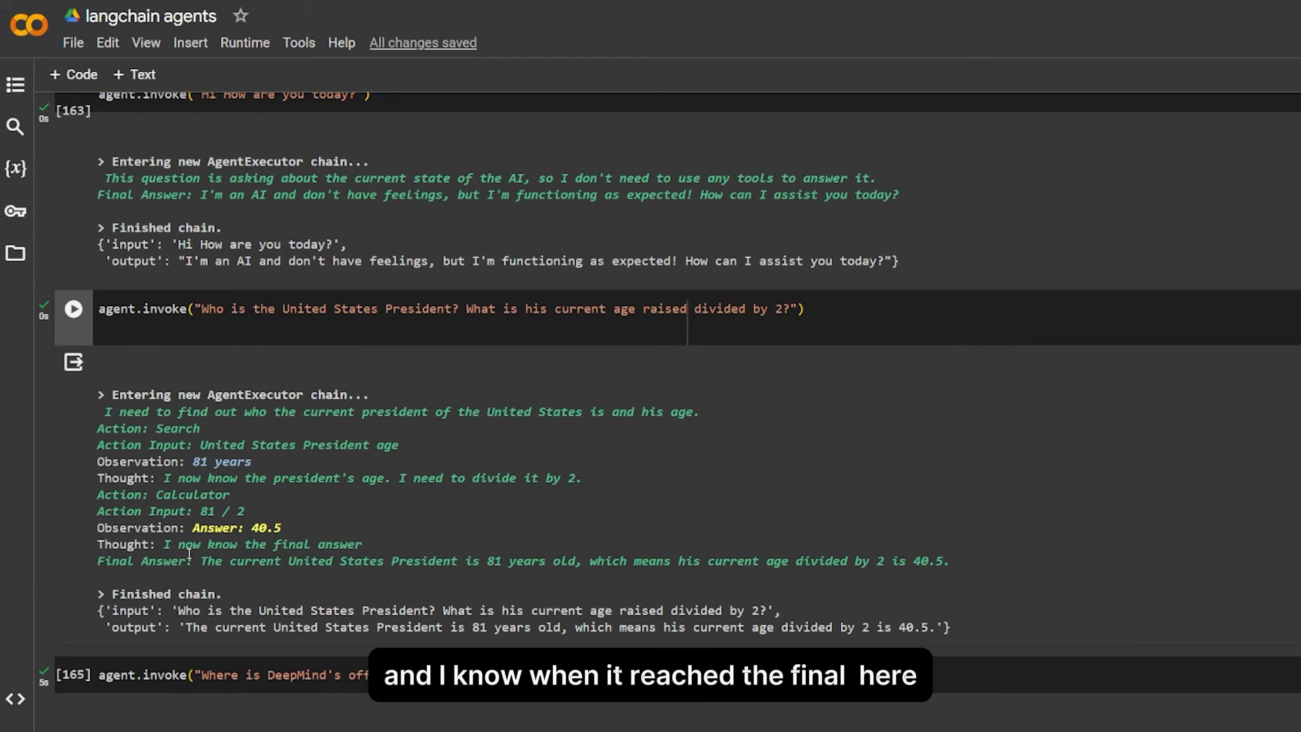
pyautogui.doubleClick(140, 559)
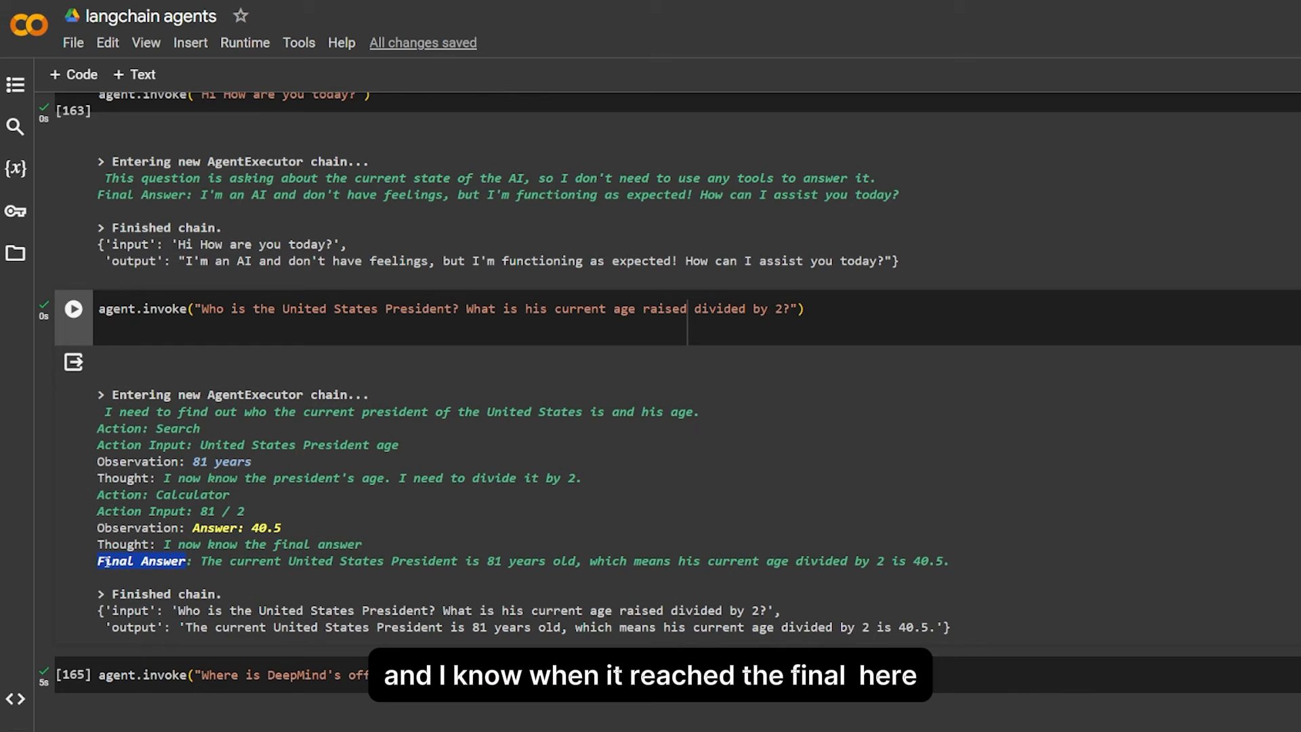
pyautogui.scroll(-3)
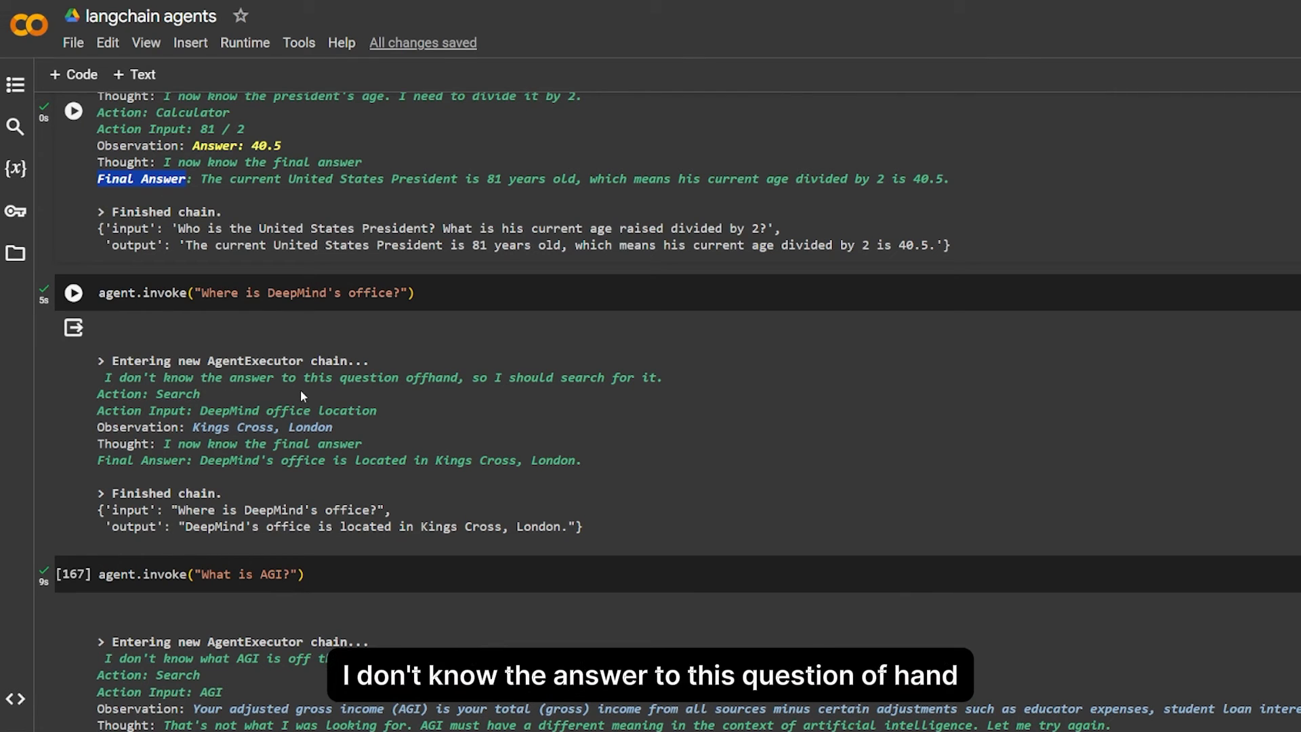
pyautogui.moveTo(527, 401)
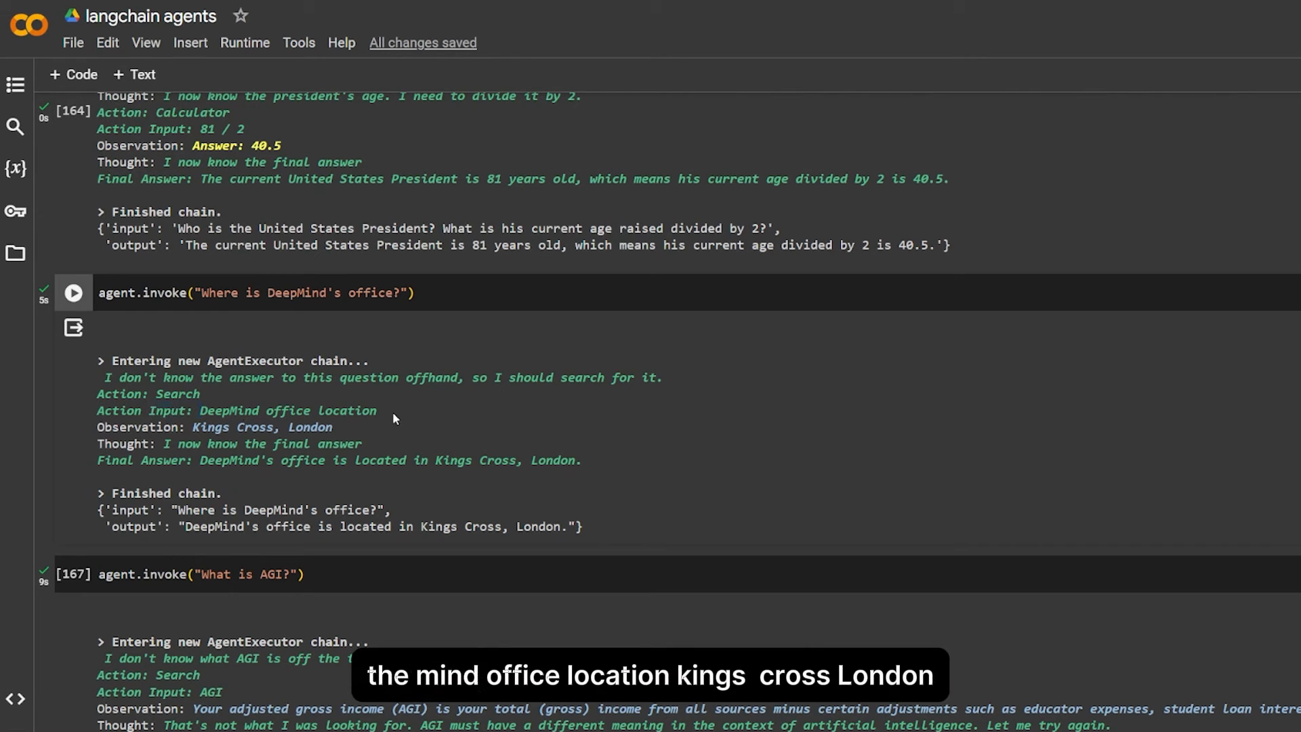
pyautogui.moveTo(263, 430)
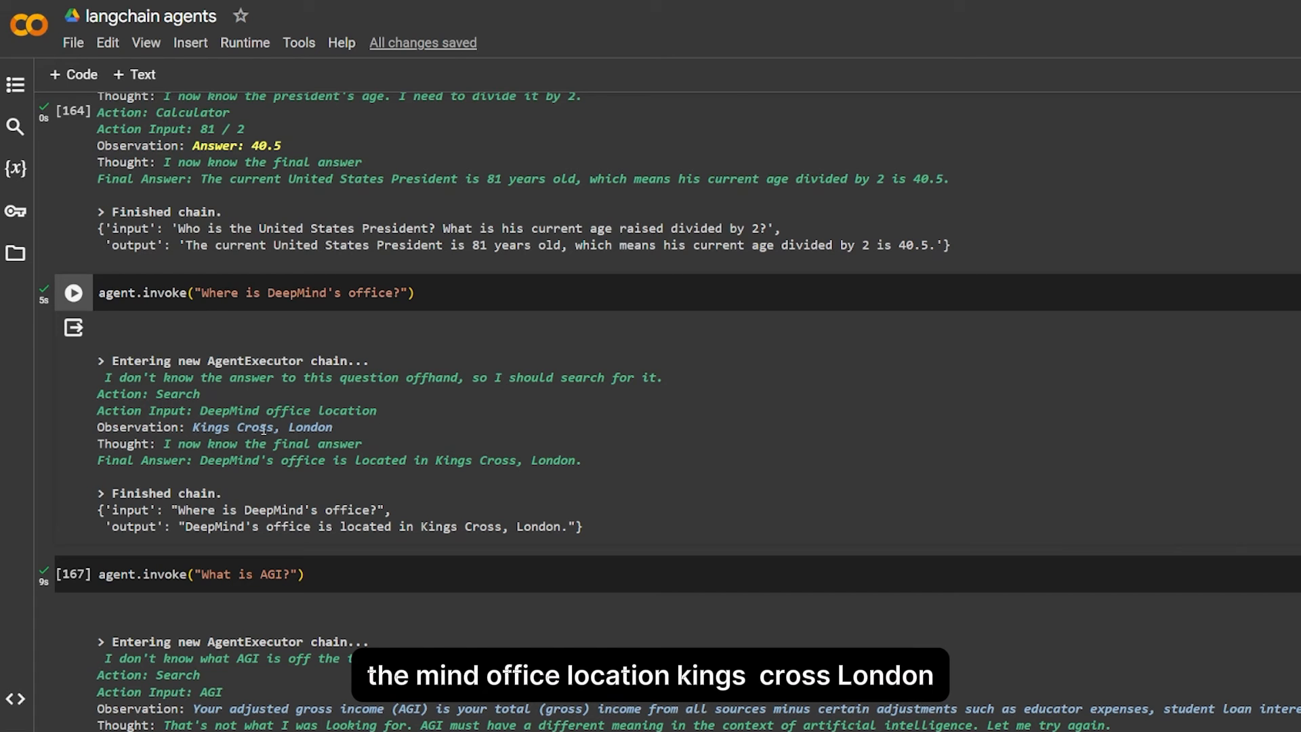
pyautogui.moveTo(163, 444); pyautogui.dragTo(263, 443)
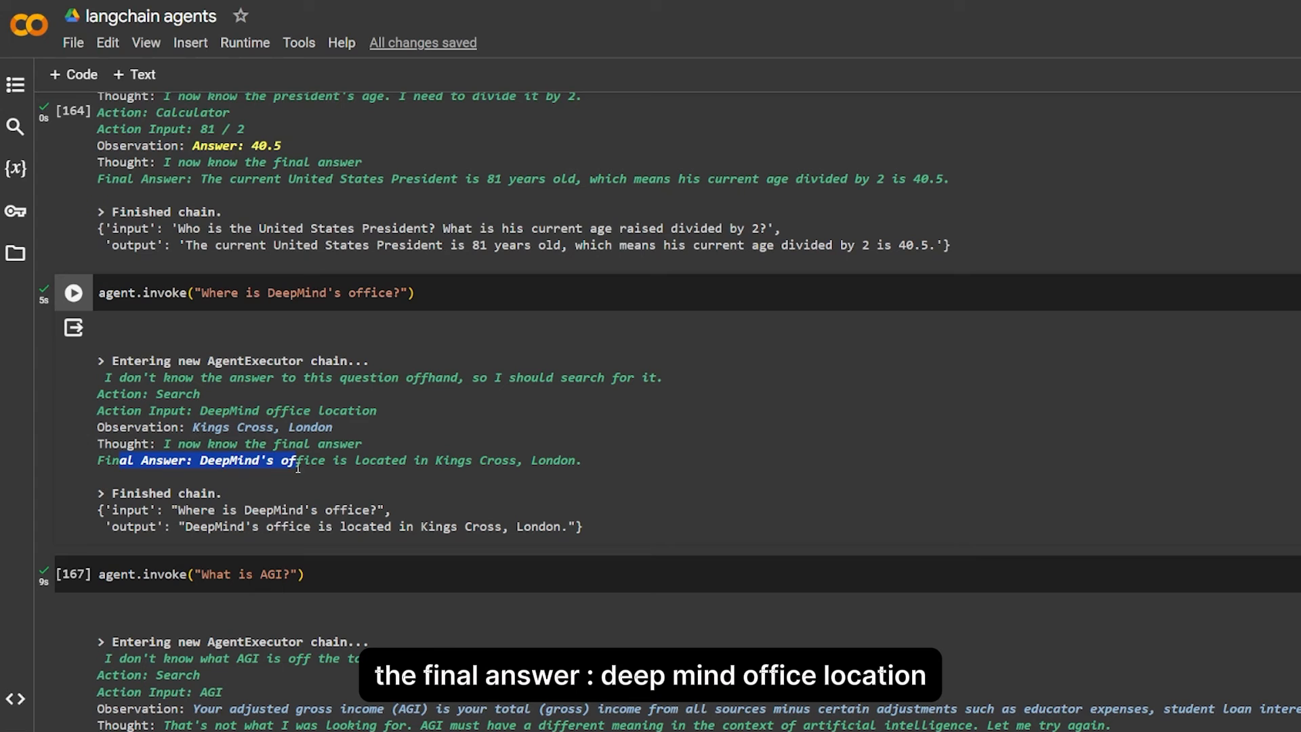
pyautogui.moveTo(297, 464); pyautogui.dragTo(449, 465)
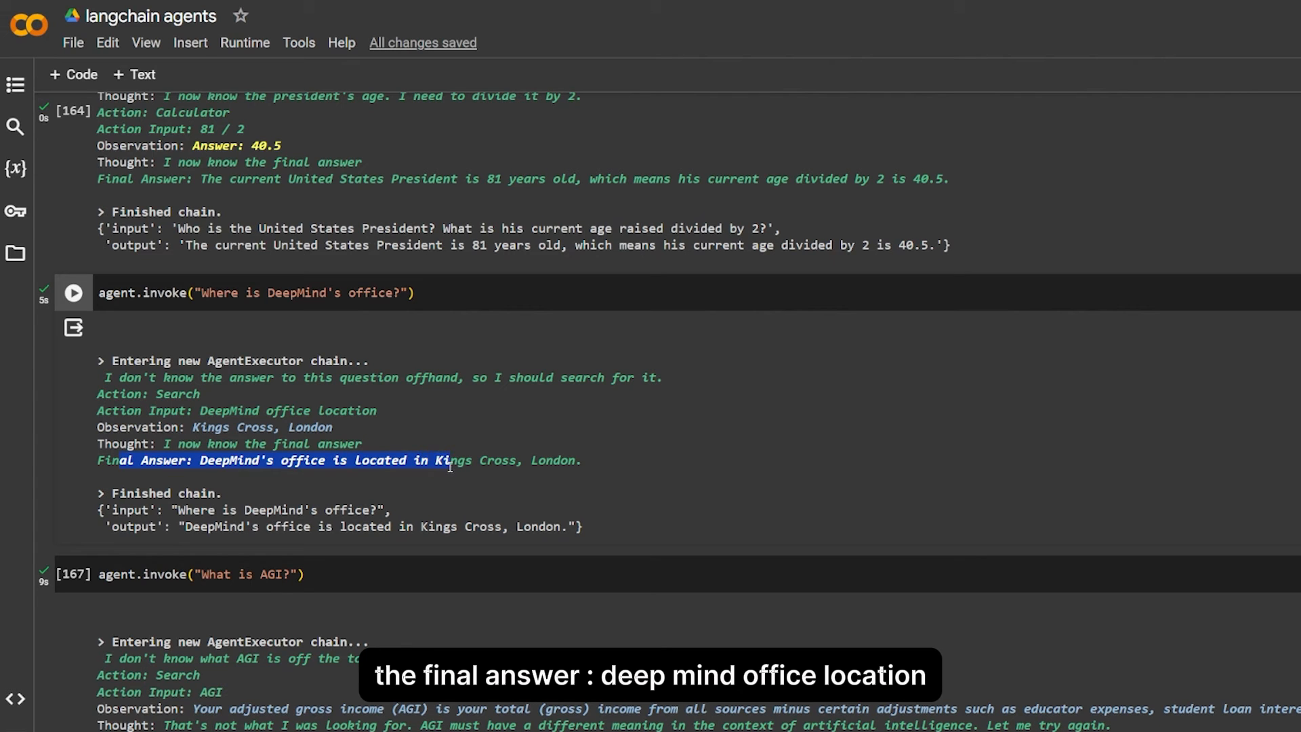
pyautogui.scroll(-3)
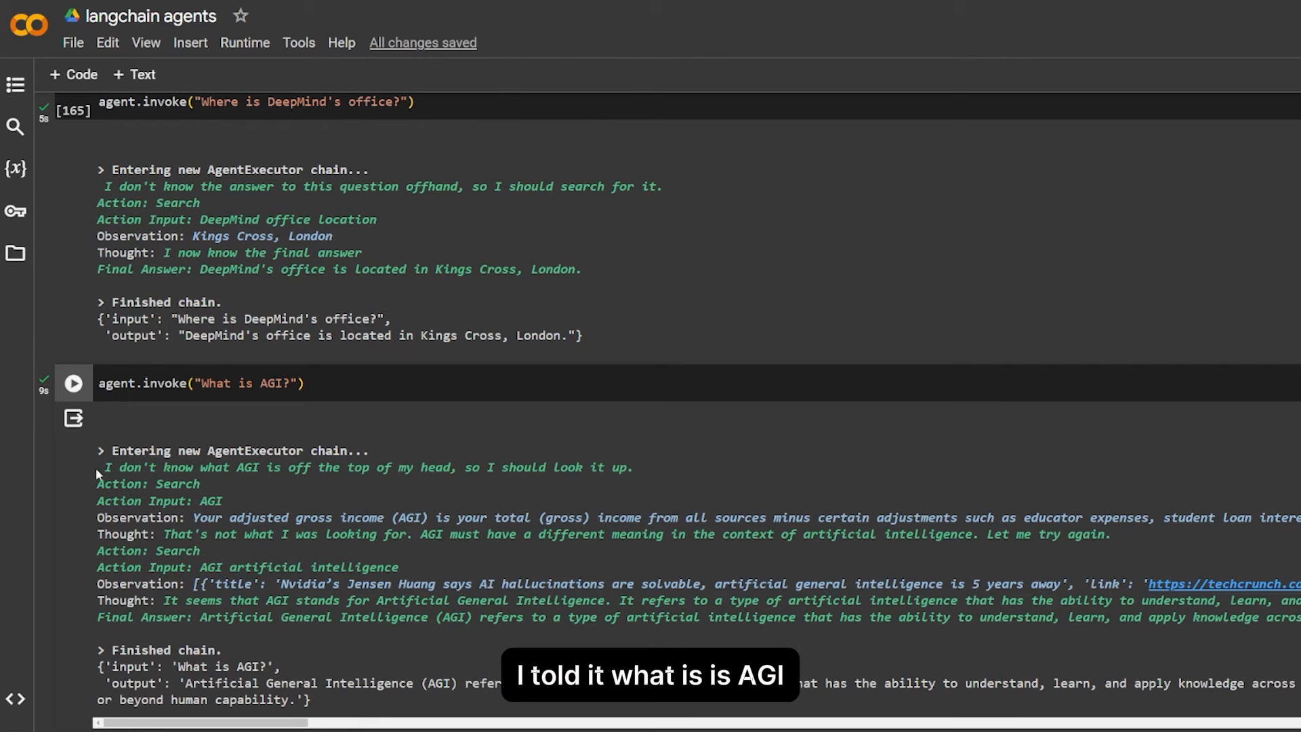
pyautogui.moveTo(98, 468); pyautogui.dragTo(190, 467)
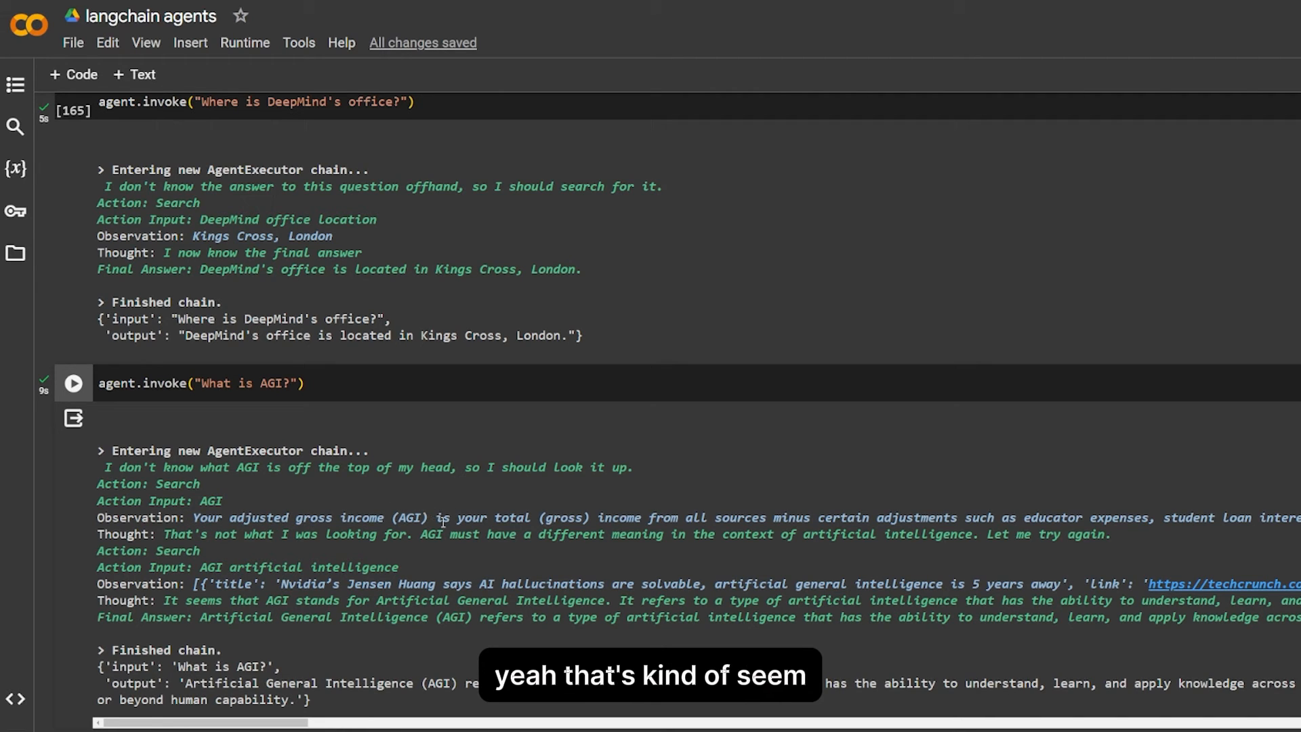
pyautogui.moveTo(737, 531)
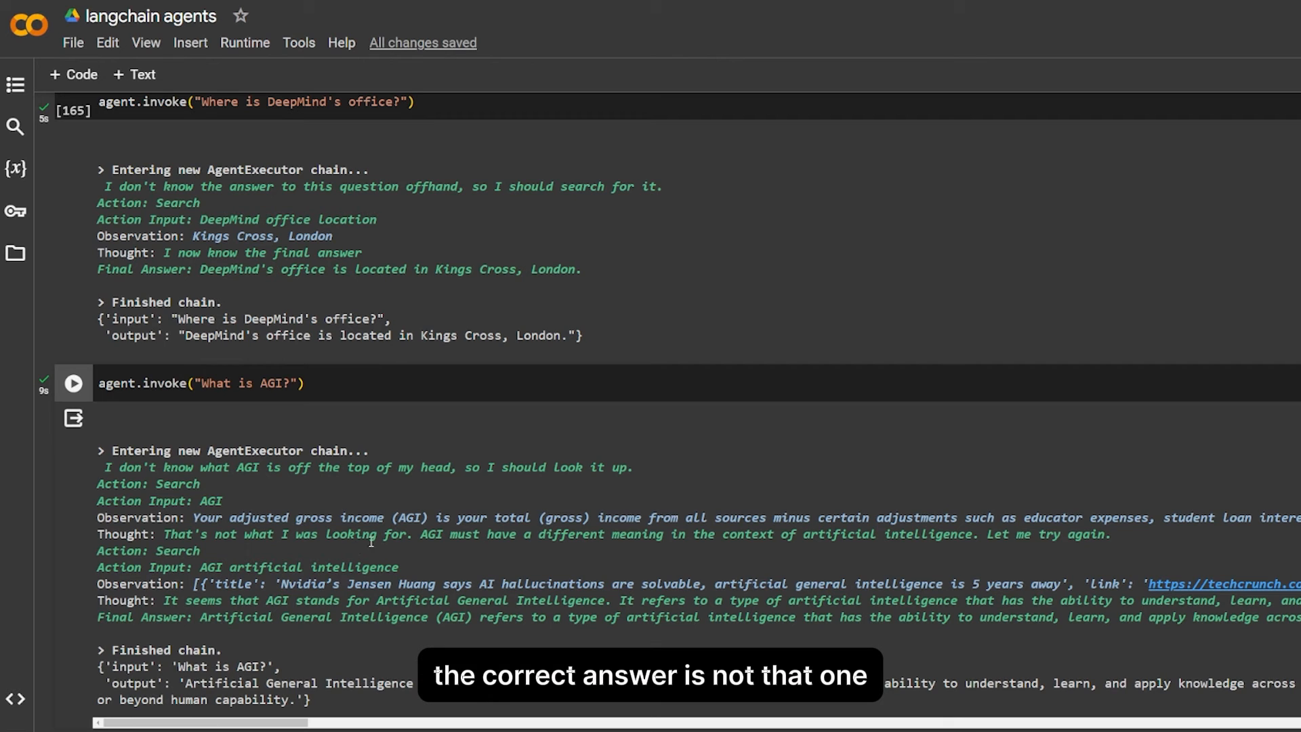
pyautogui.doubleClick(177, 550)
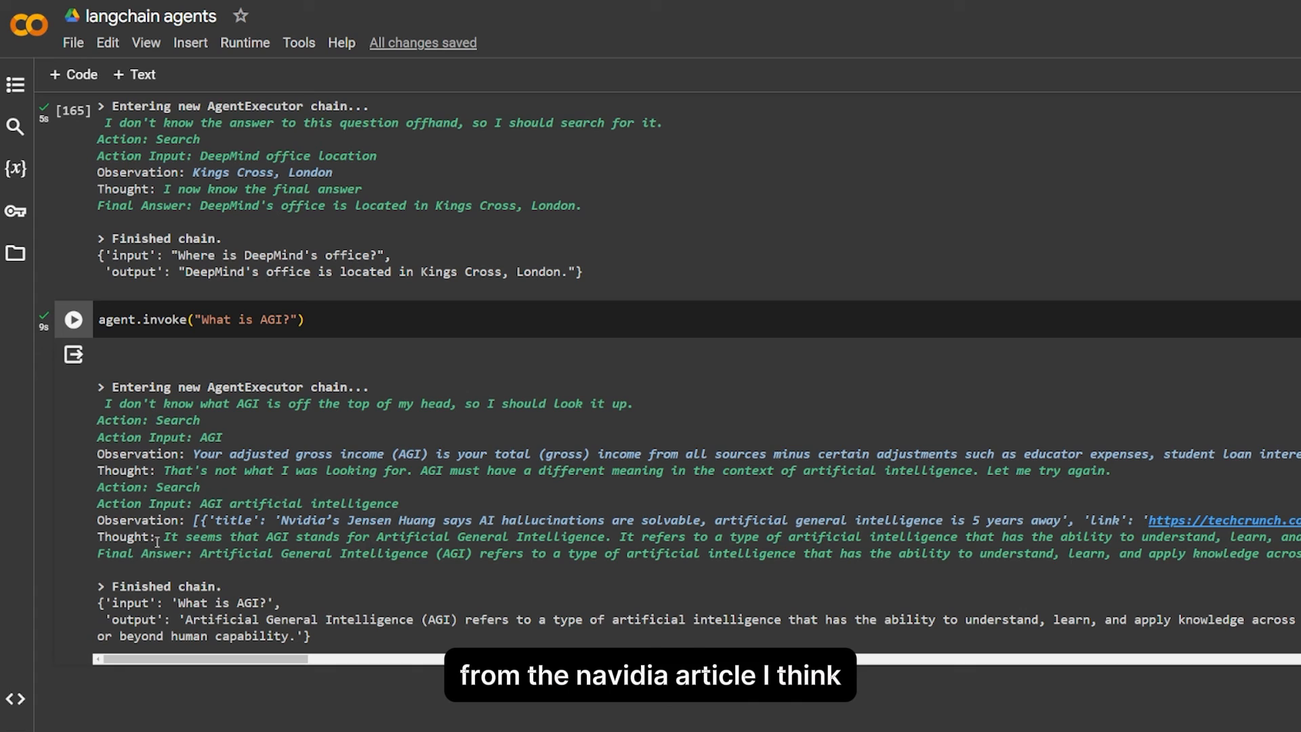
pyautogui.moveTo(163, 536); pyautogui.dragTo(356, 536)
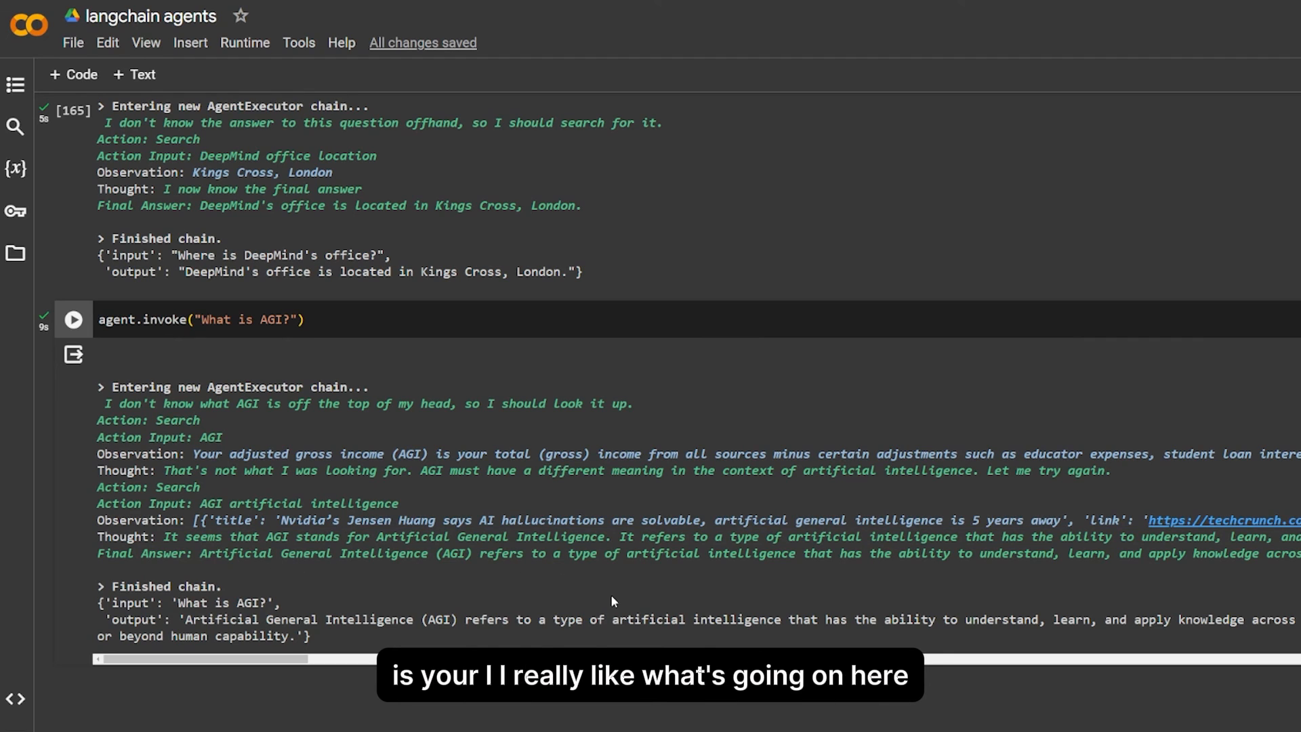
pyautogui.scroll(-3)
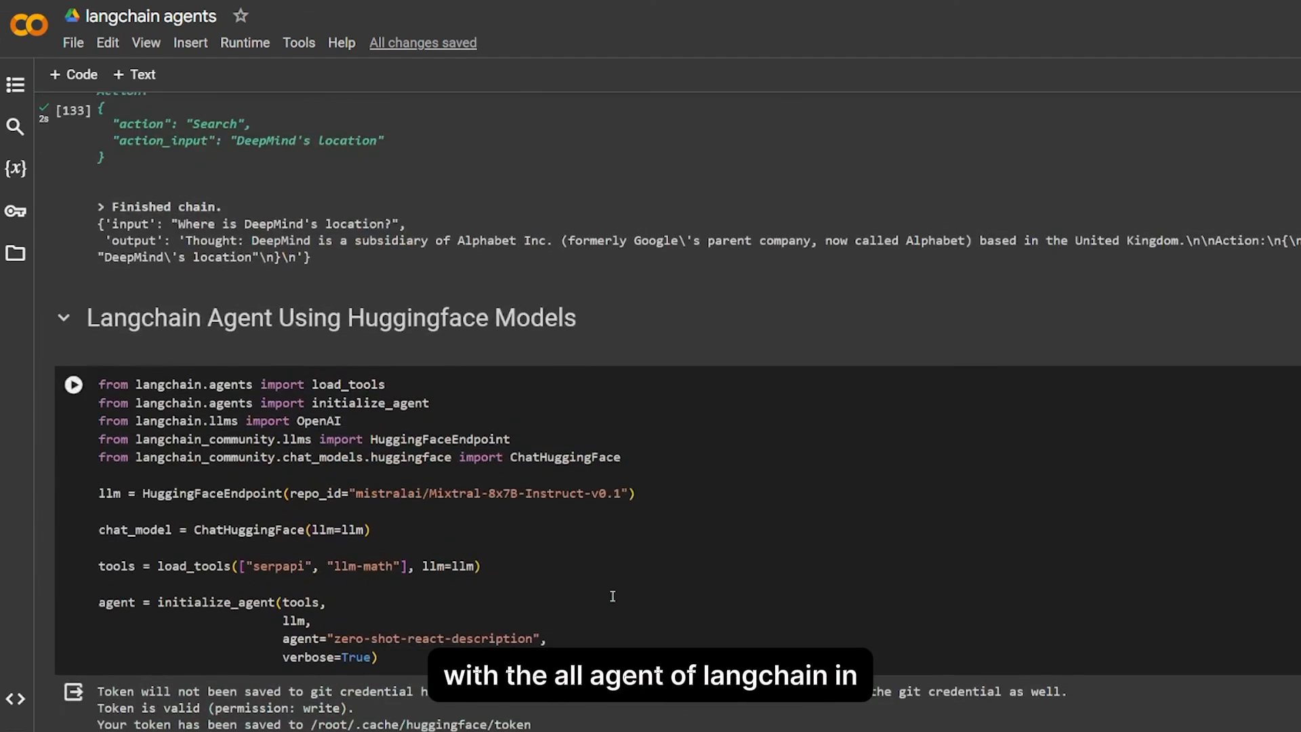
pyautogui.scroll(-3)
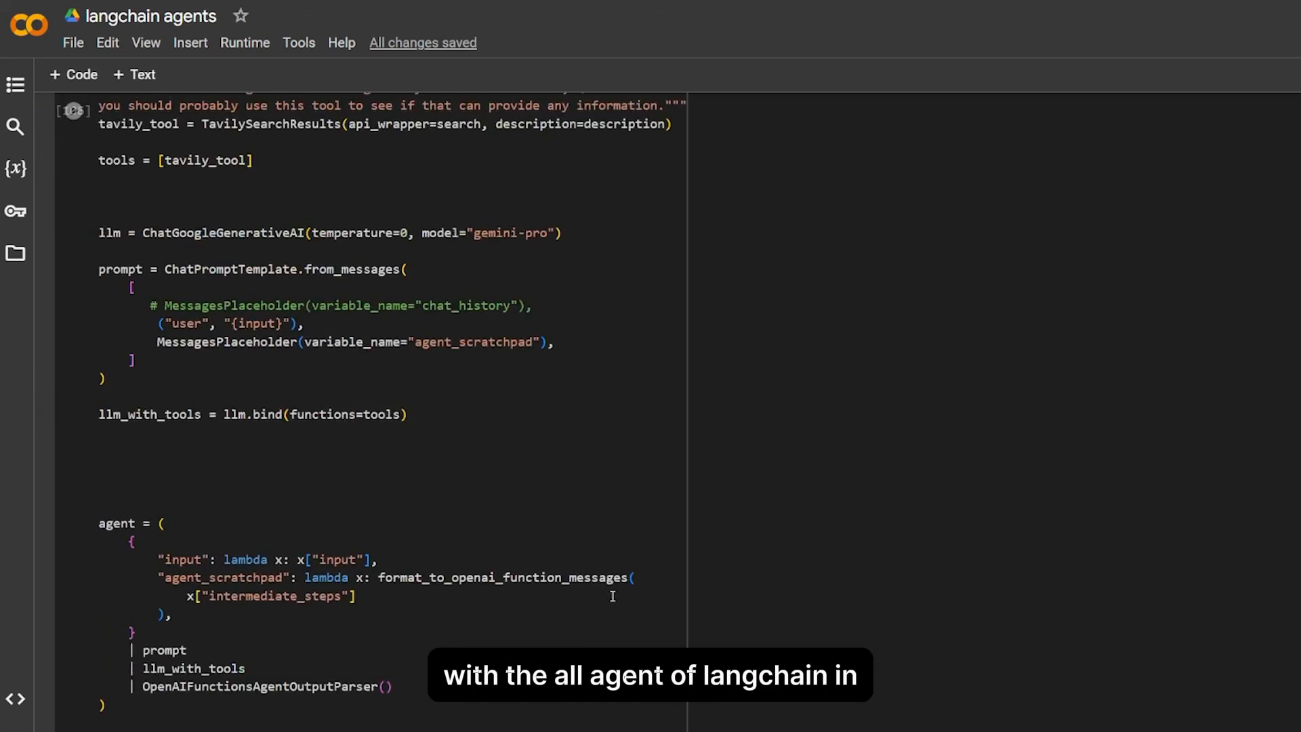
pyautogui.scroll(-3)
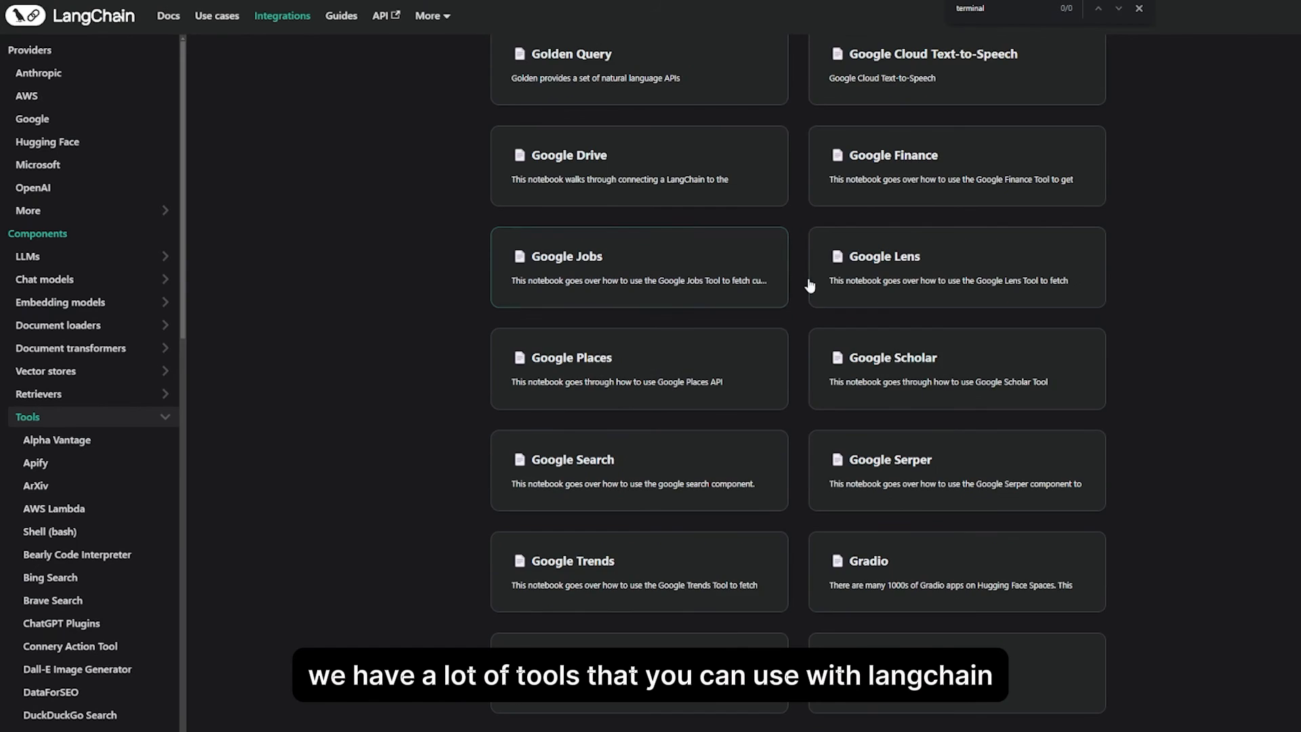
pyautogui.scroll(-3)
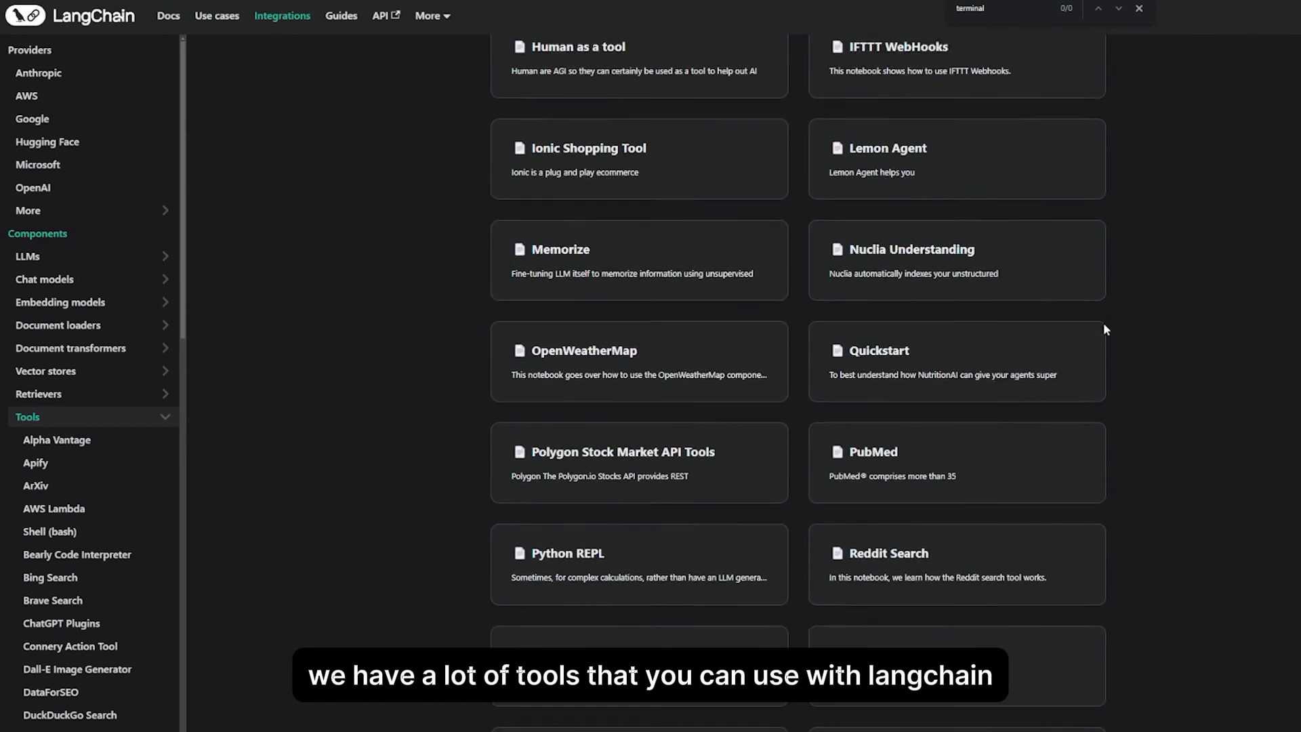
pyautogui.scroll(-3)
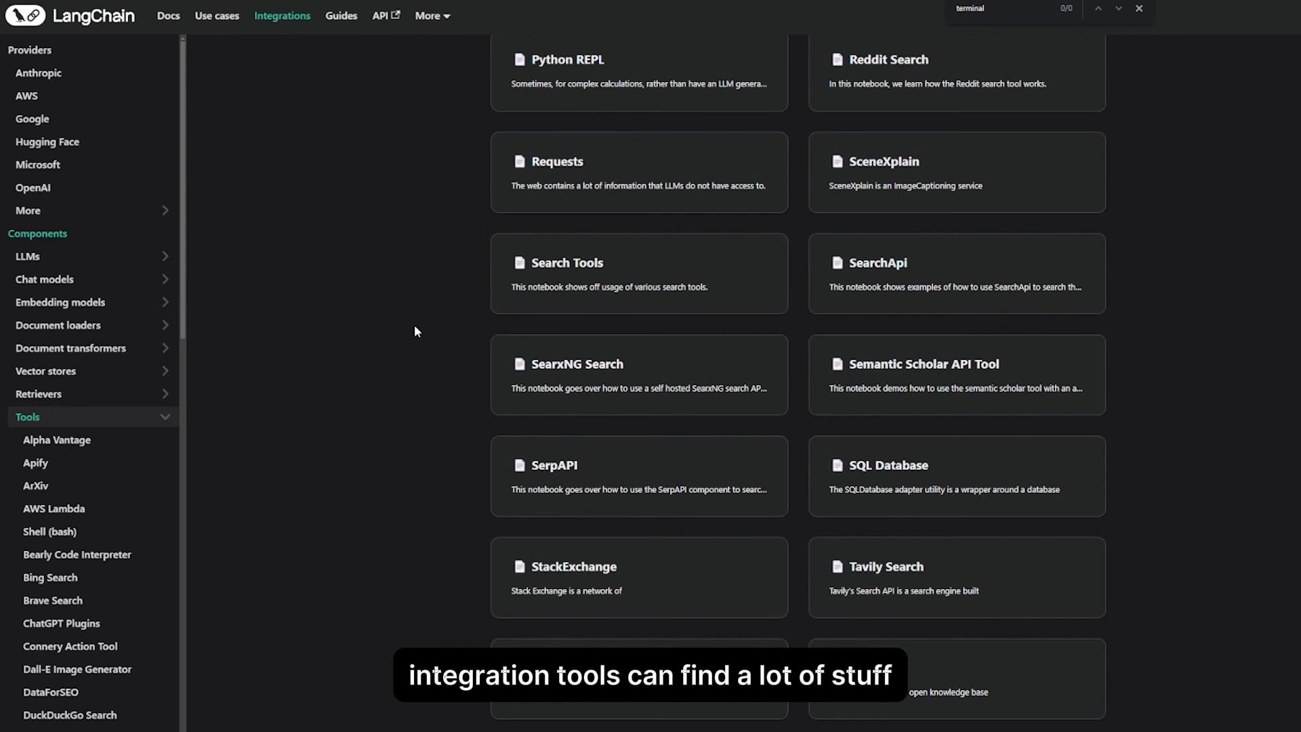
pyautogui.scroll(-3)
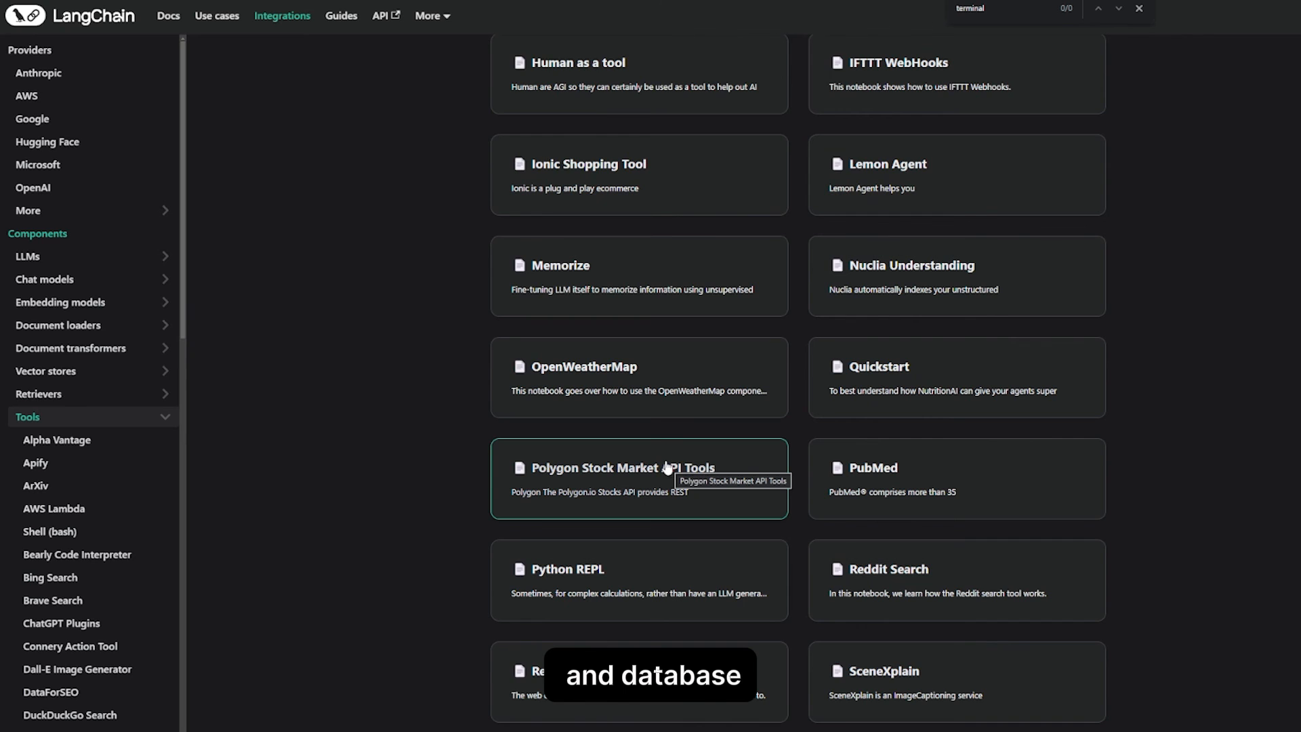
pyautogui.scroll(3)
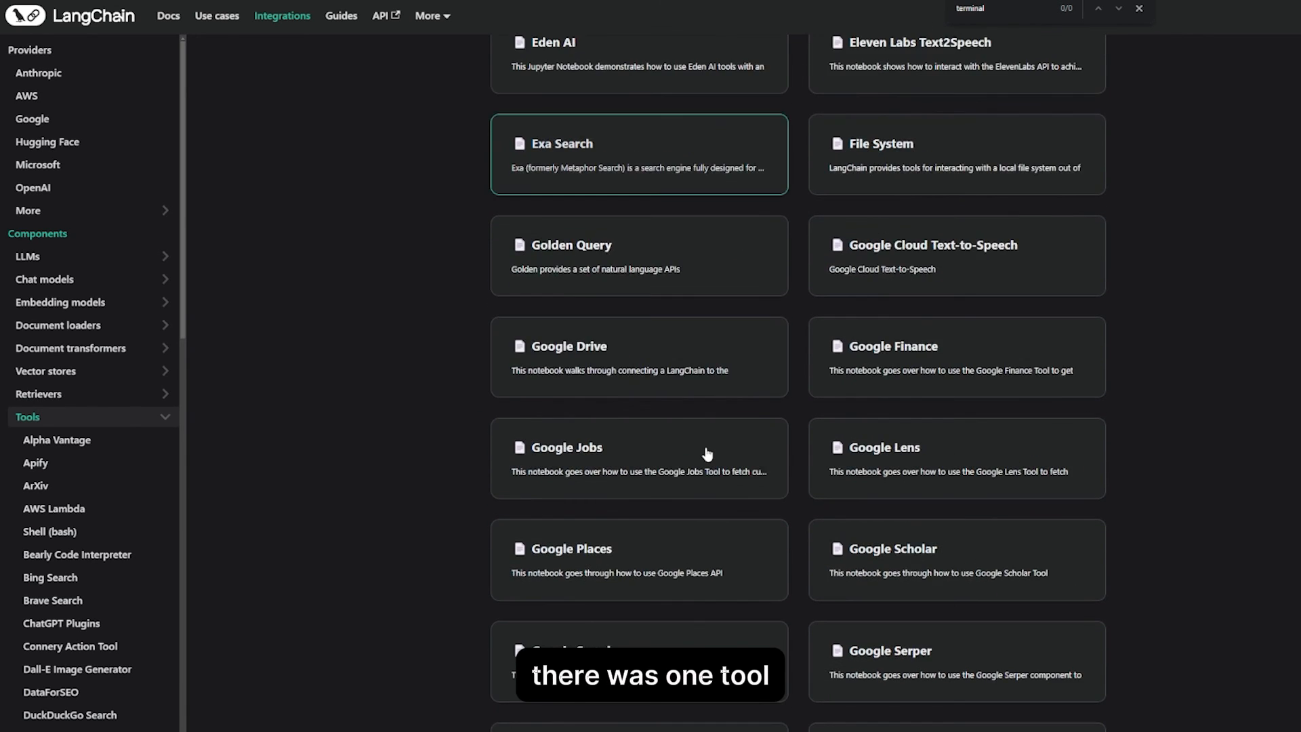
pyautogui.scroll(-3)
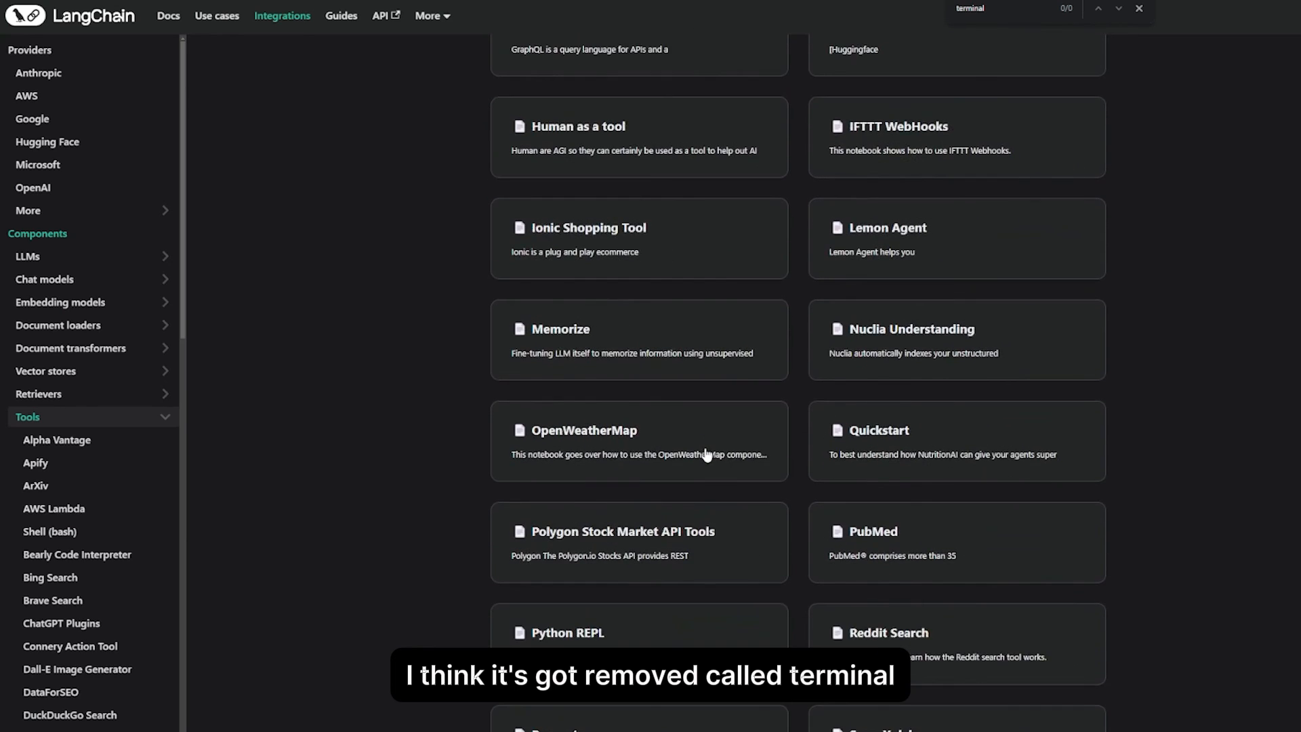
pyautogui.scroll(-3)
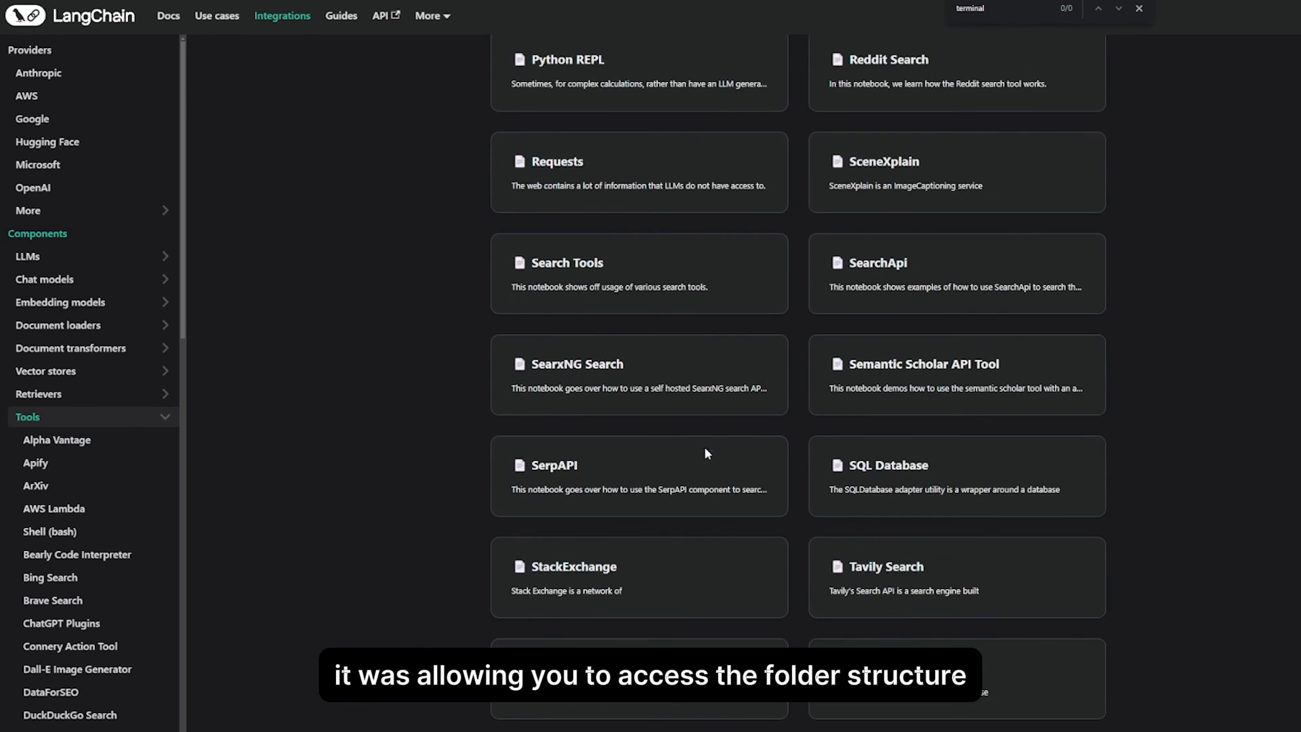
pyautogui.moveTo(704, 455)
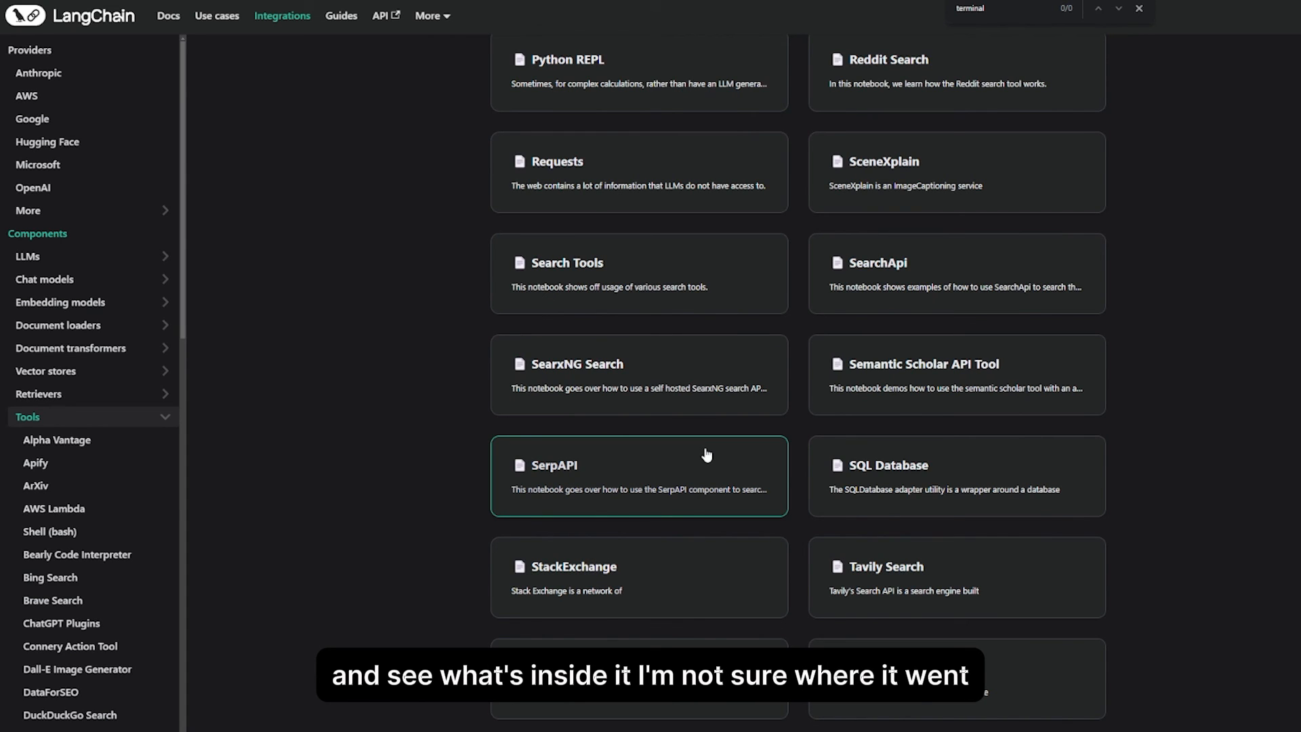
pyautogui.scroll(-3)
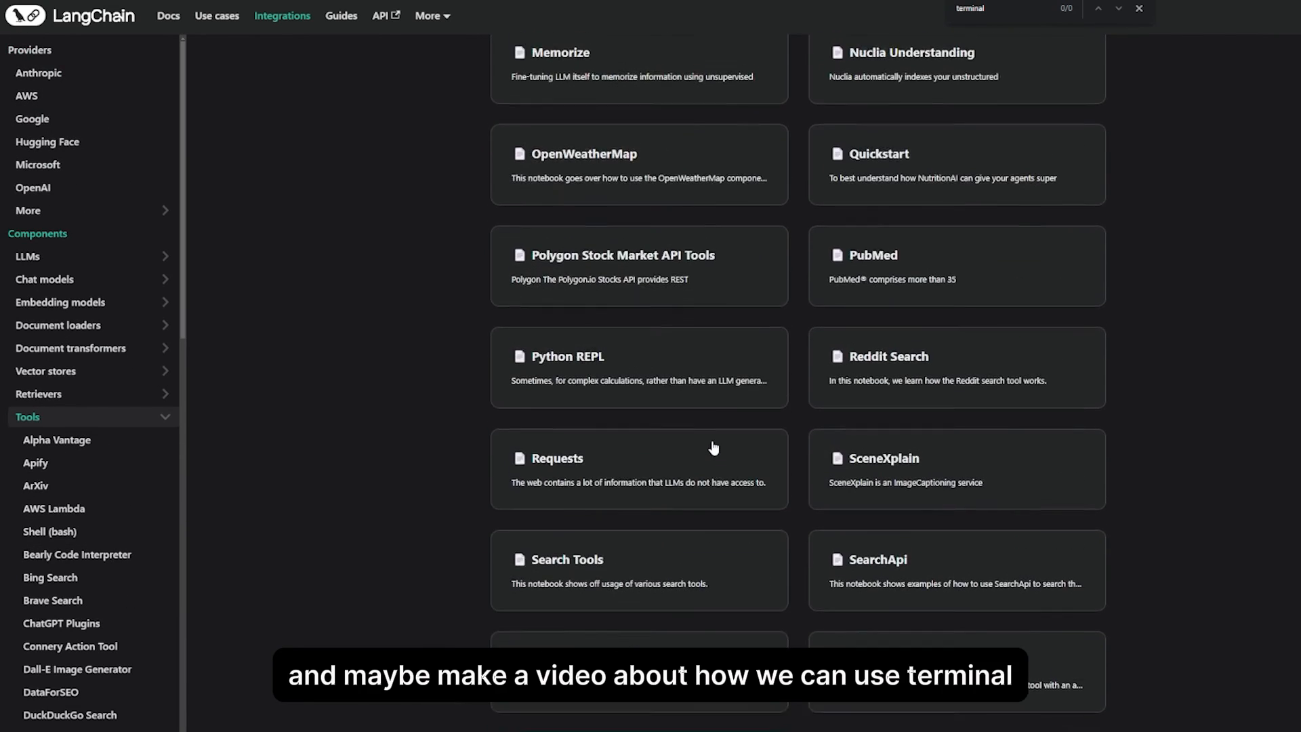
pyautogui.scroll(3)
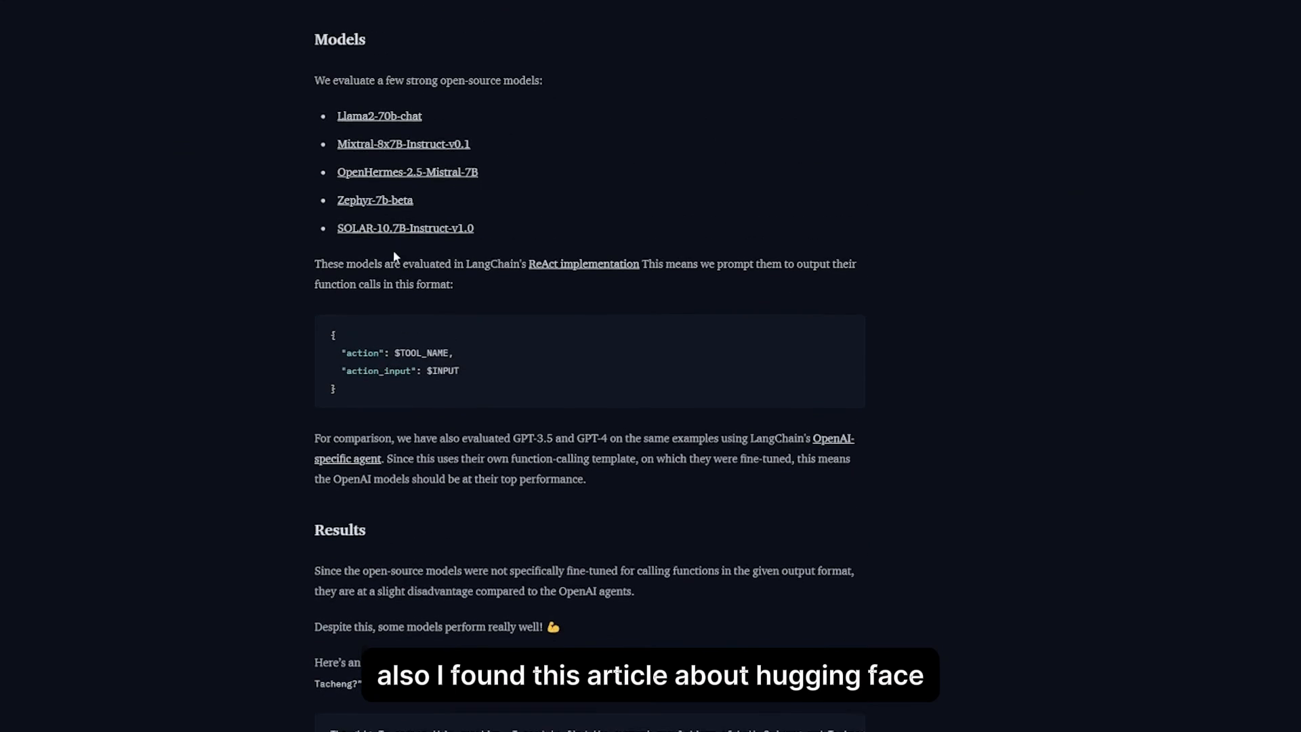
# Scroll through the blog's full ReAct agent code, then switch to the Google AI Studio API keys page.
pyautogui.scroll(-3)
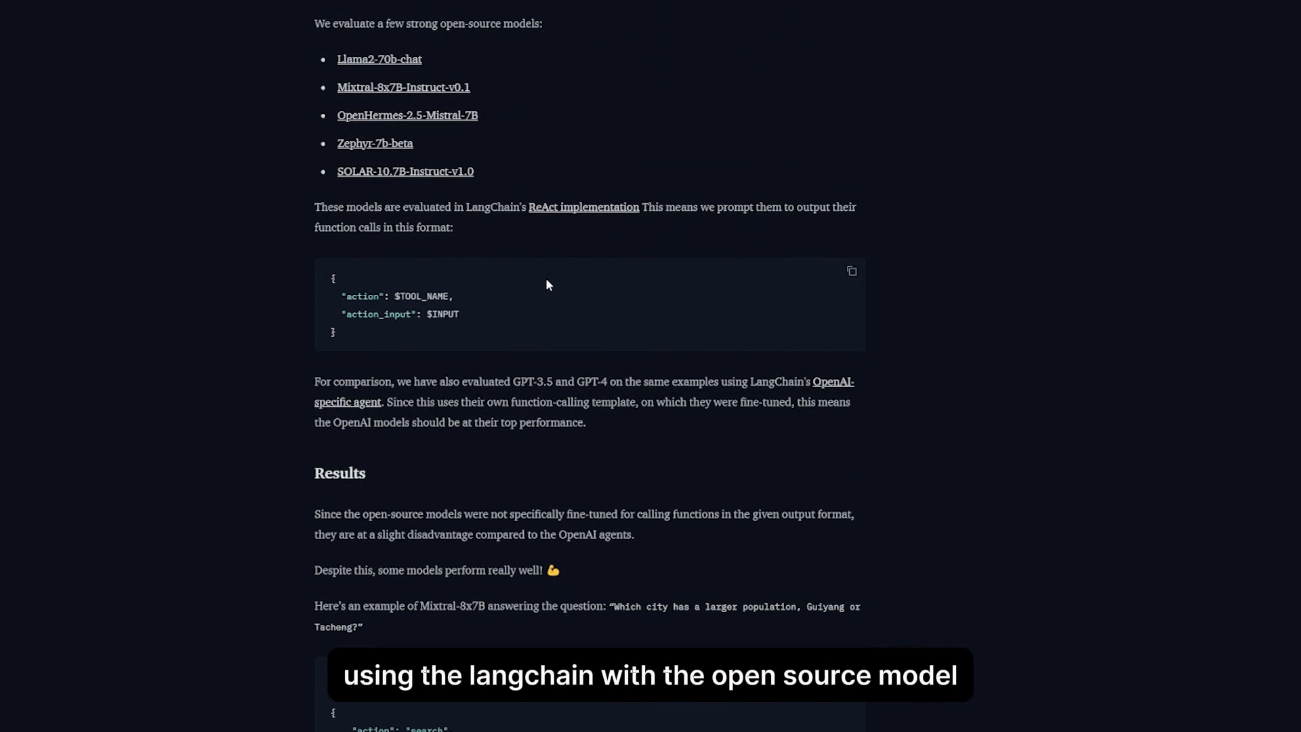
pyautogui.scroll(-3)
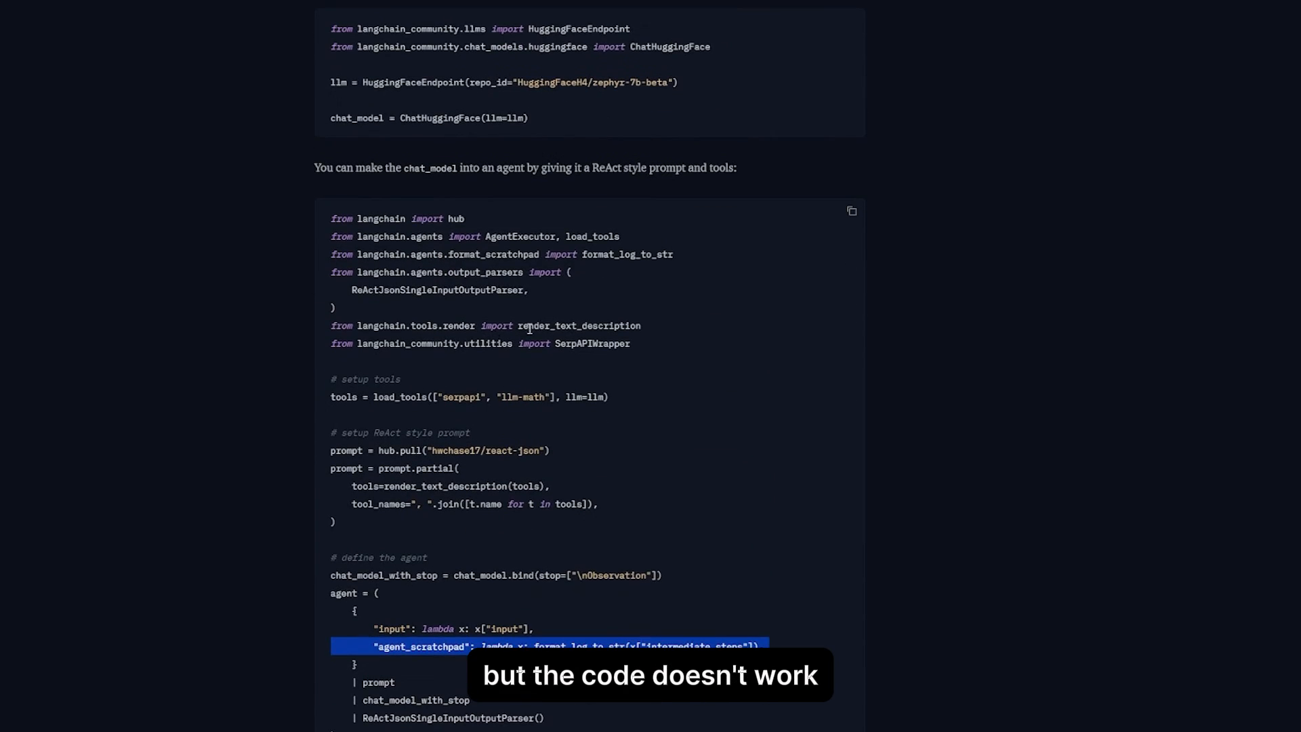
pyautogui.scroll(-3)
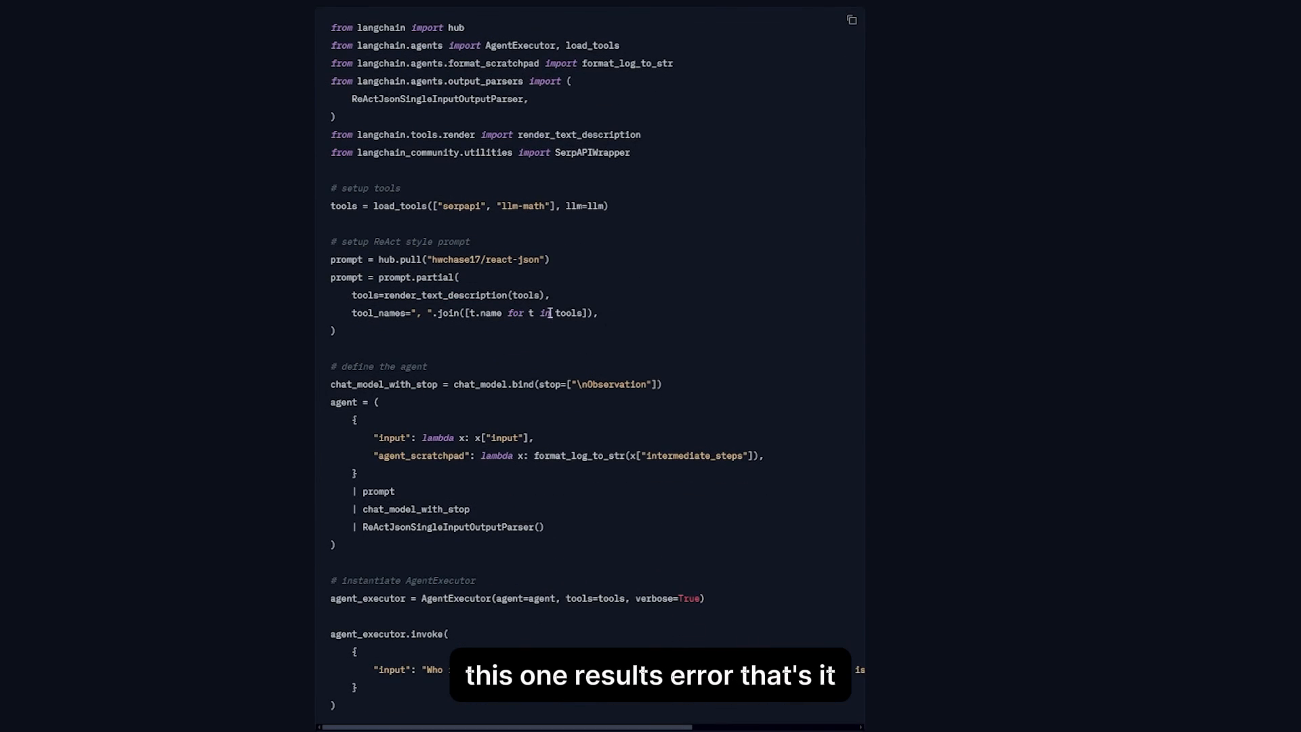
pyautogui.click(1114, 9)
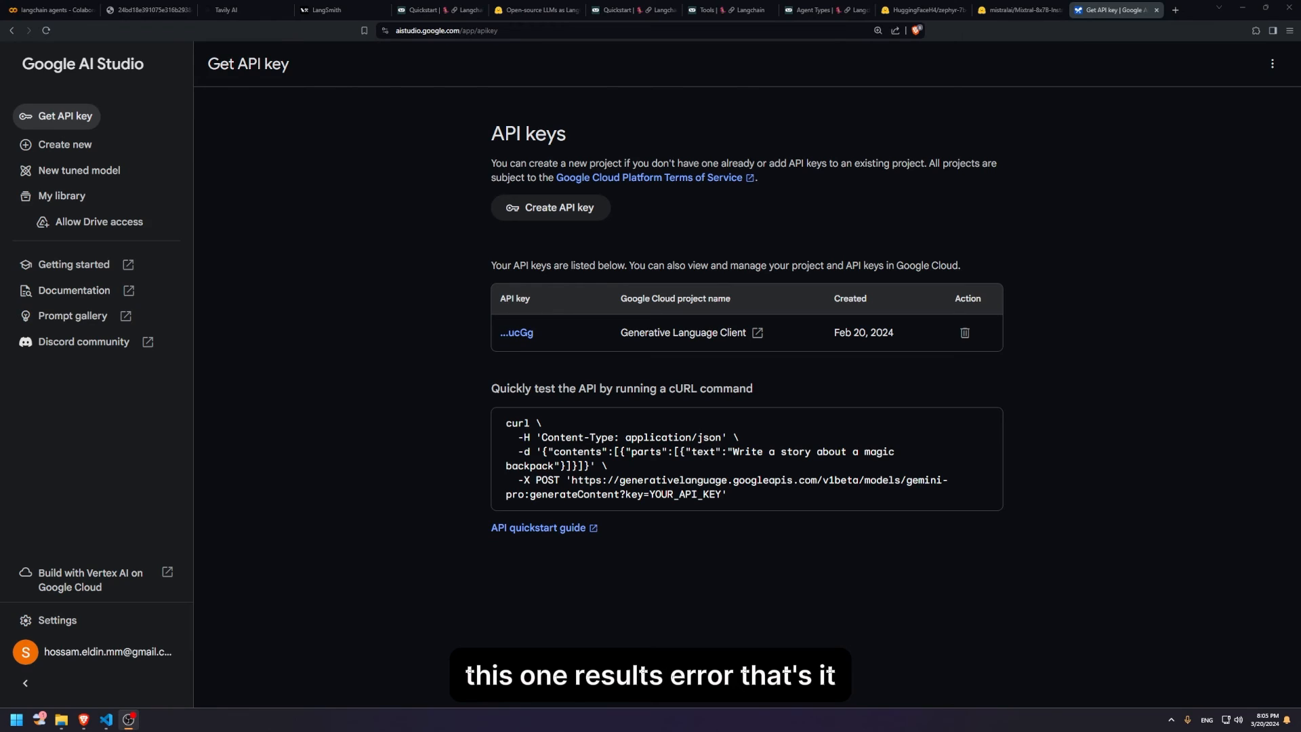